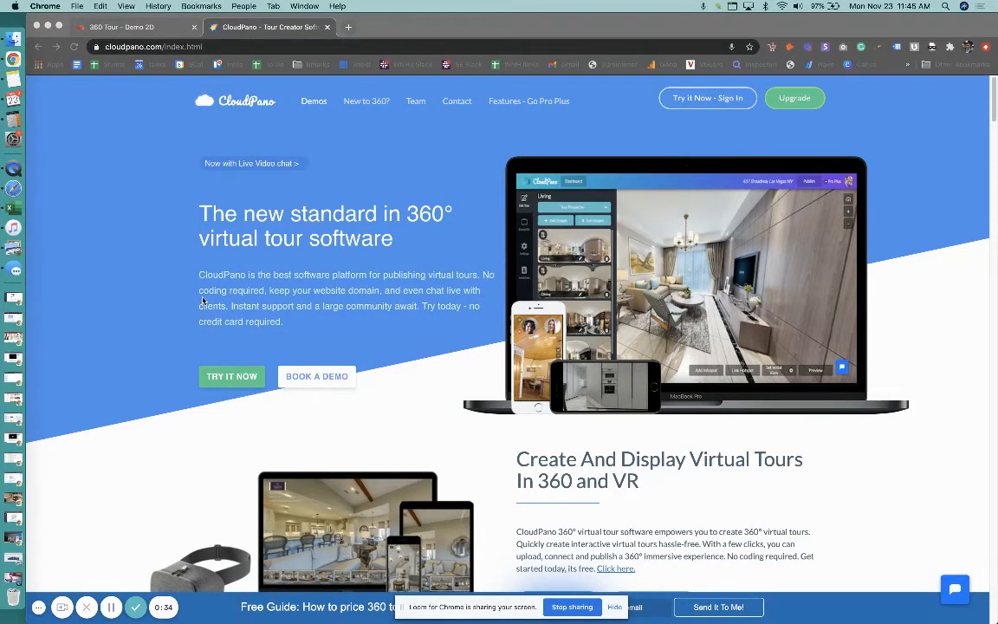
mouse_move(201, 295)
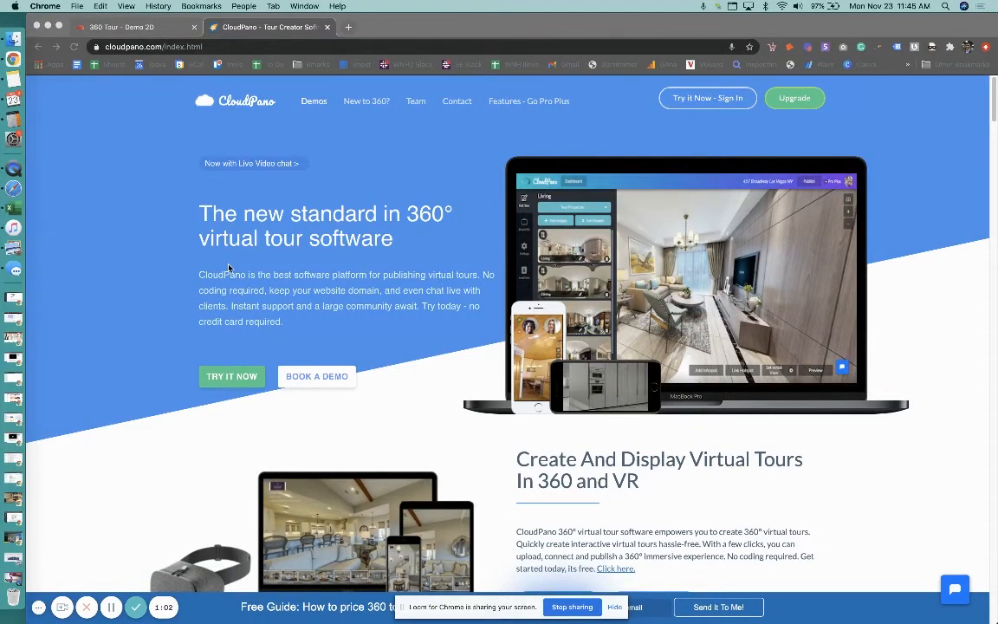
mouse_move(371, 246)
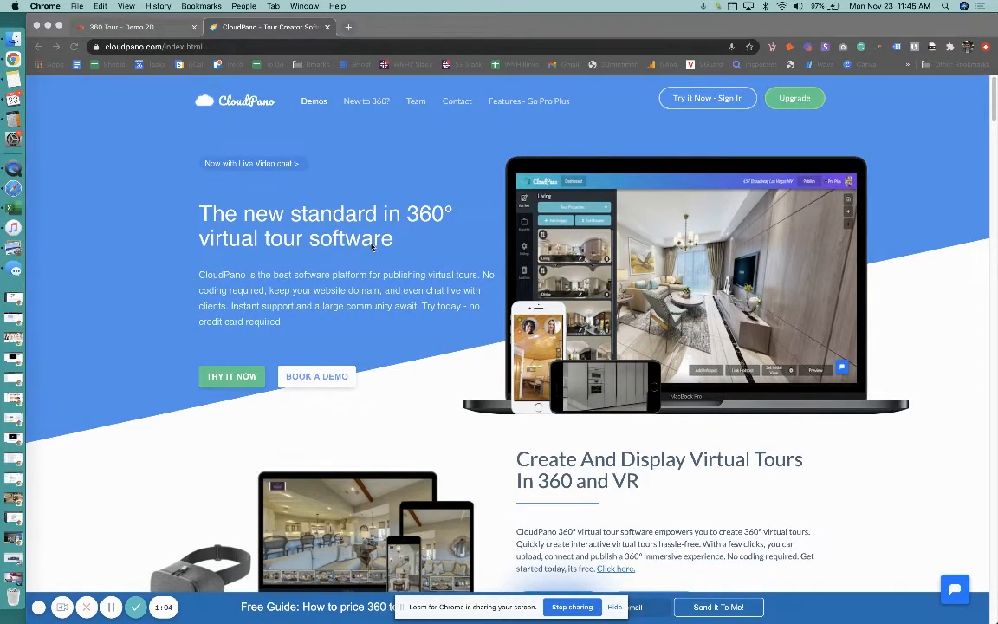
mouse_move(600, 135)
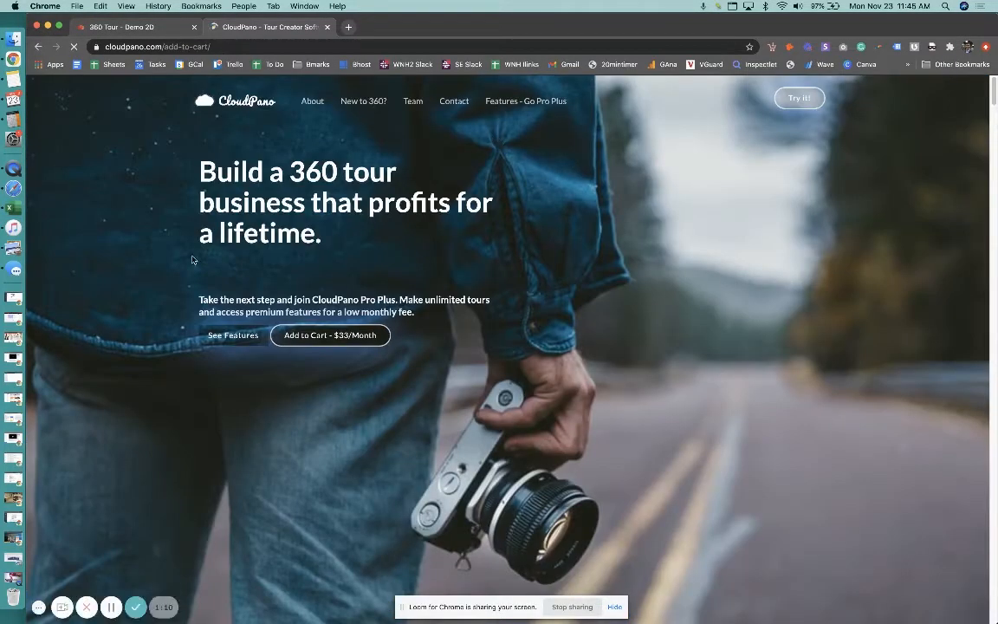
- Bring up the Demo 2D 360 tour from its browser tab
scroll(down, 3)
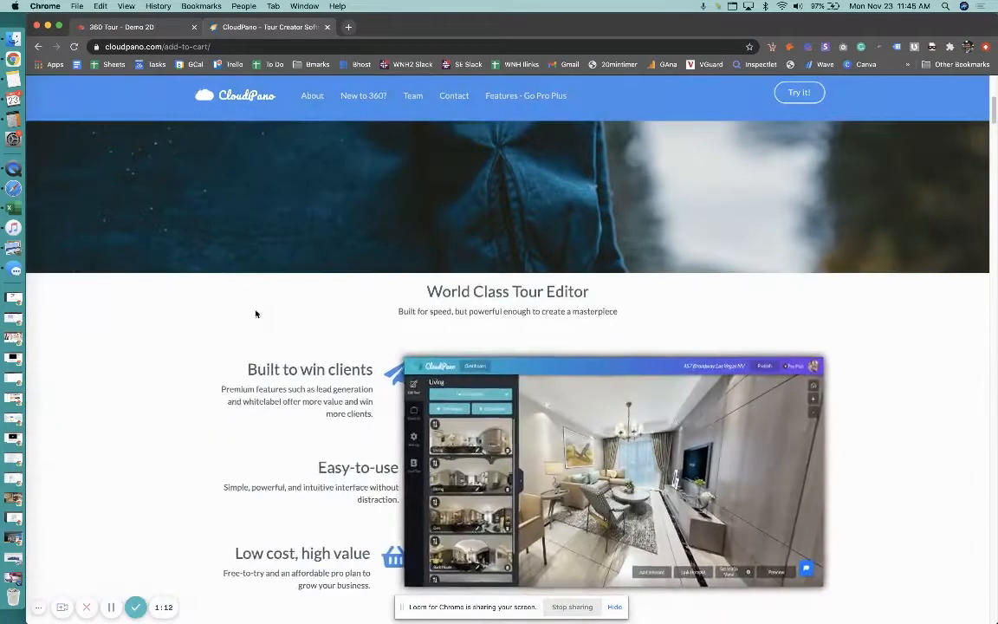
scroll(down, 3)
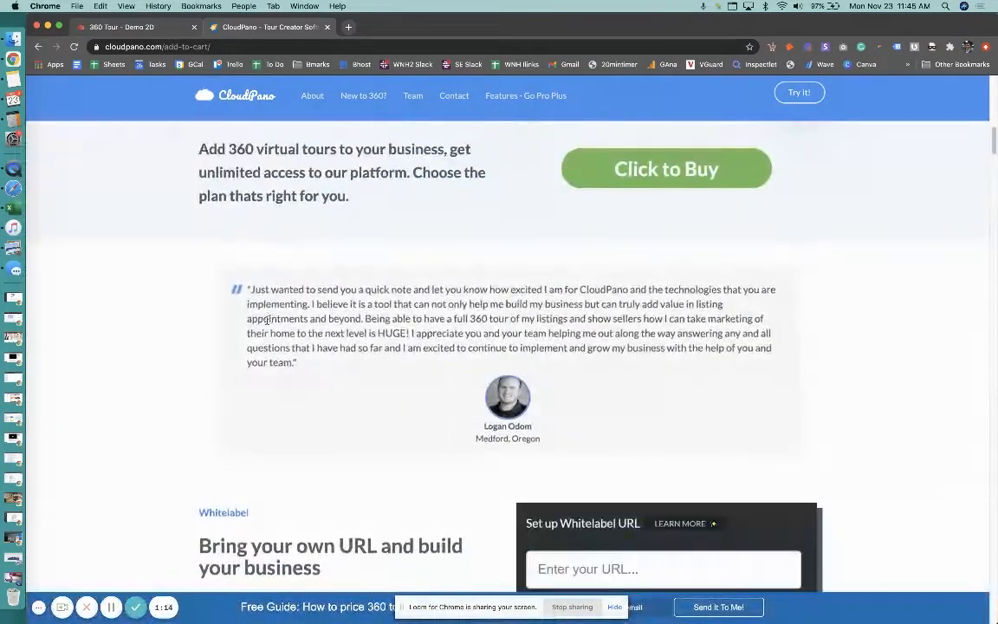
scroll(down, 3)
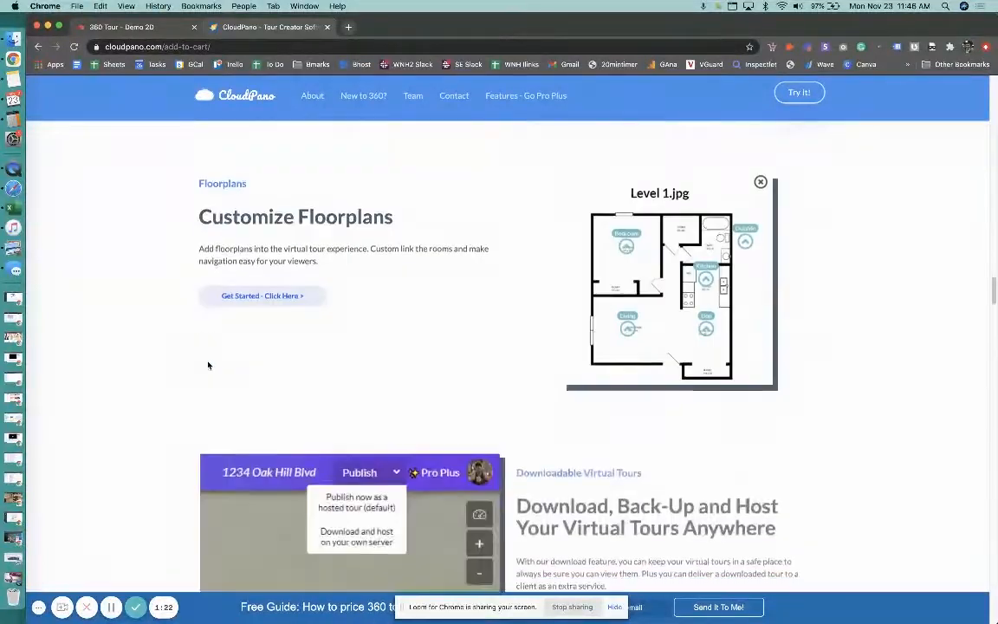
scroll(down, 3)
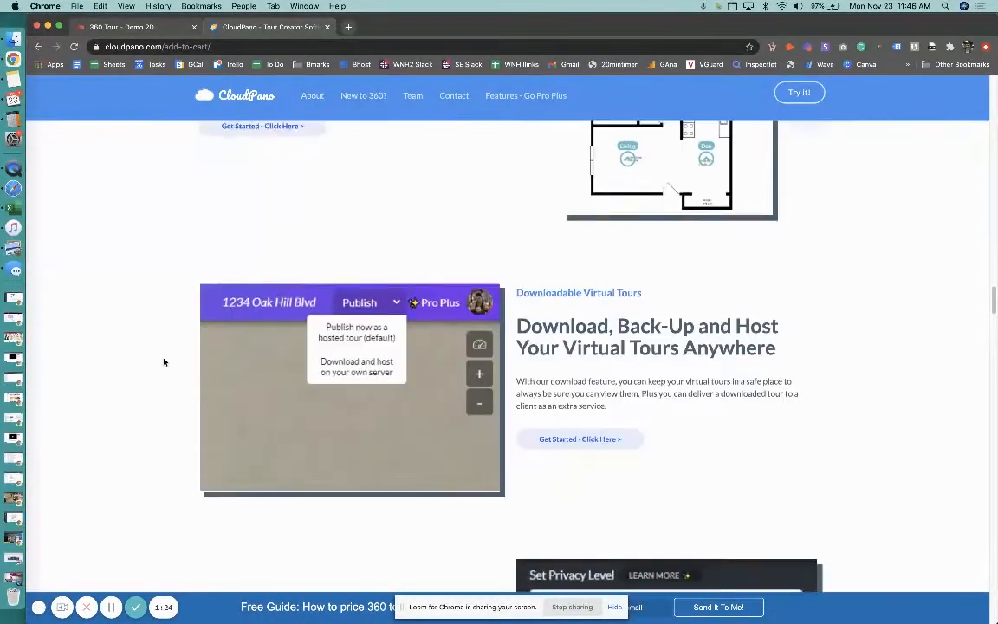
scroll(down, 3)
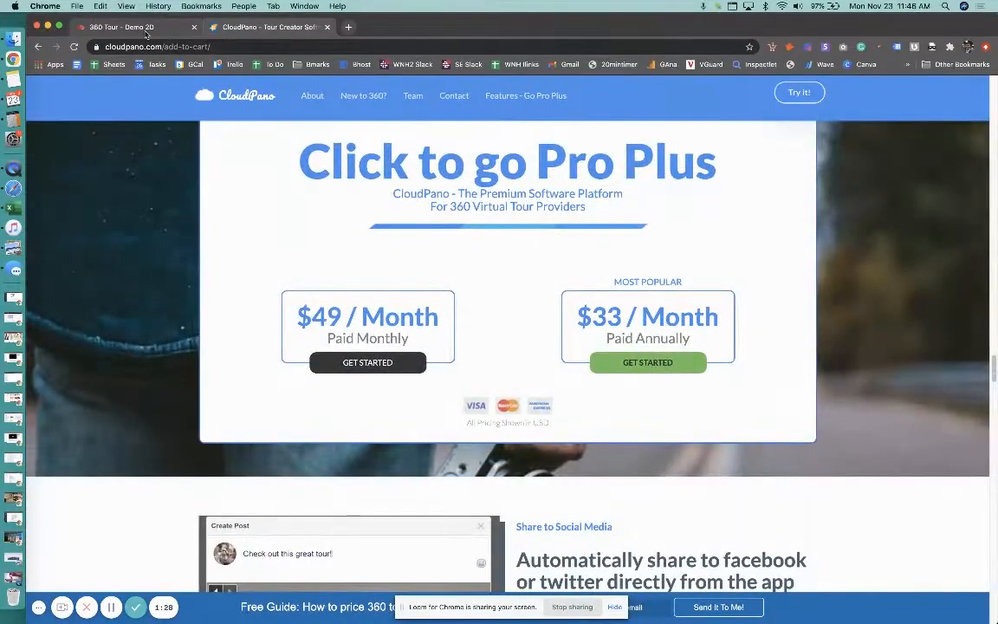
mouse_move(121, 28)
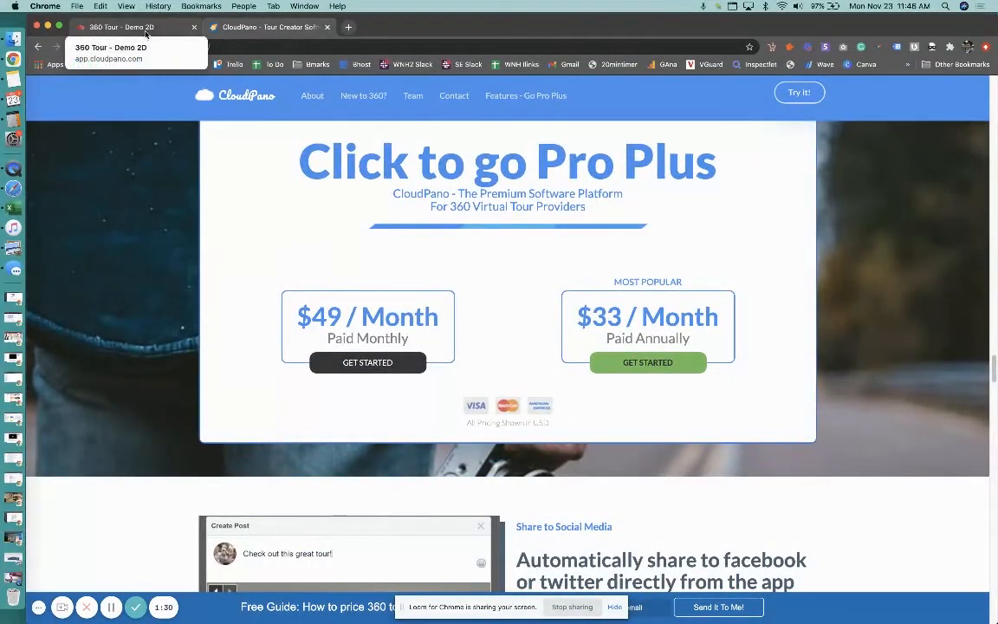
click(269, 28)
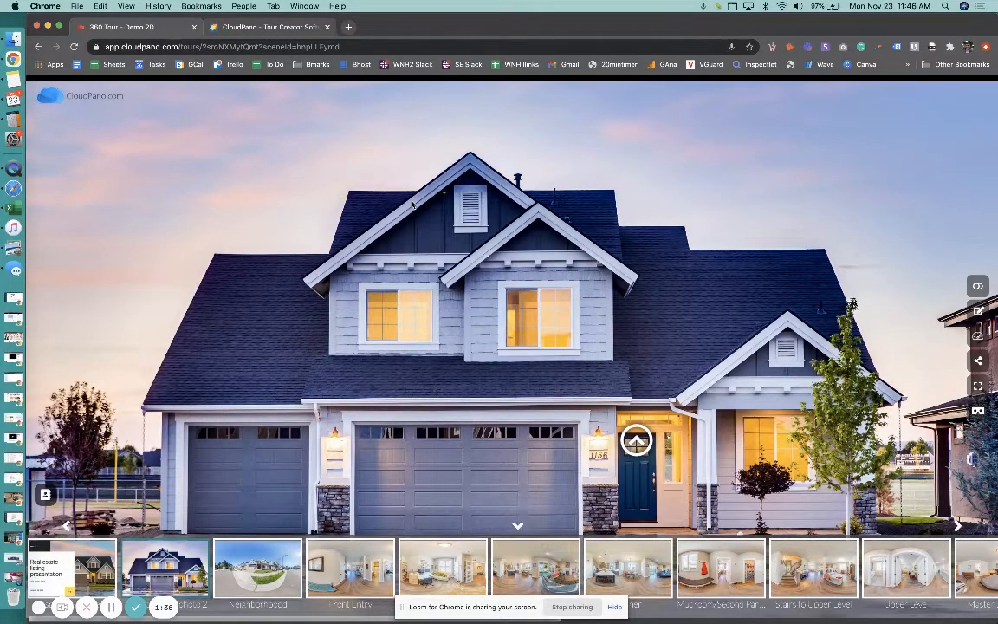
mouse_move(346, 337)
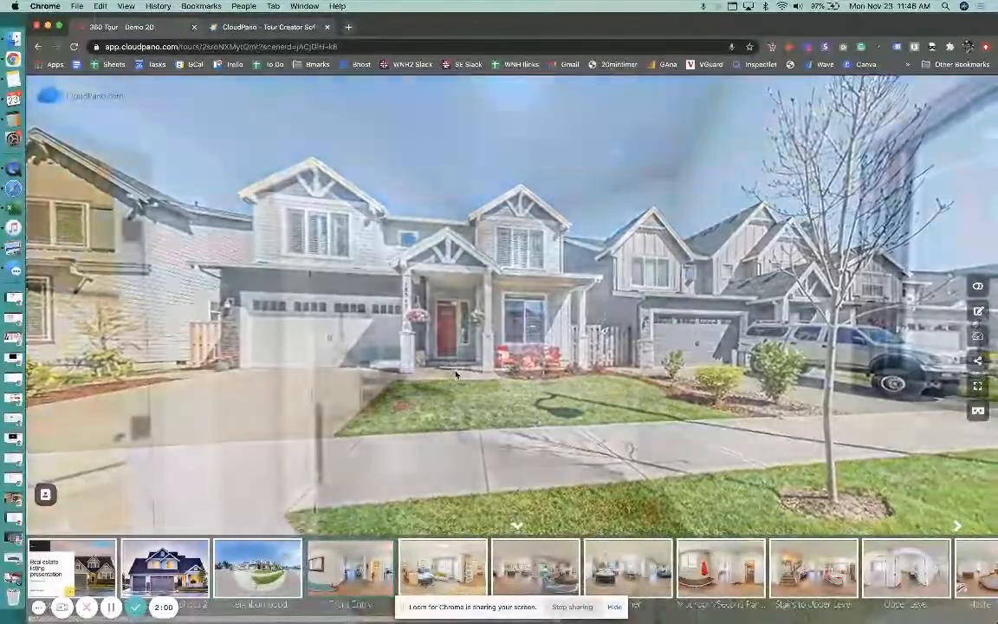
- Browse the thumbnail strip to the front entry interior and the street exterior scenes
click(350, 568)
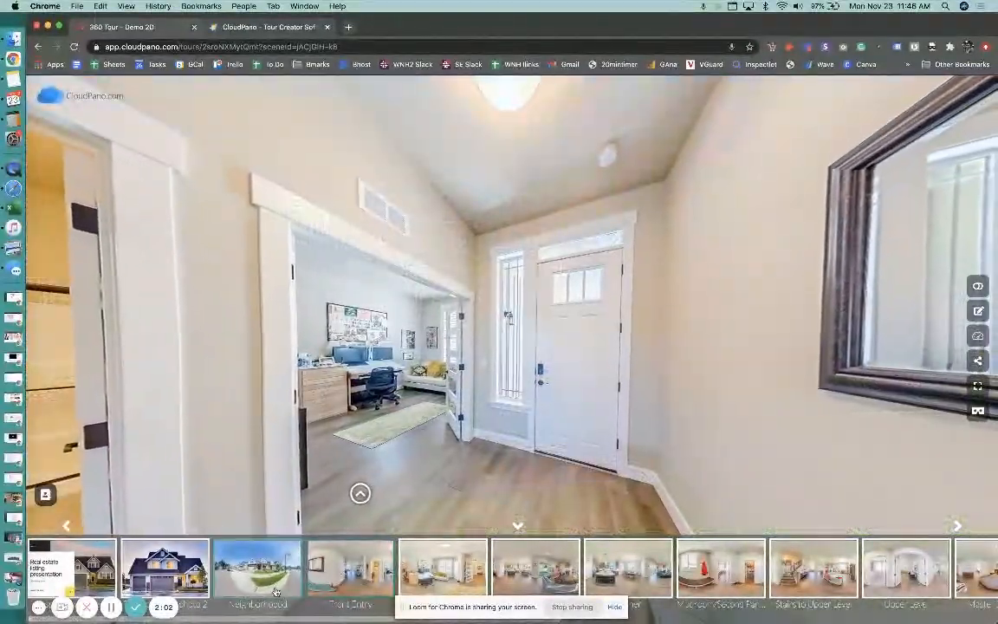
click(257, 568)
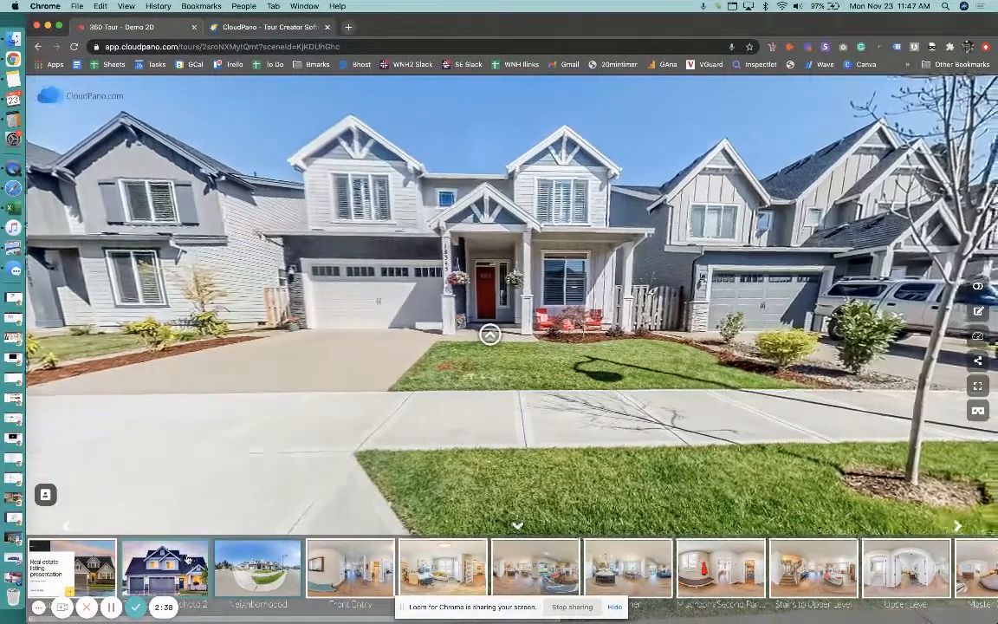
- Switch between the twilight house exterior and neighbourhood street scenes via the thumbnail strip
click(164, 568)
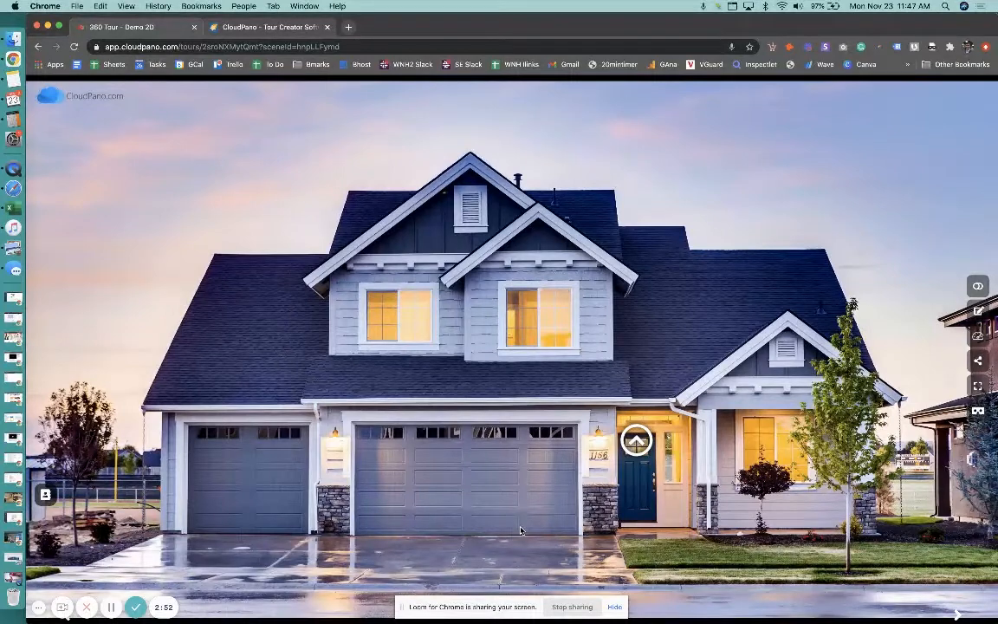
mouse_move(513, 518)
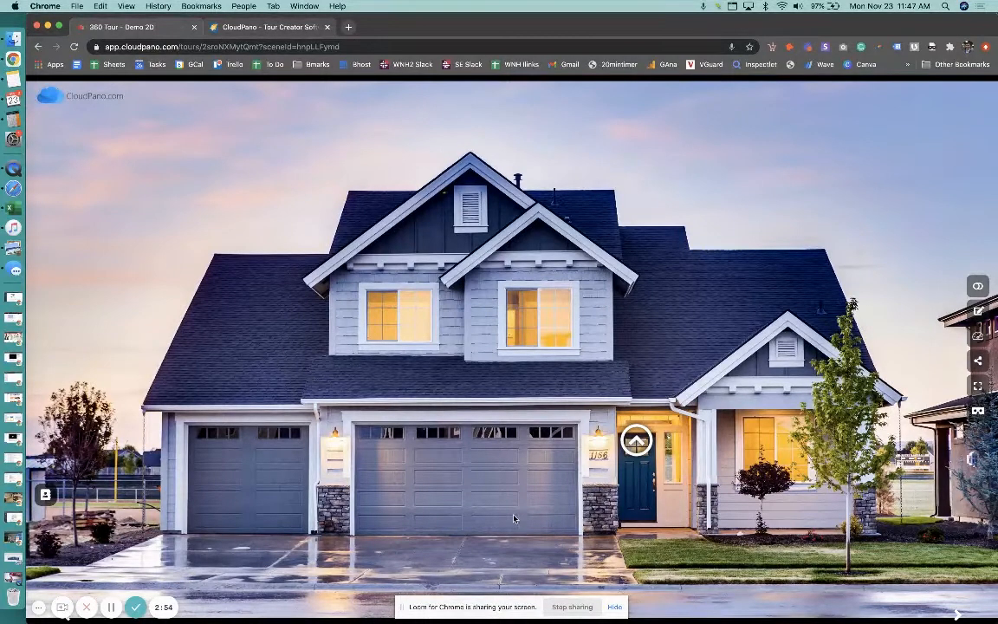
mouse_move(651, 406)
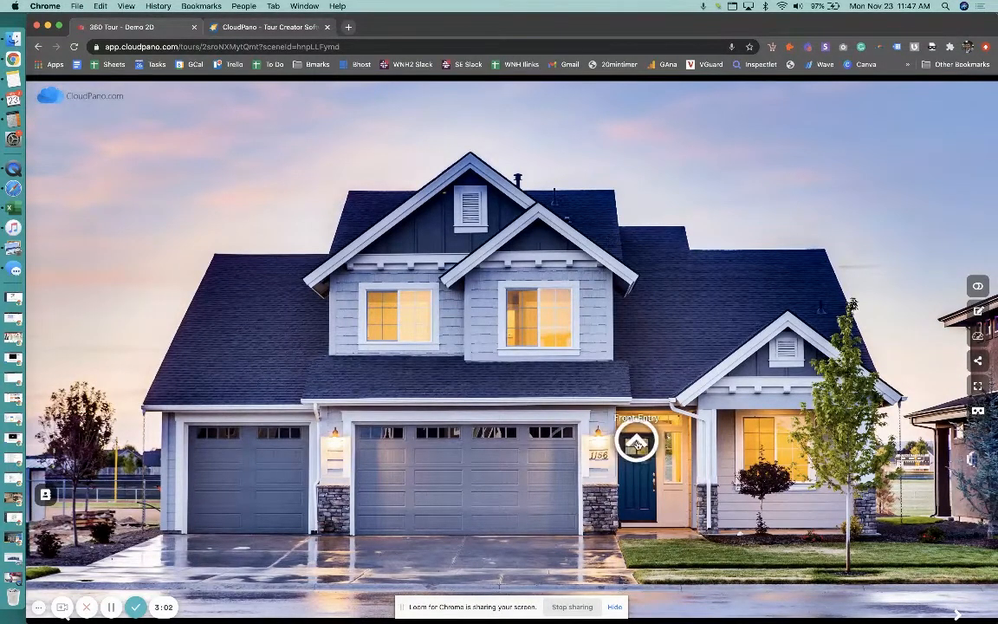
click(636, 443)
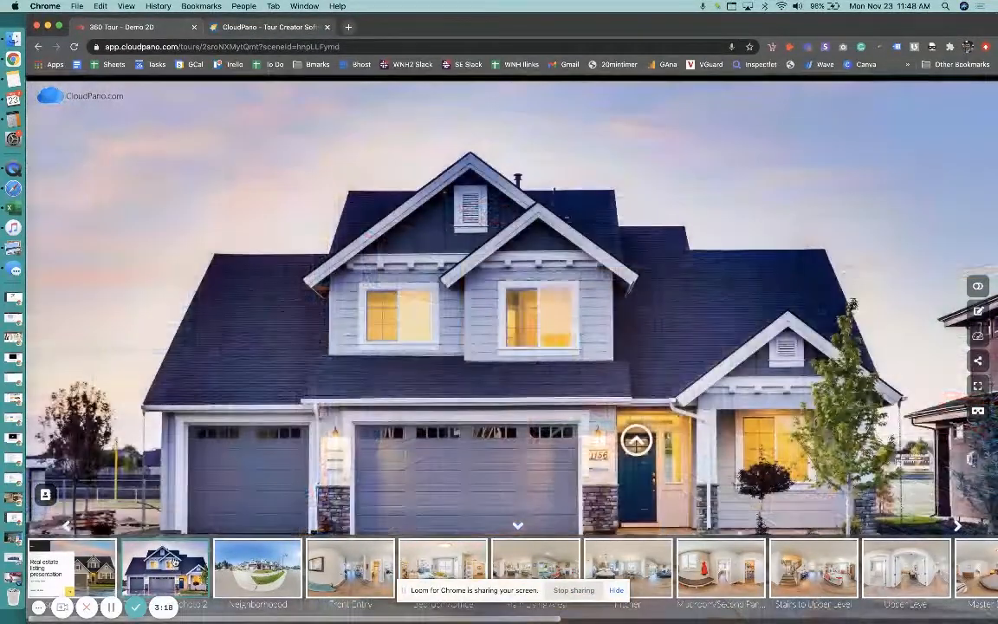
click(256, 568)
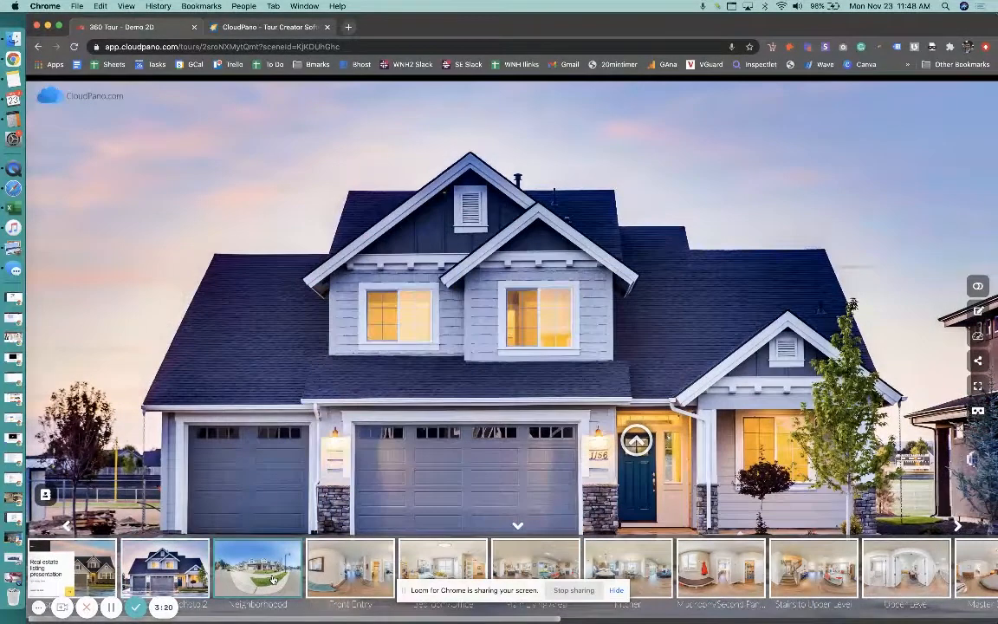
click(164, 568)
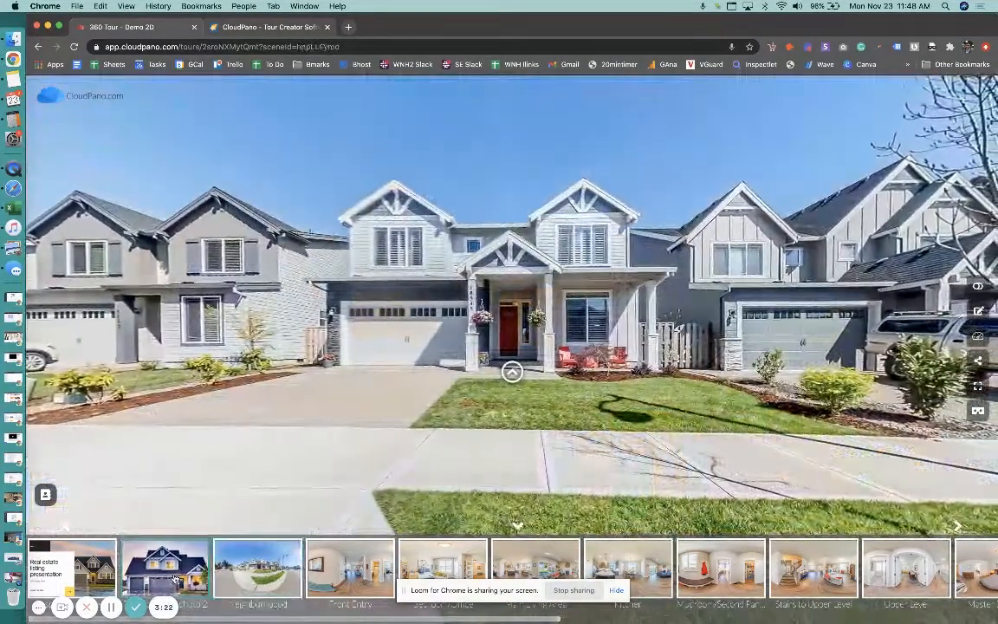
click(165, 569)
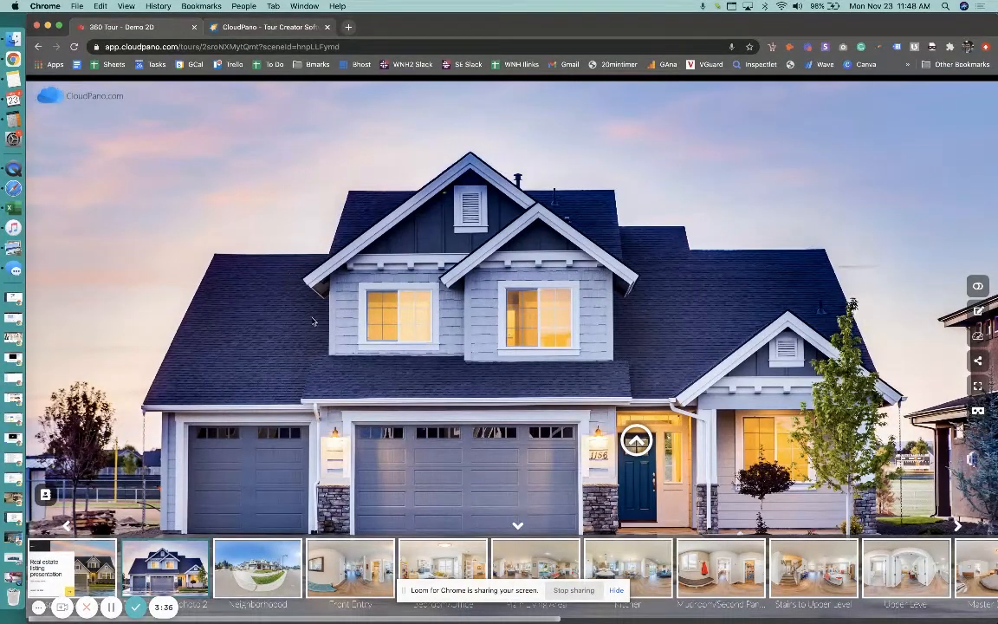
mouse_move(388, 534)
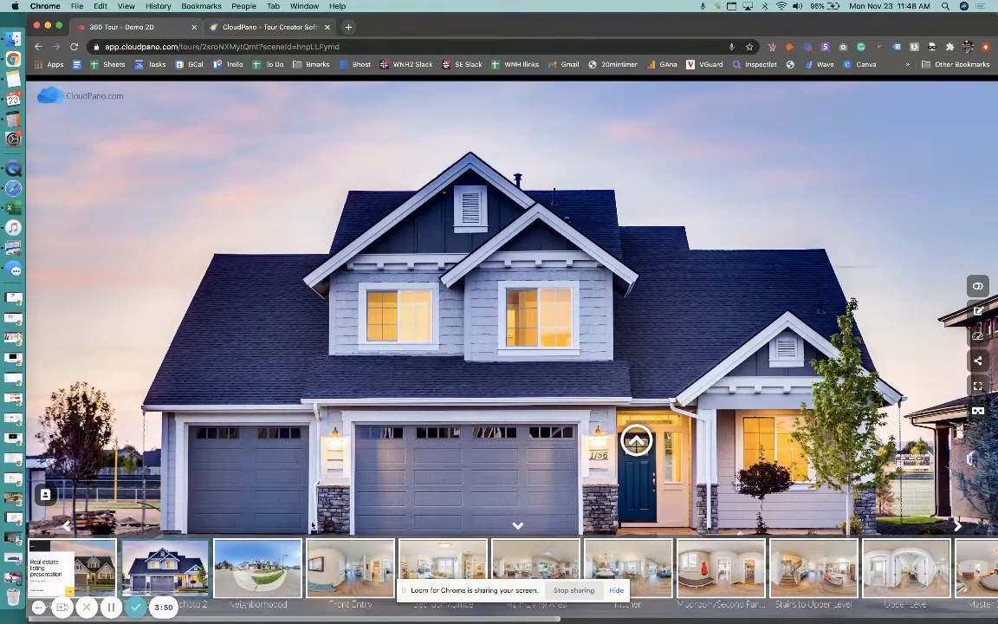
mouse_move(184, 248)
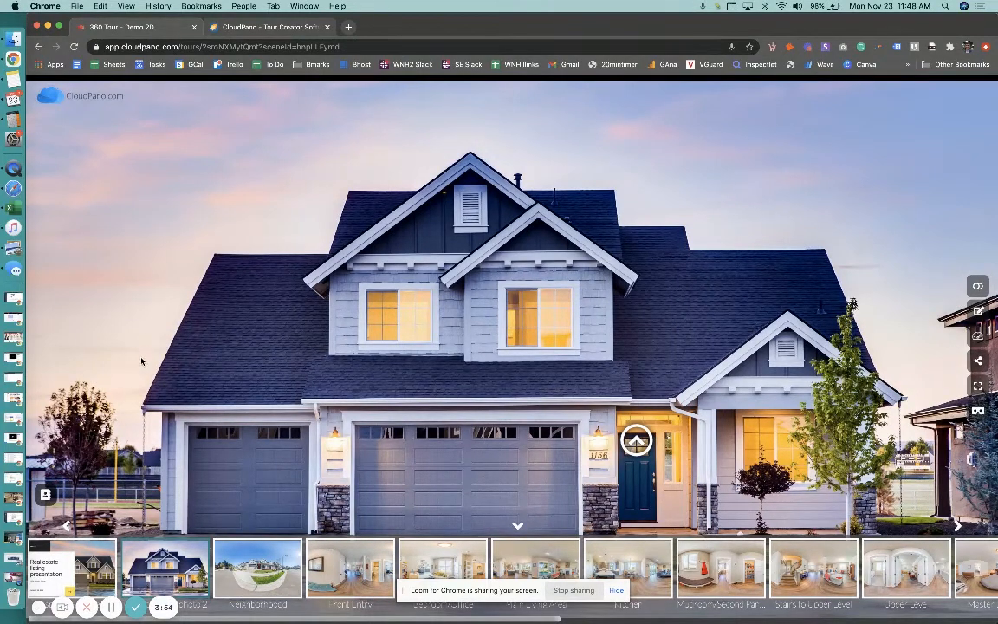
mouse_move(173, 371)
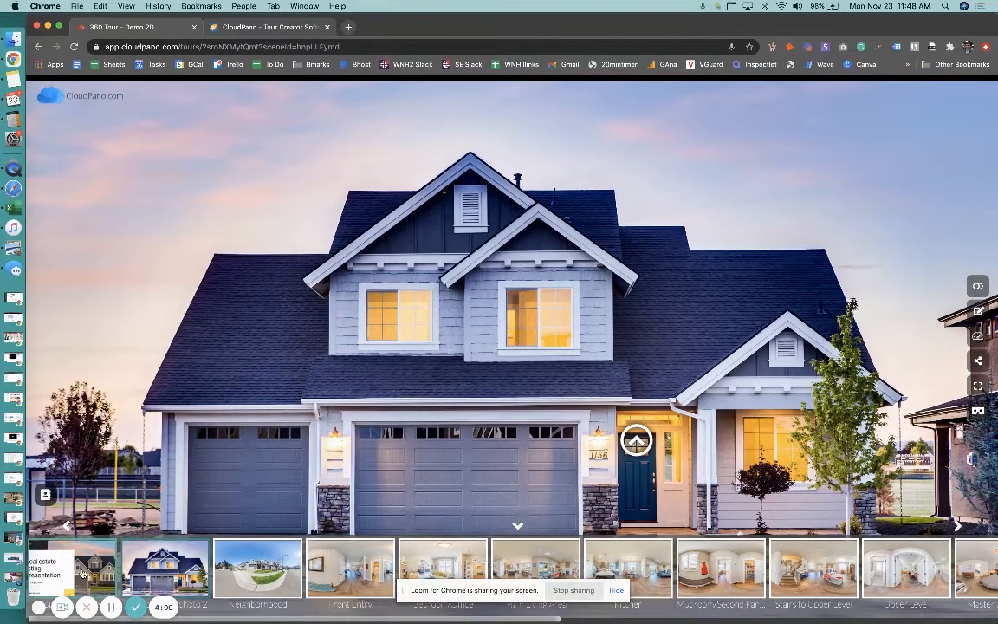
- Reopen the tour on its 2D listing splash image and enter the 360 scenes via Get Started
click(73, 568)
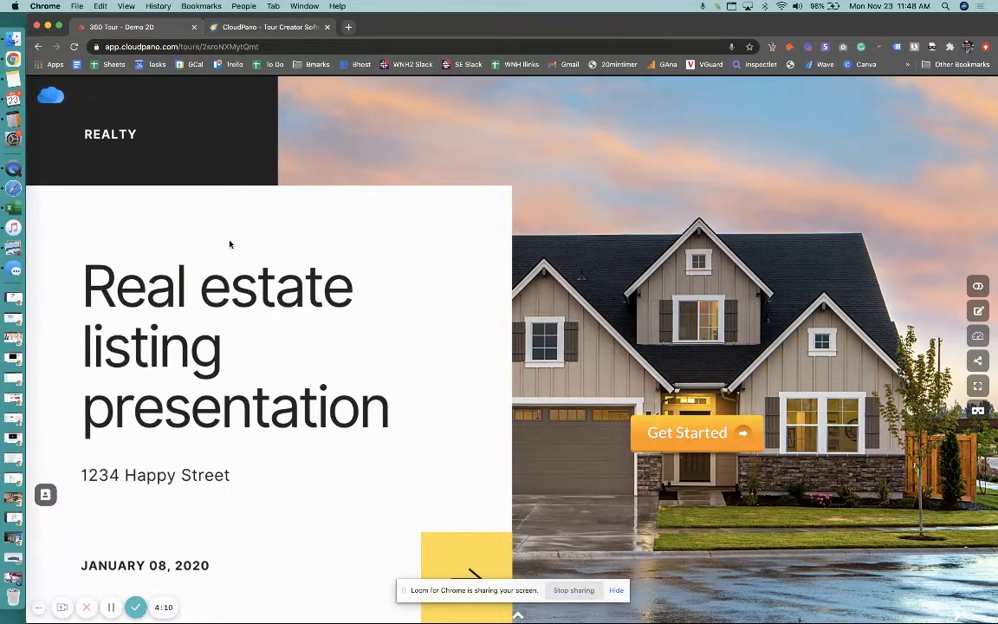
mouse_move(592, 172)
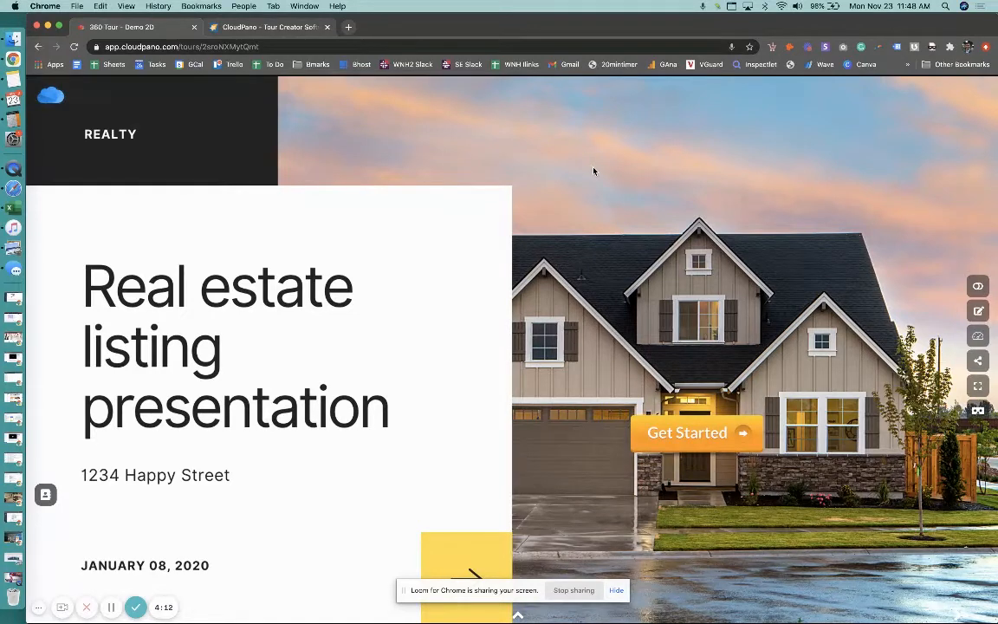
mouse_move(583, 165)
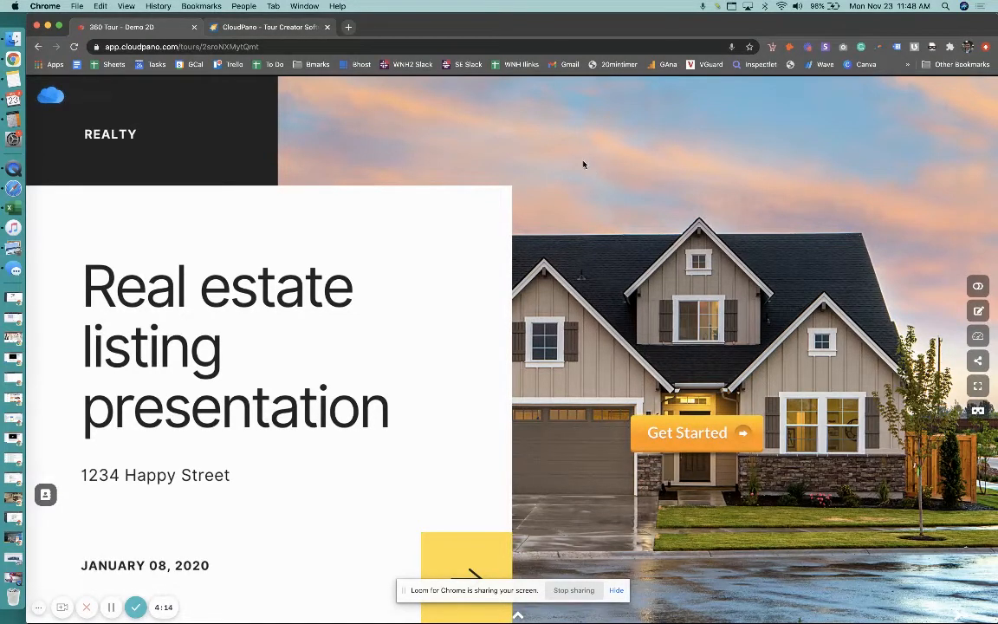
mouse_move(607, 242)
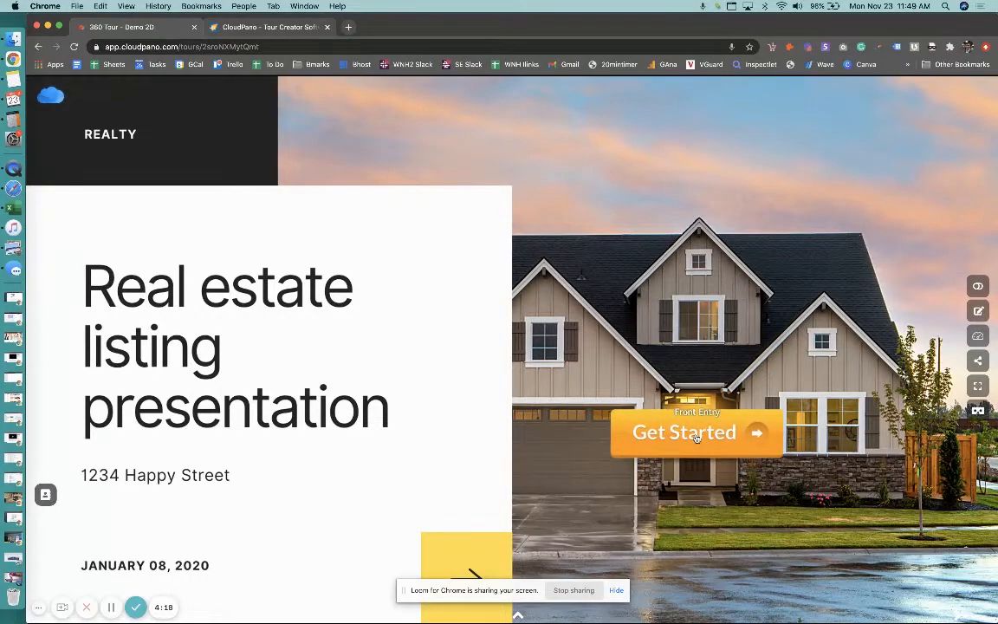
click(697, 433)
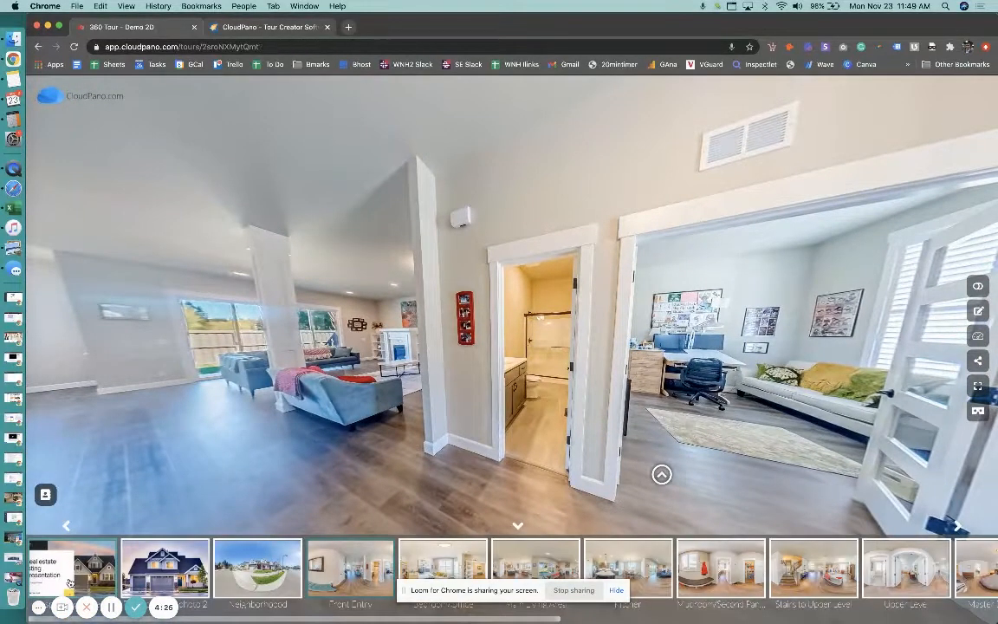
click(72, 568)
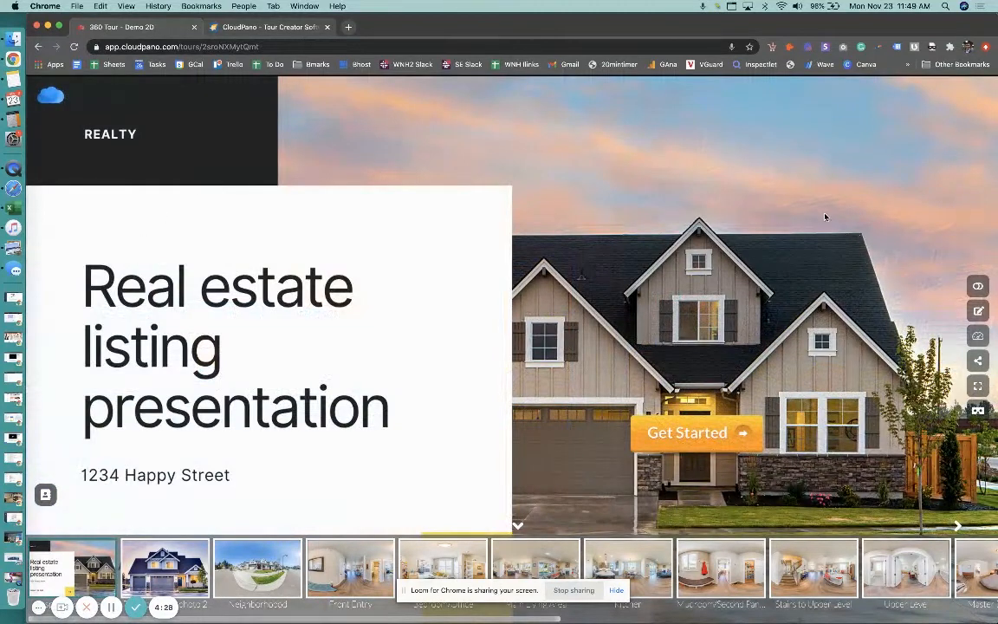
mouse_move(399, 472)
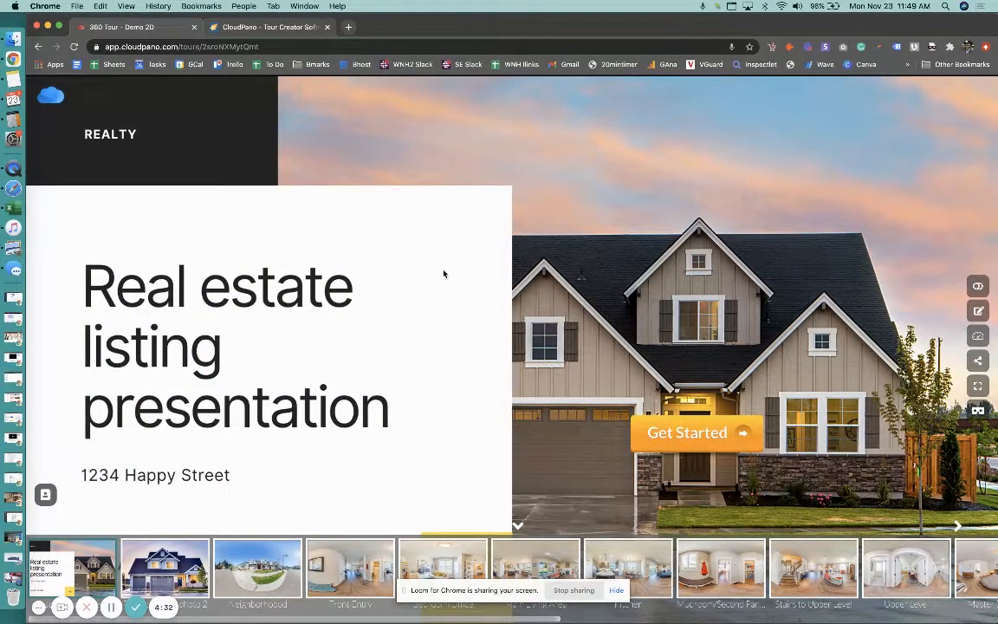
mouse_move(451, 267)
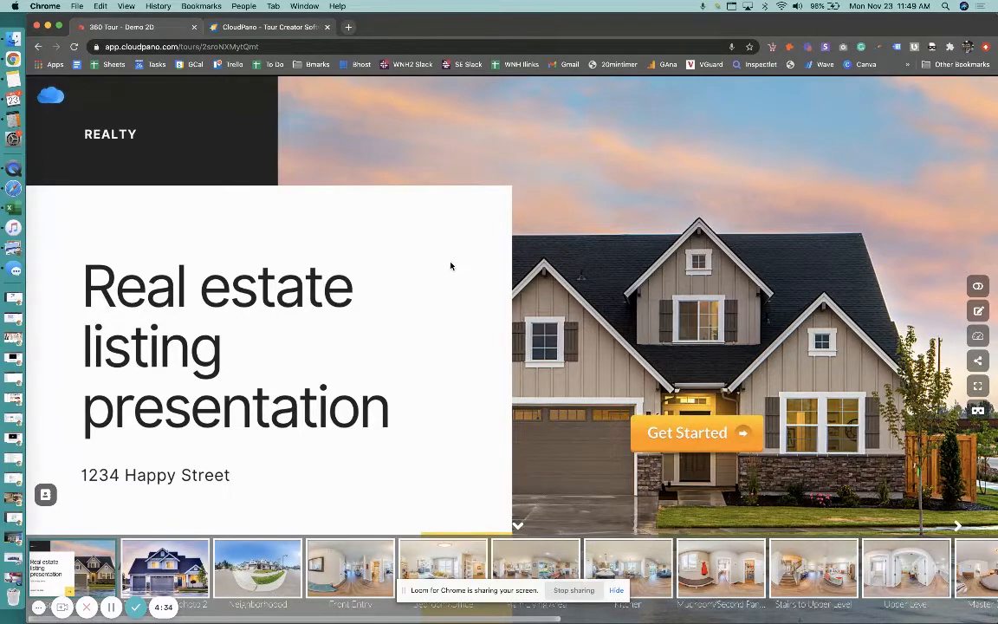
mouse_move(371, 443)
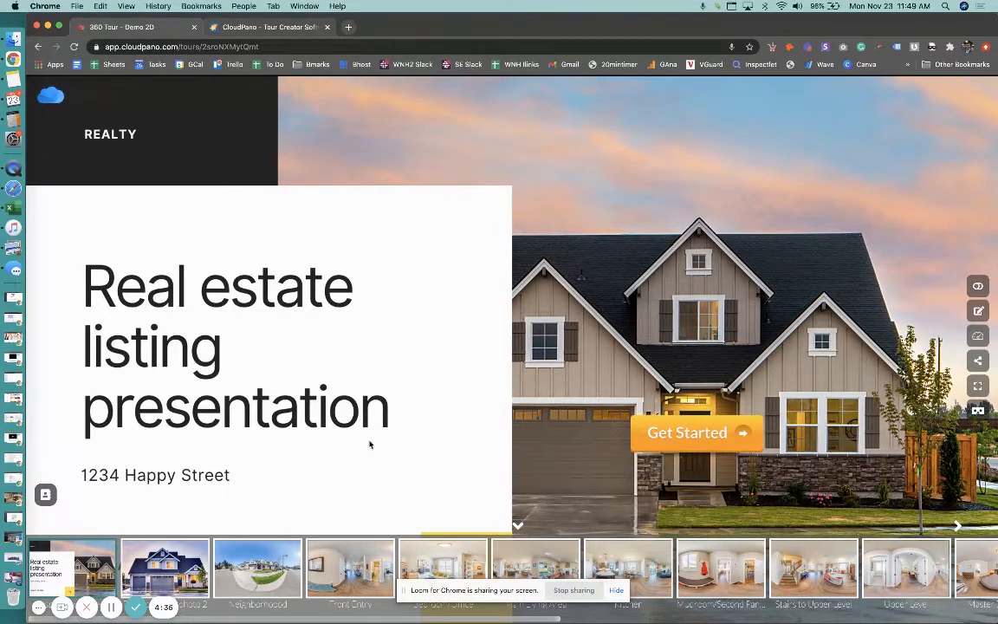
mouse_move(355, 442)
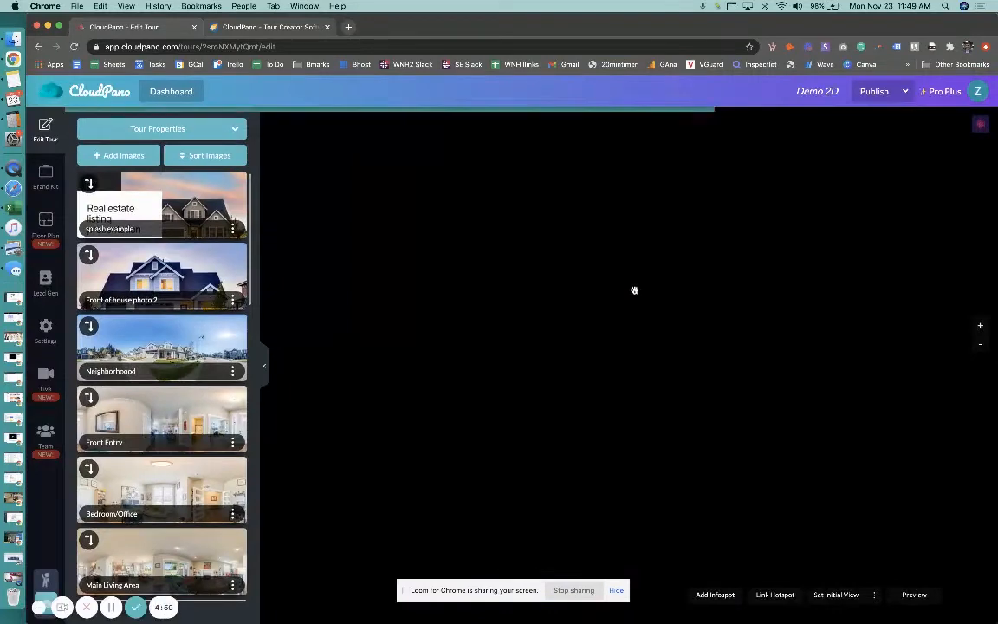
- Check the splash example and Neighborhood scenes, then load Front of house photo 2 for editing
click(161, 208)
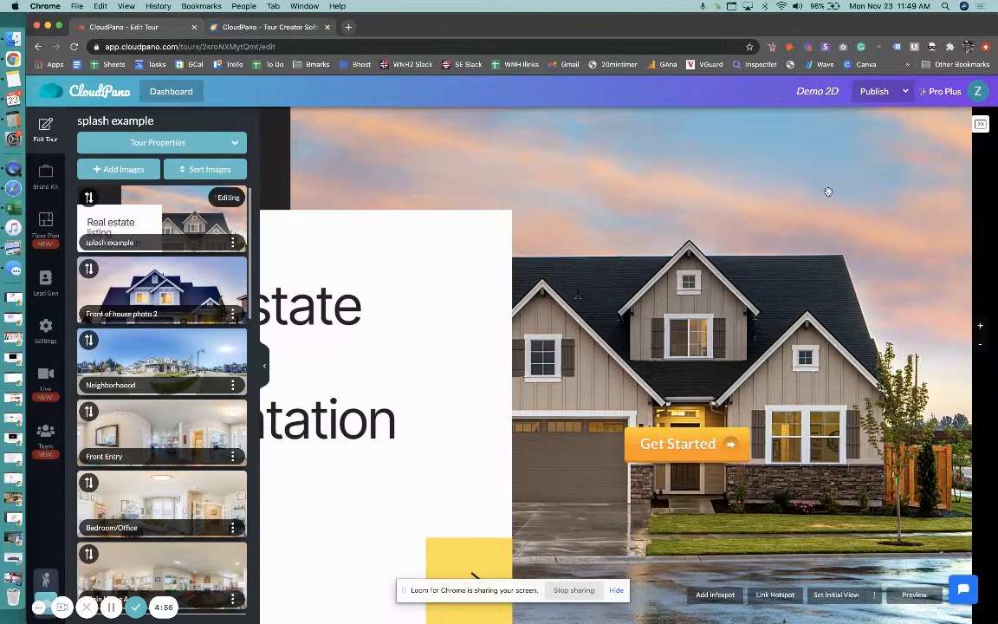
mouse_move(603, 201)
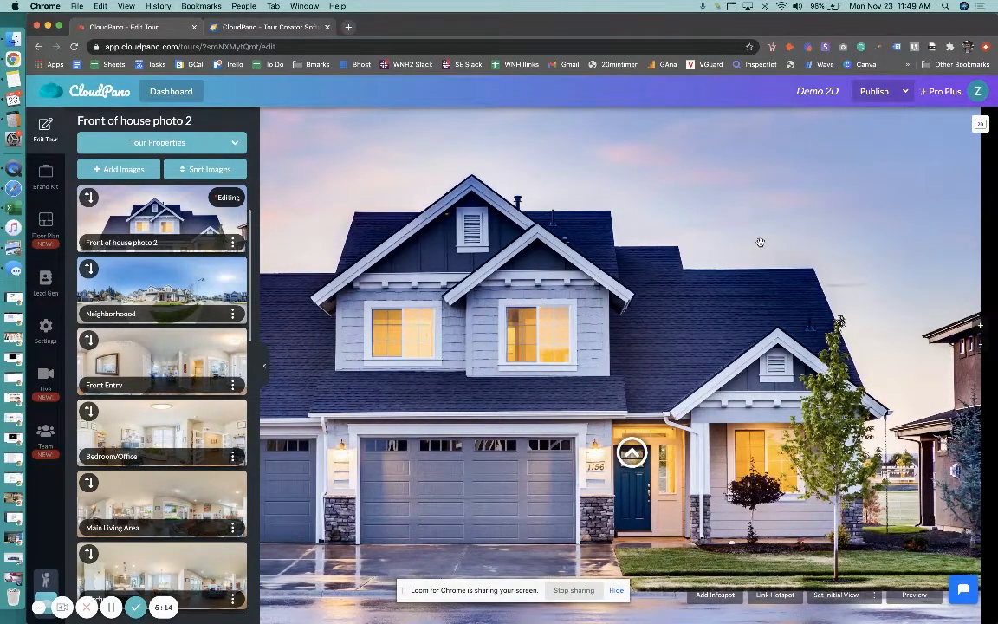
mouse_move(645, 288)
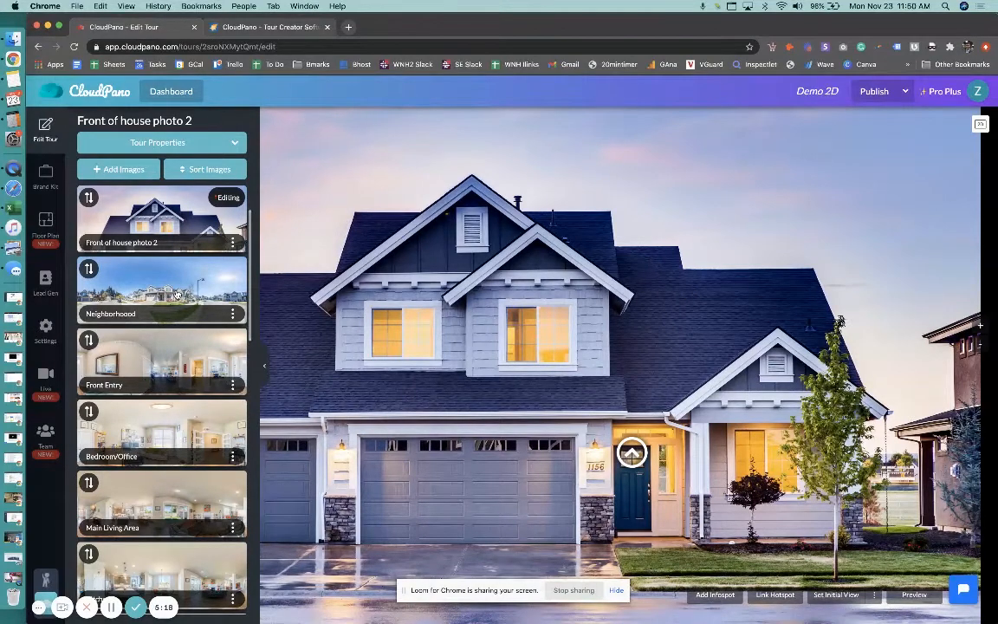
click(161, 291)
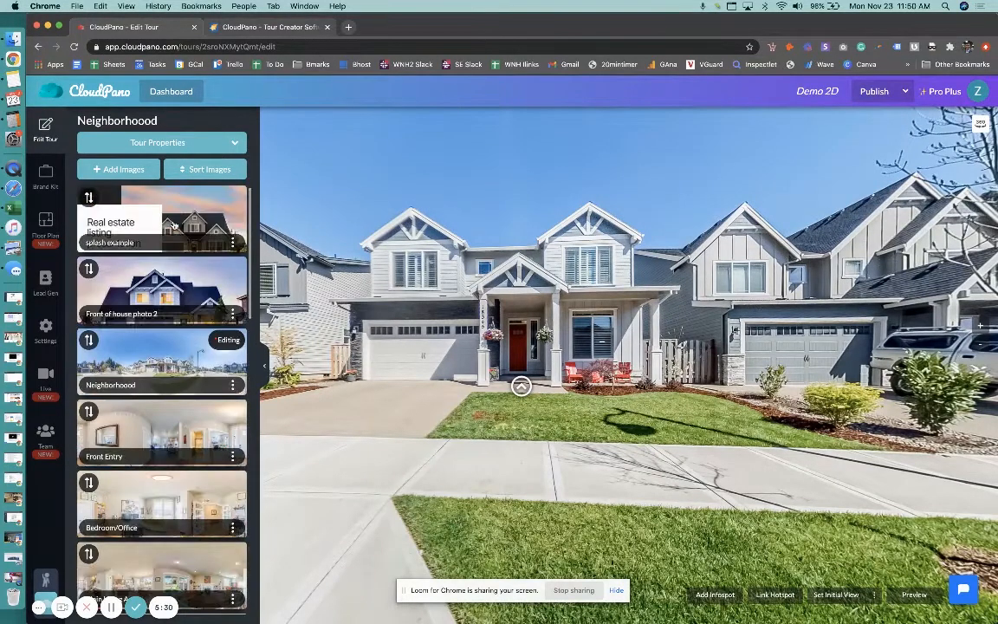
mouse_move(199, 381)
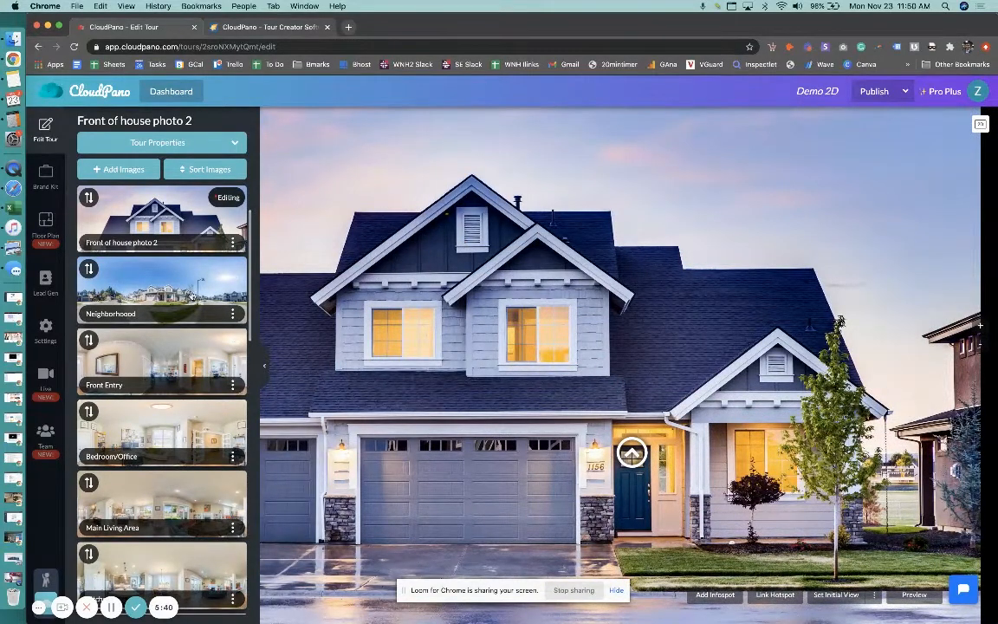
click(161, 291)
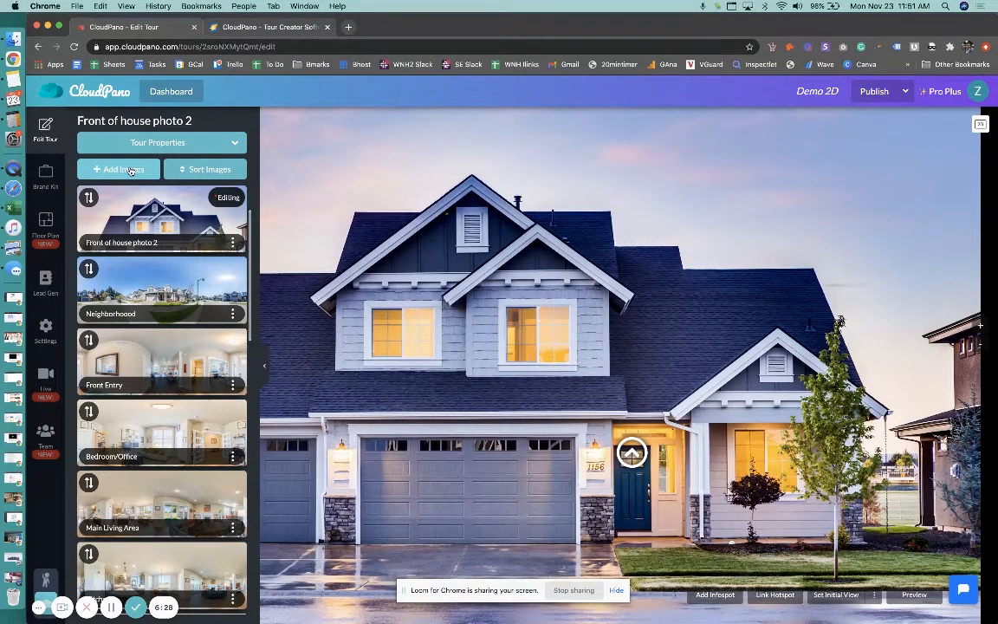
- Upload the house photo as a new flat scene, Front of house photo 3
click(118, 170)
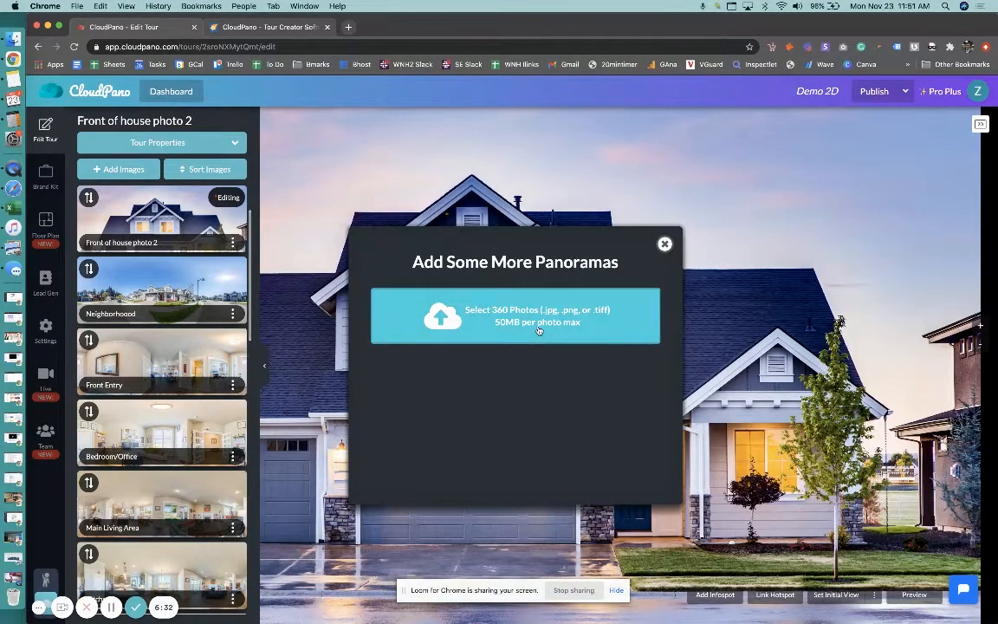
click(515, 315)
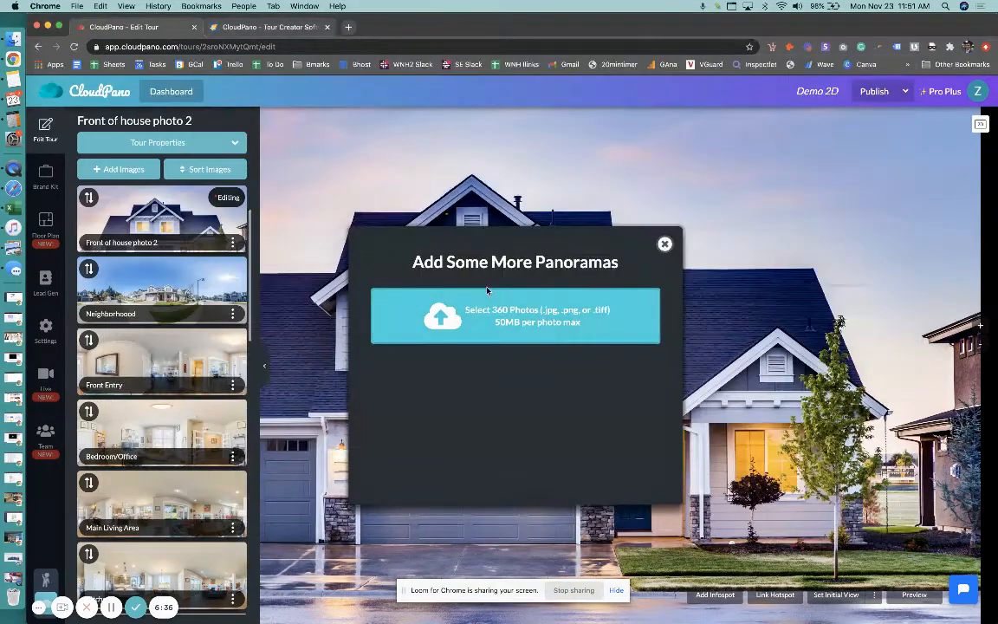
click(515, 316)
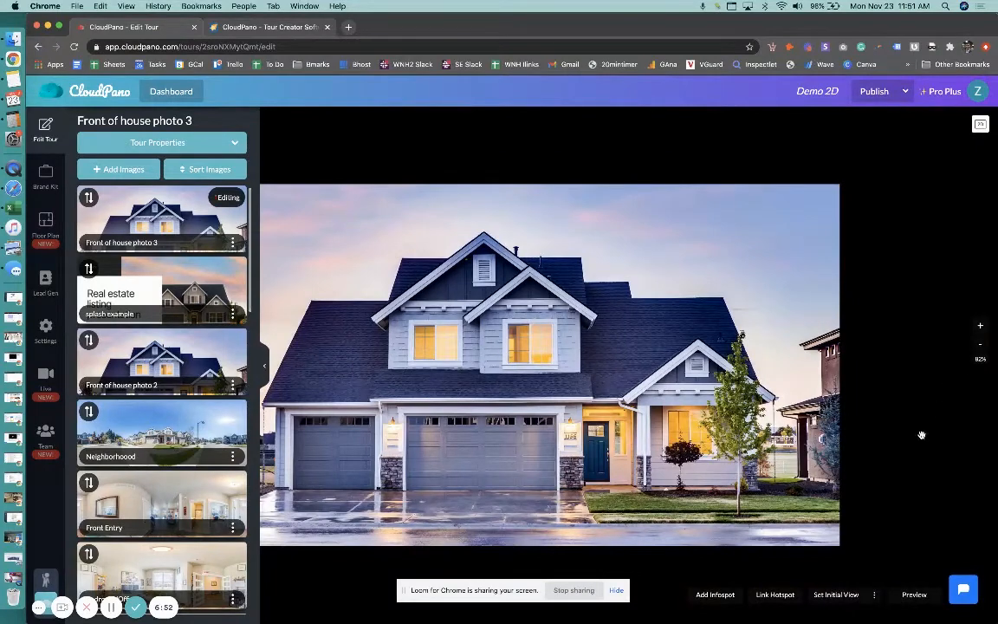
- Save the current framing of Front of house photo 3 as its initial view
click(836, 595)
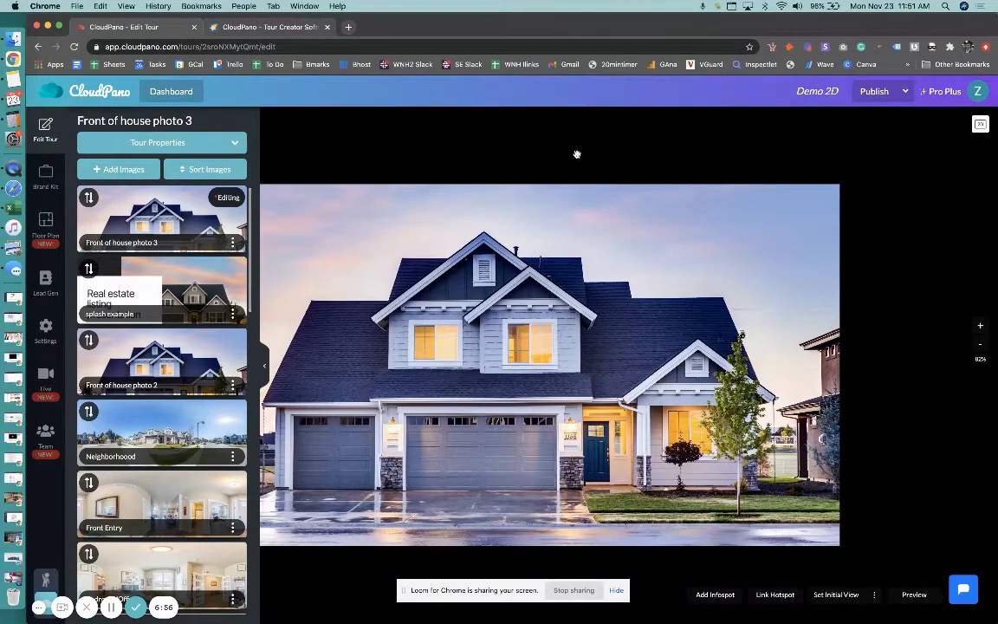
mouse_move(907, 496)
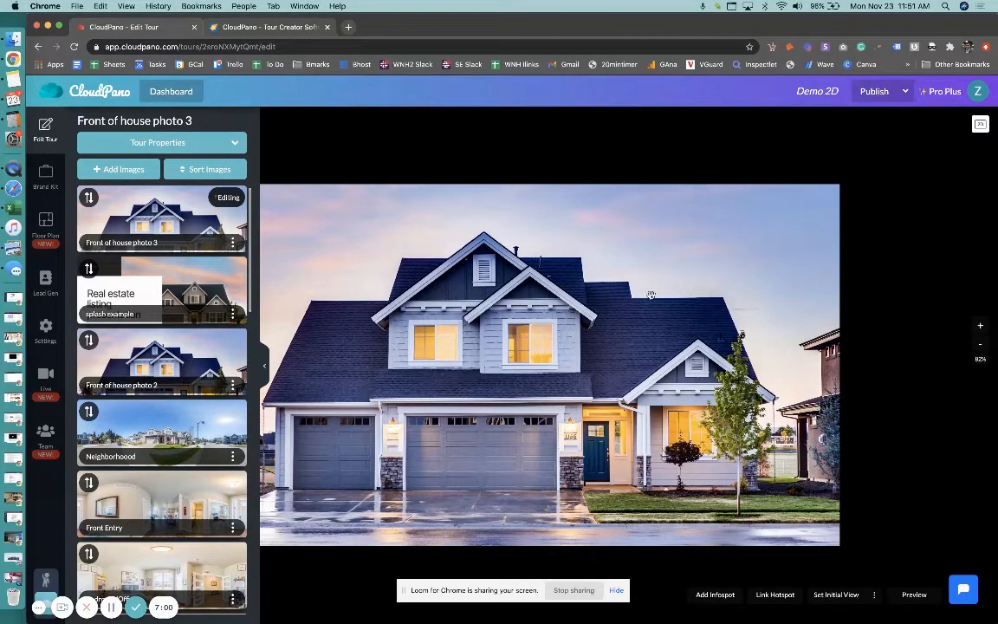
mouse_move(756, 140)
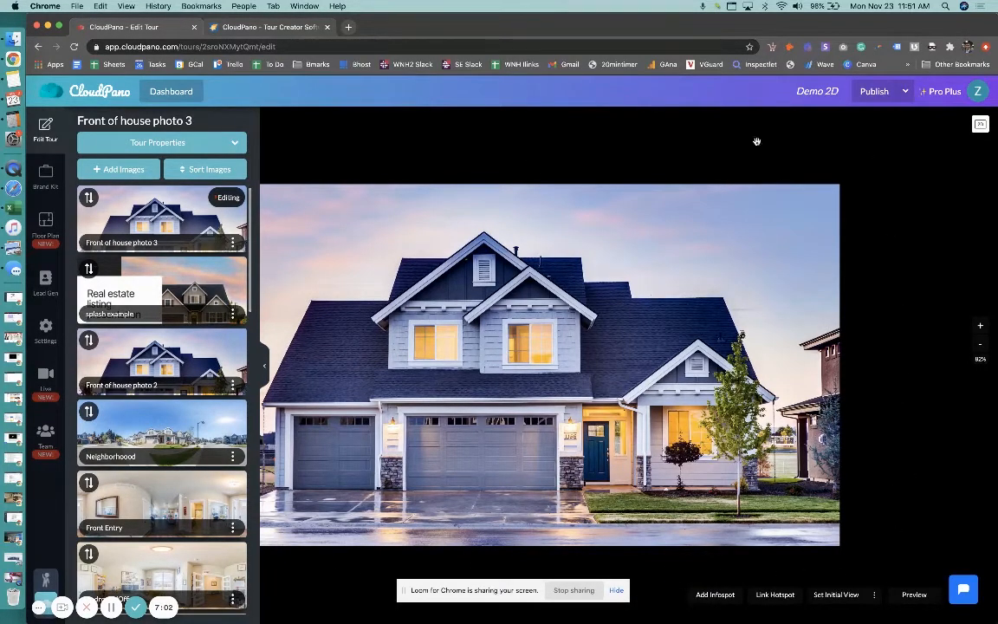
mouse_move(915, 240)
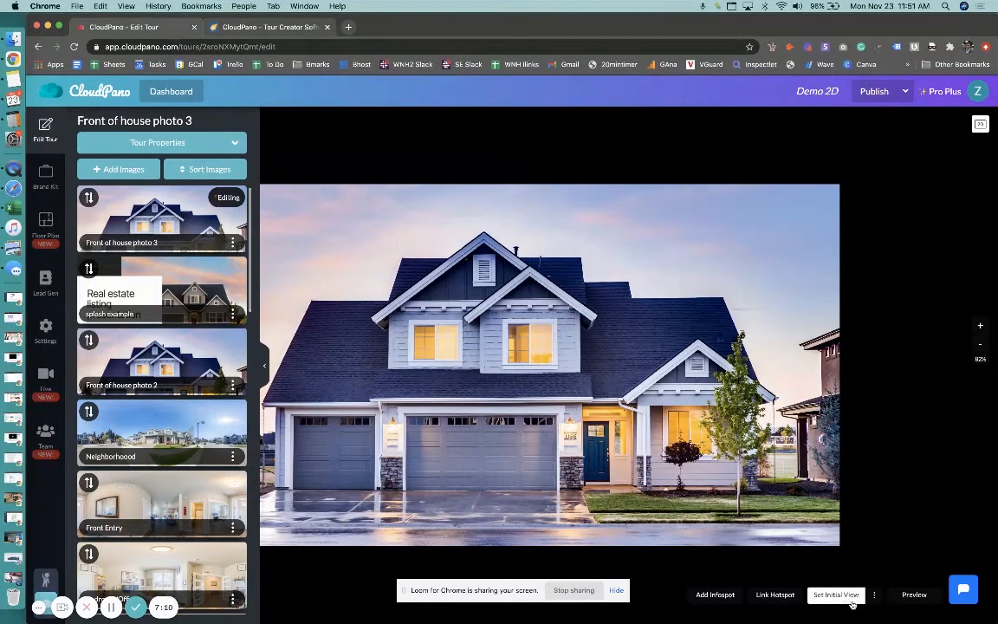
click(874, 90)
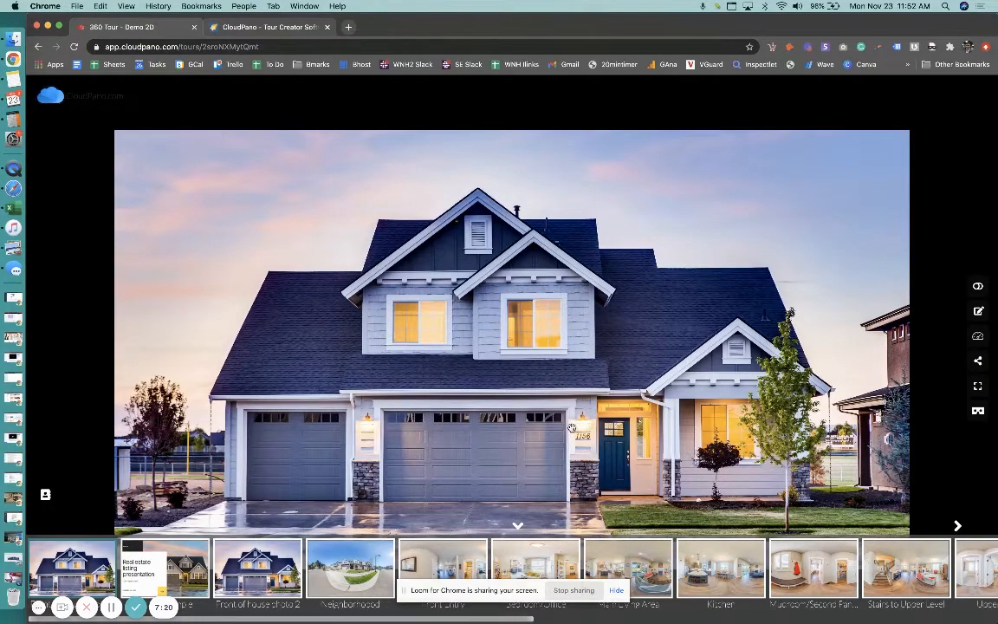
mouse_move(733, 242)
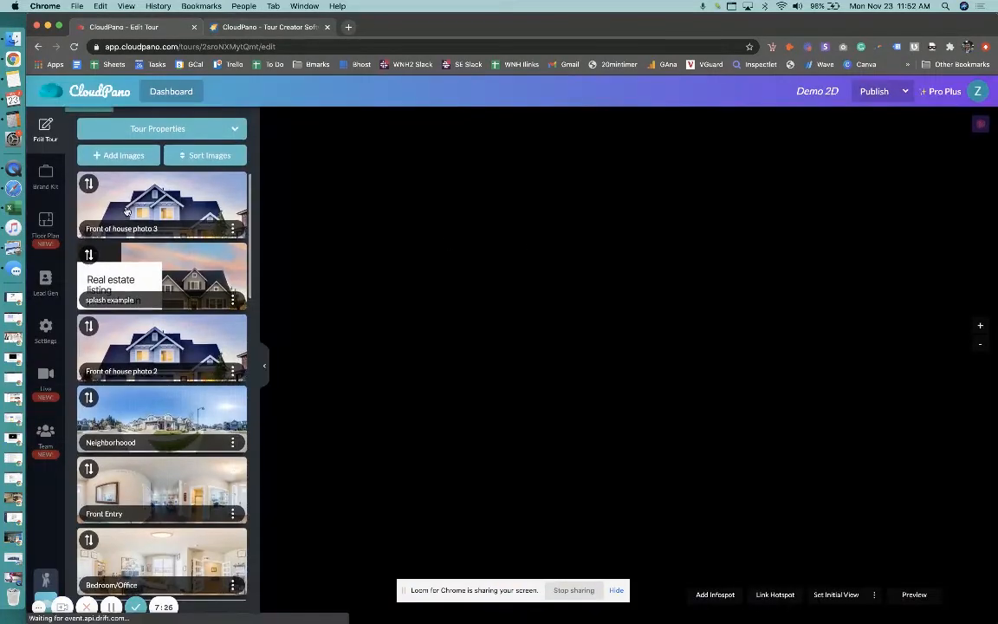
- Select Front of house photo 3 and check it full-screen in the live tour
click(161, 205)
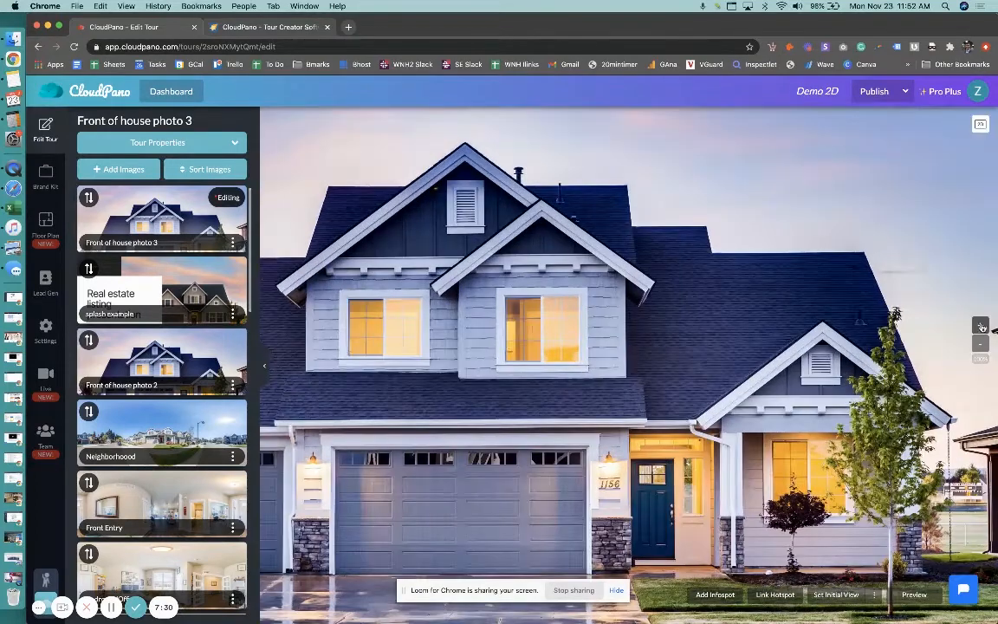
click(835, 594)
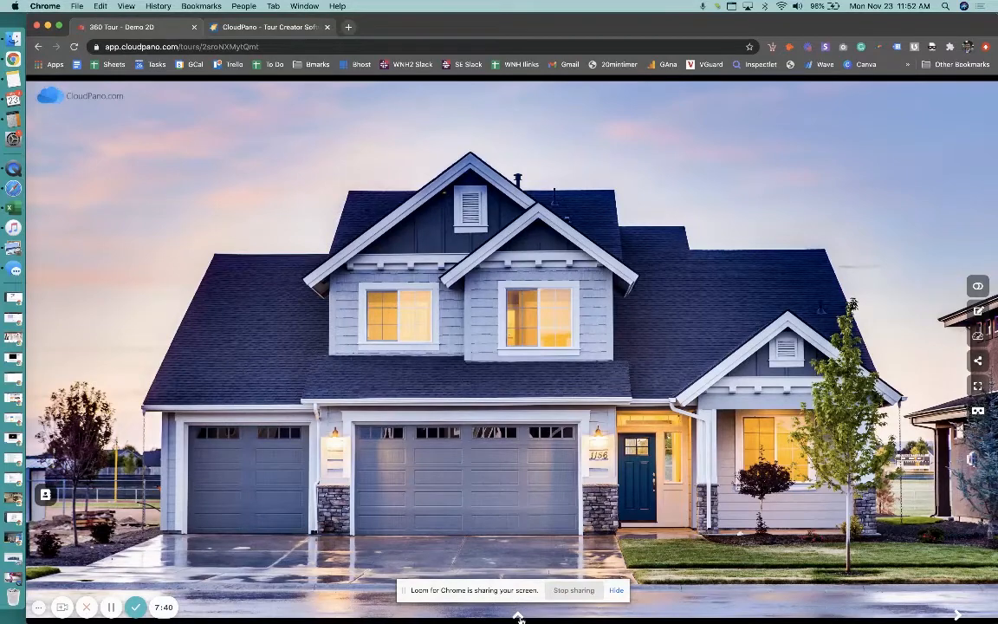
- Bring up the scene thumbnail strip beneath the full-screen house photo
click(518, 527)
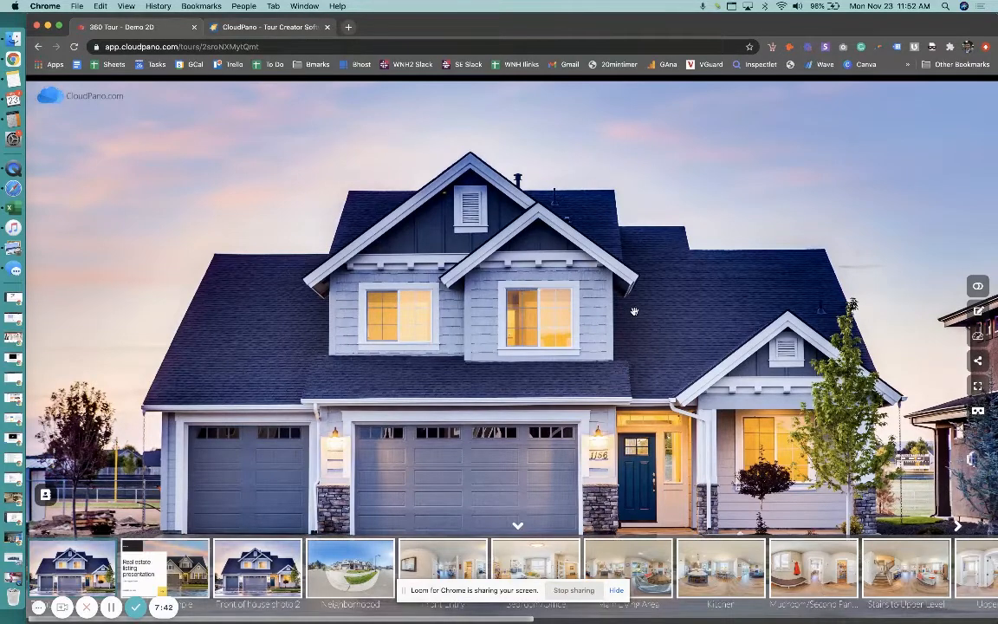
mouse_move(638, 305)
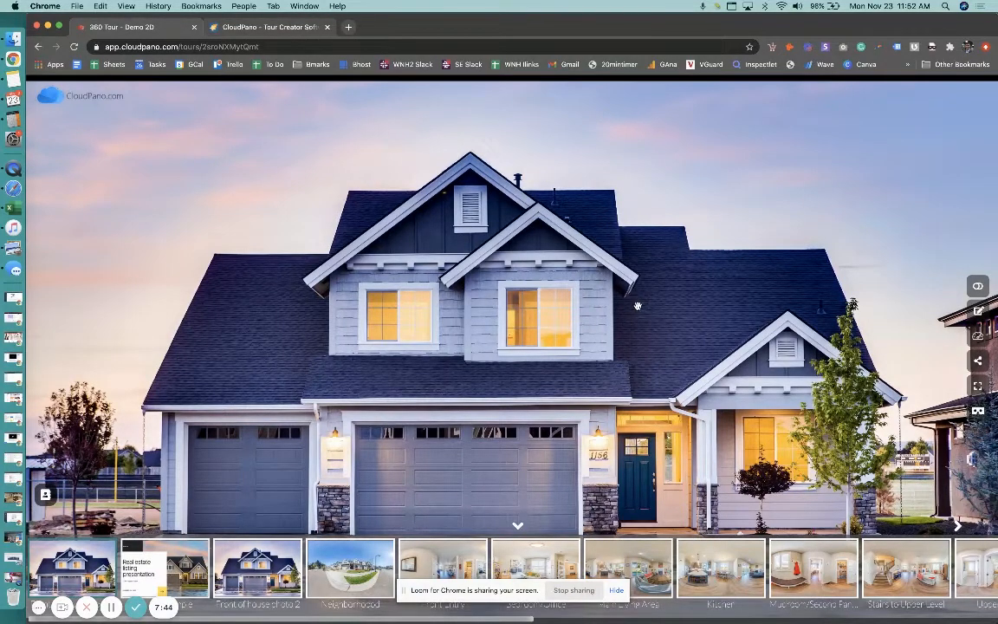
mouse_move(632, 312)
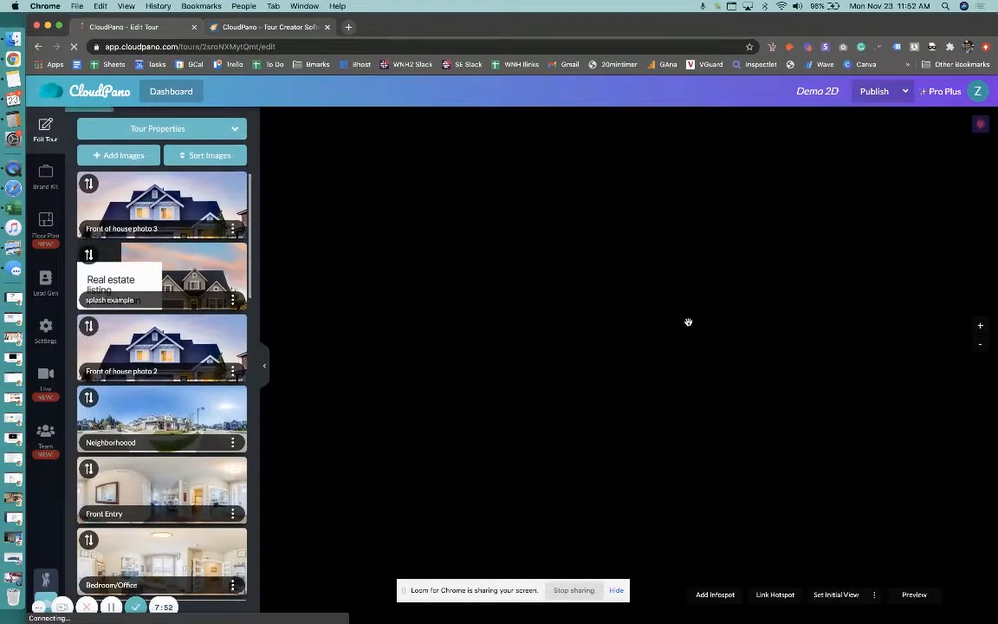
click(161, 206)
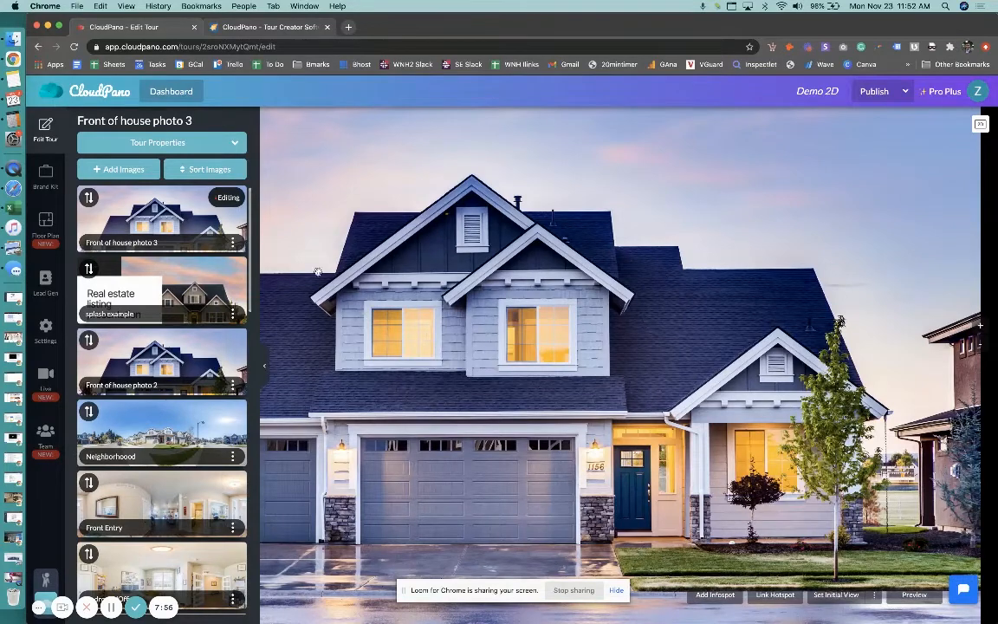
mouse_move(565, 263)
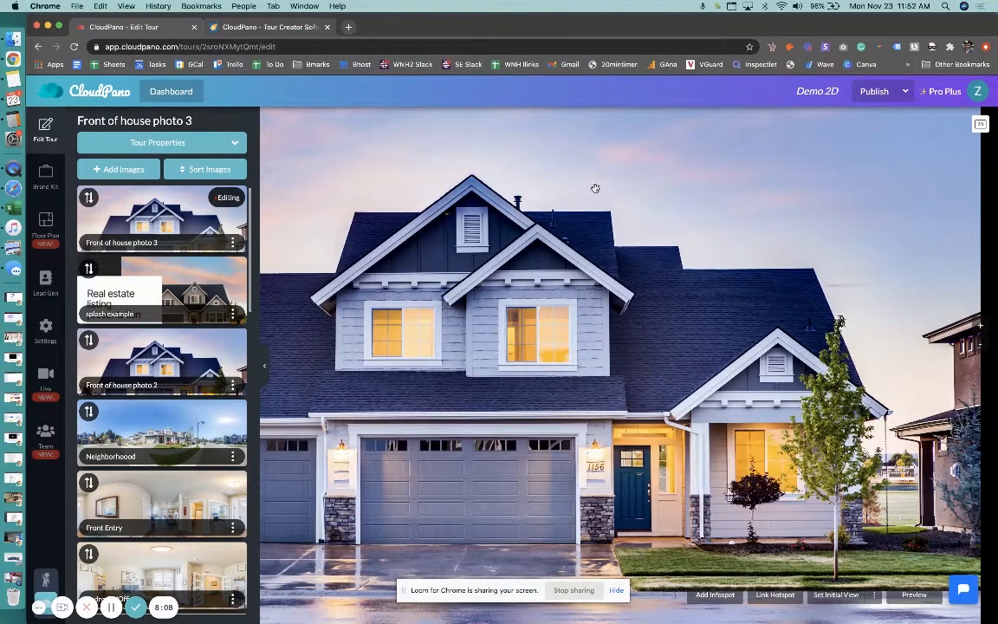
mouse_move(617, 270)
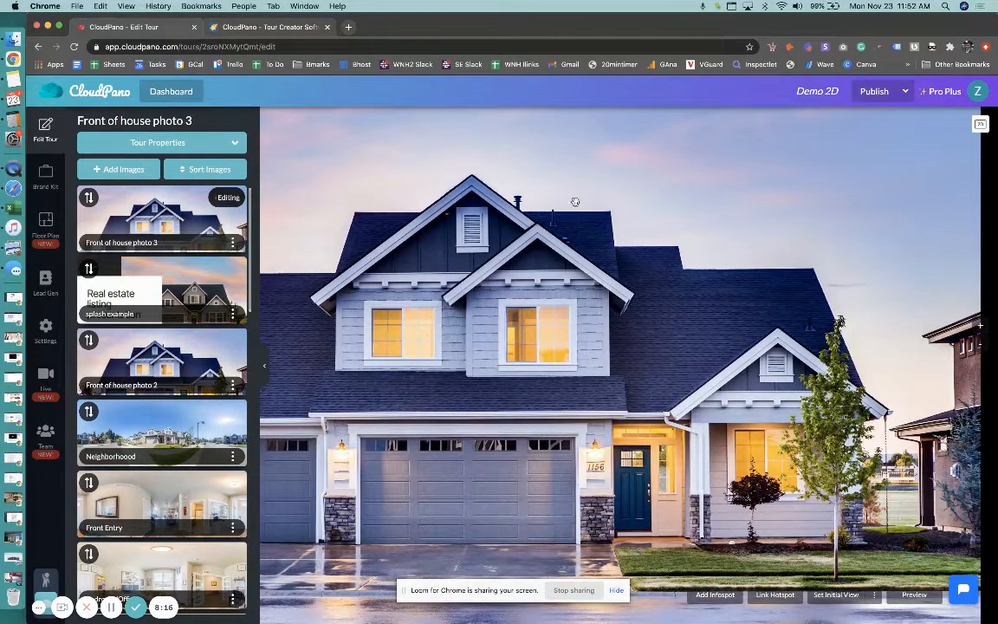
mouse_move(818, 251)
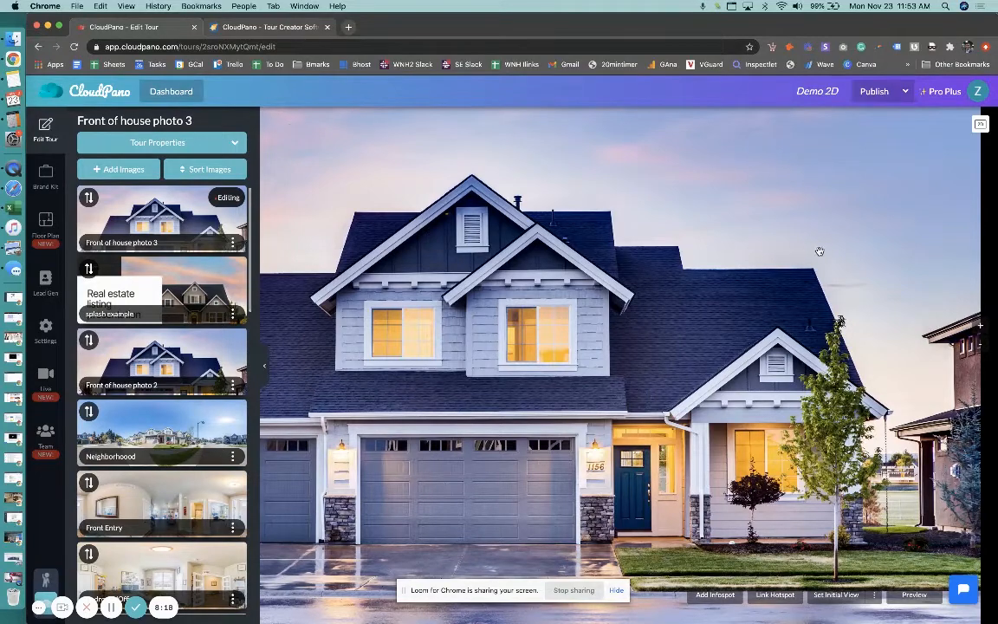
mouse_move(768, 260)
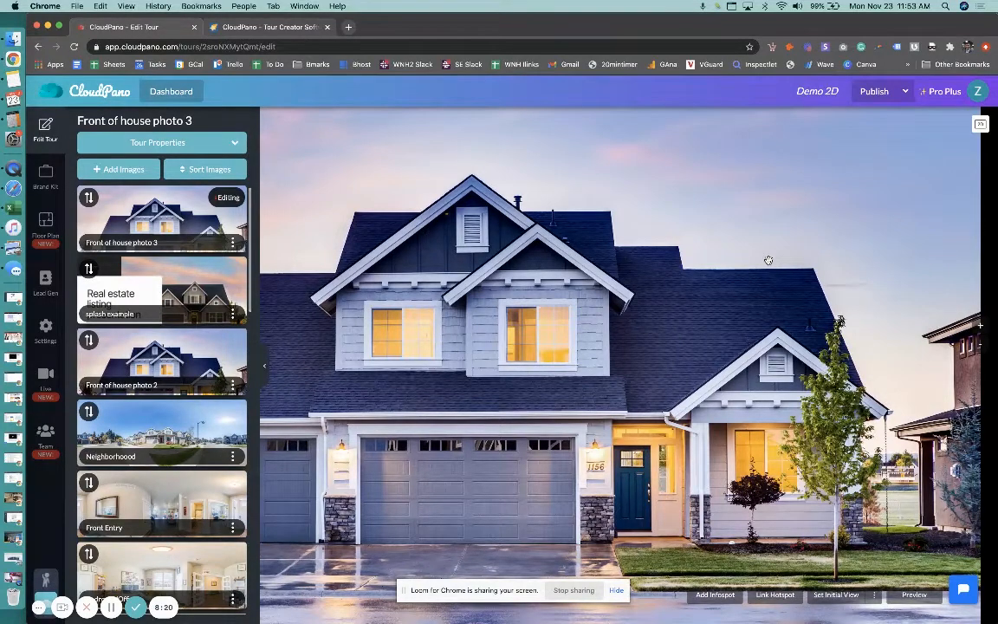
mouse_move(984, 136)
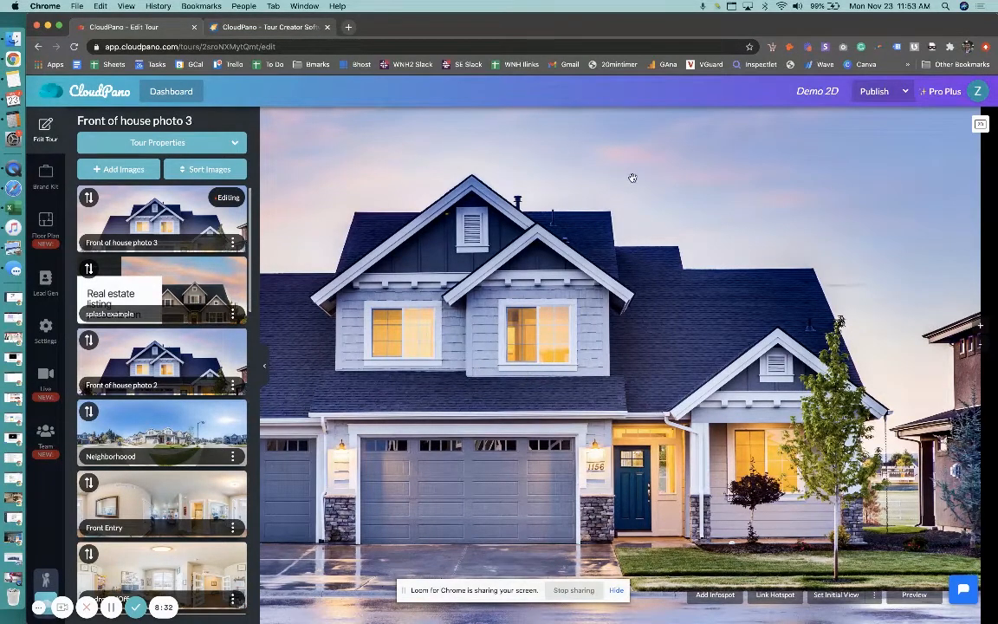
mouse_move(637, 161)
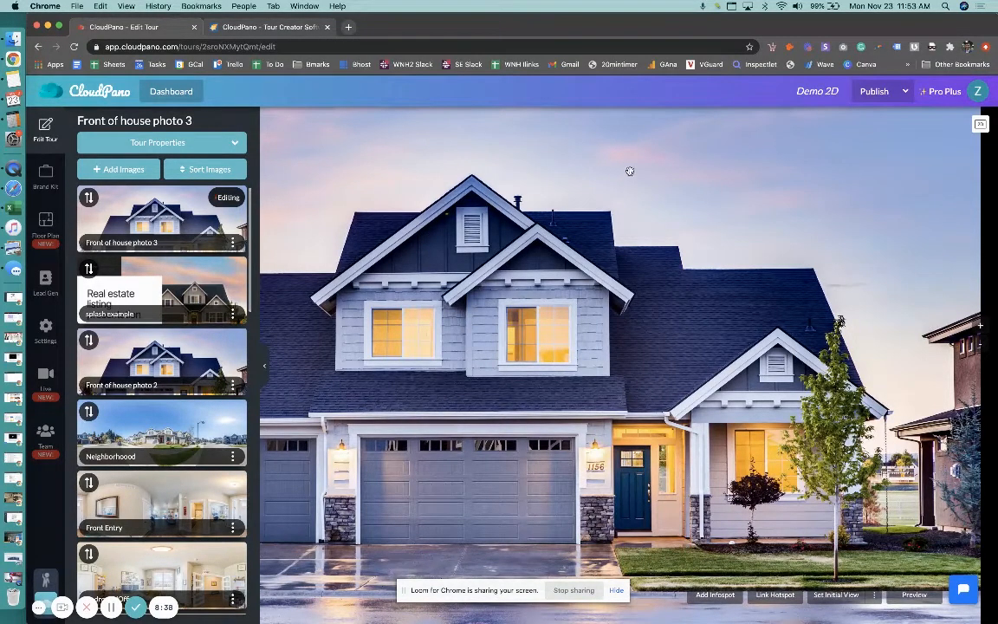
mouse_move(641, 178)
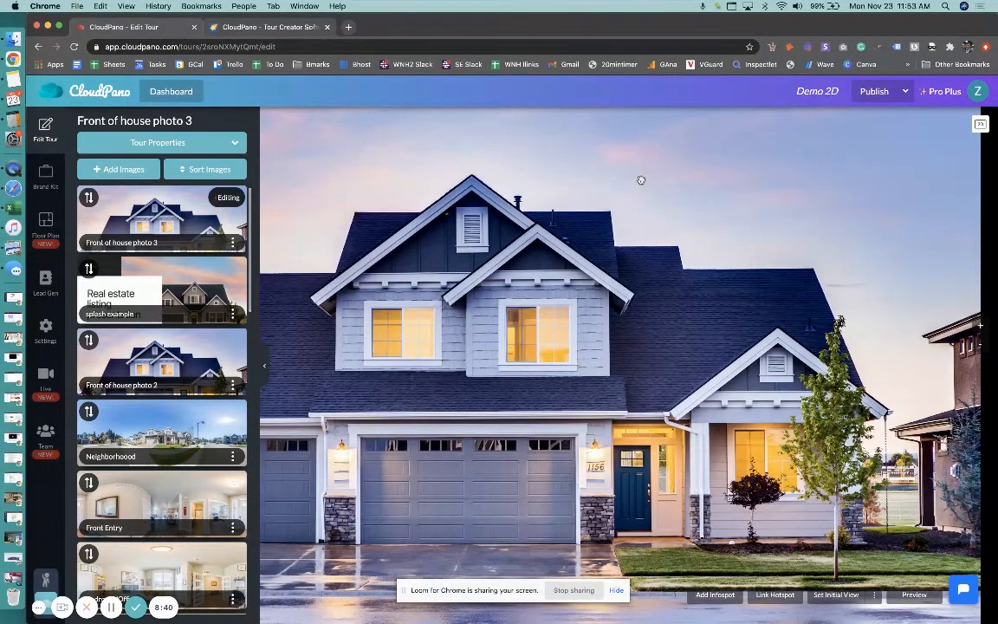
mouse_move(653, 171)
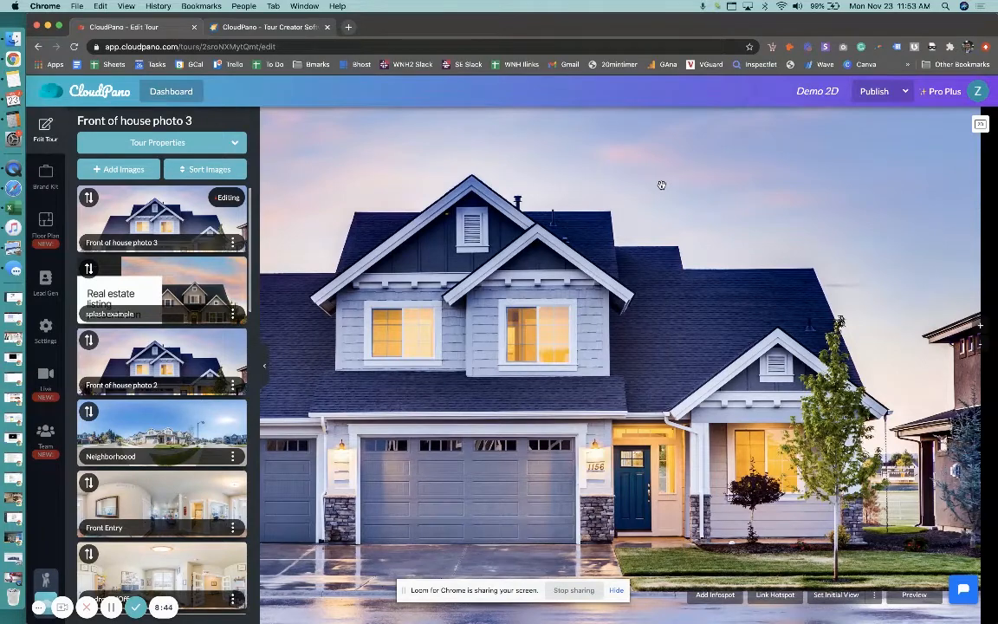
mouse_move(666, 180)
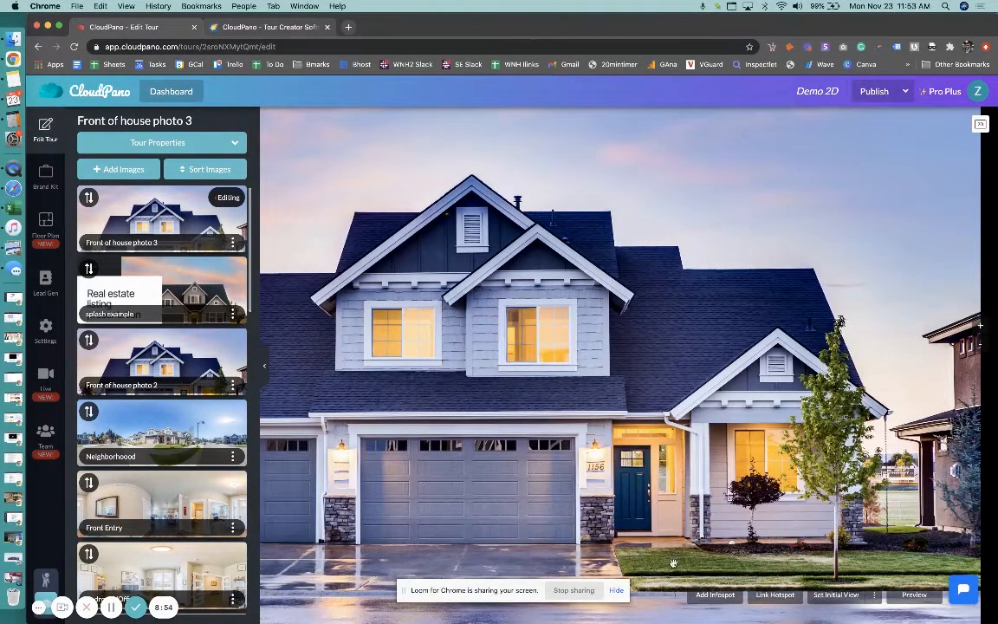
mouse_move(548, 45)
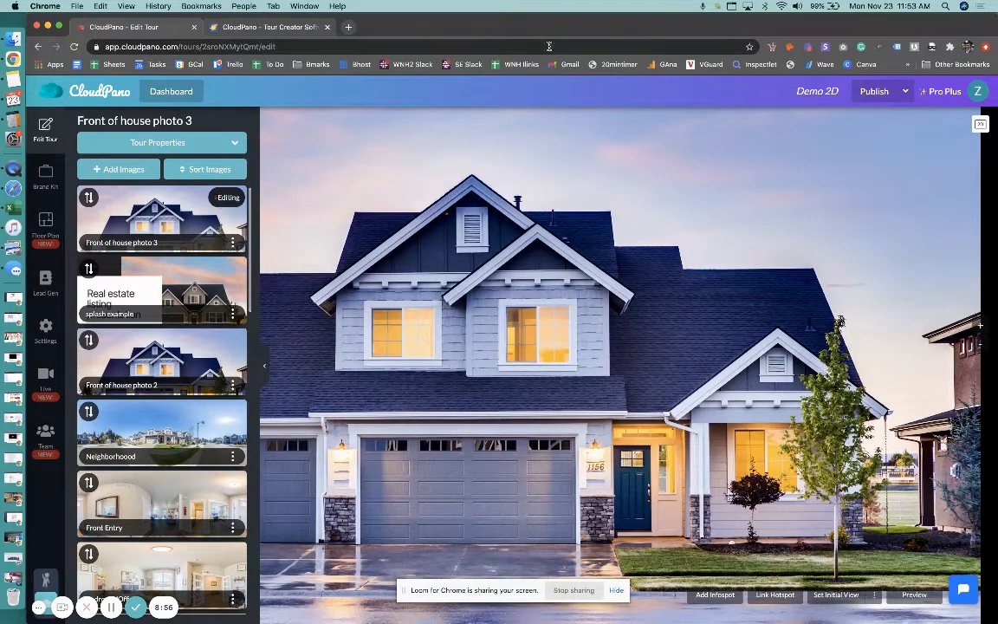
mouse_move(546, 358)
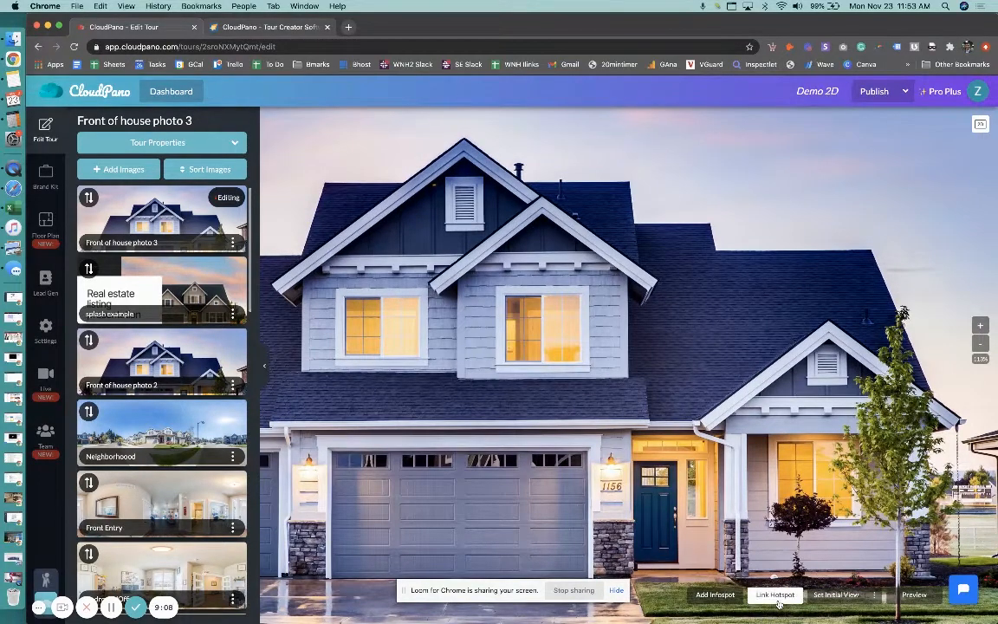
- Place a link hotspot by the front door pointing to another scene and preview the tour
click(775, 594)
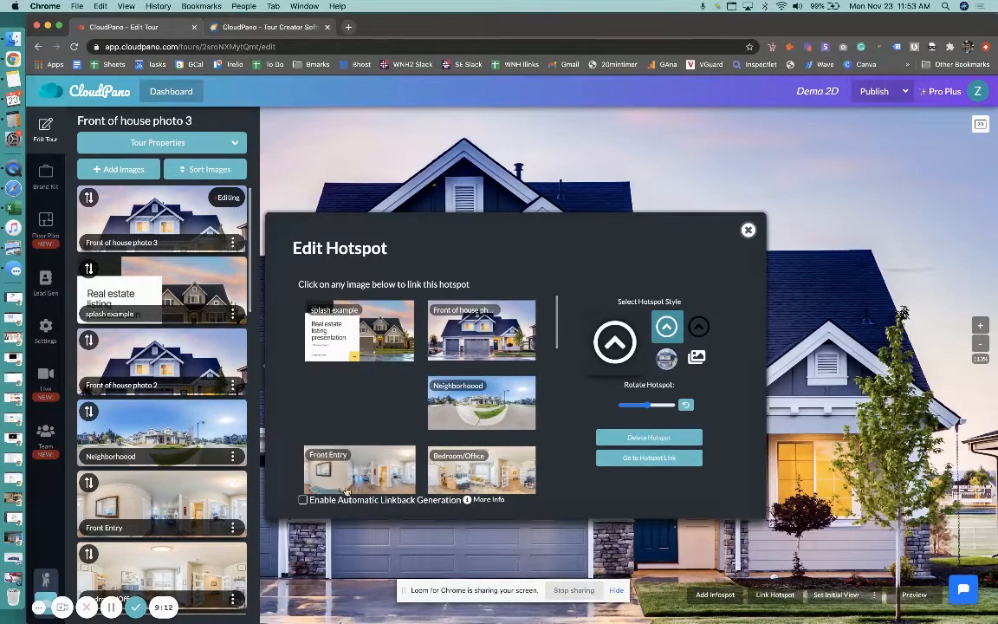
click(749, 229)
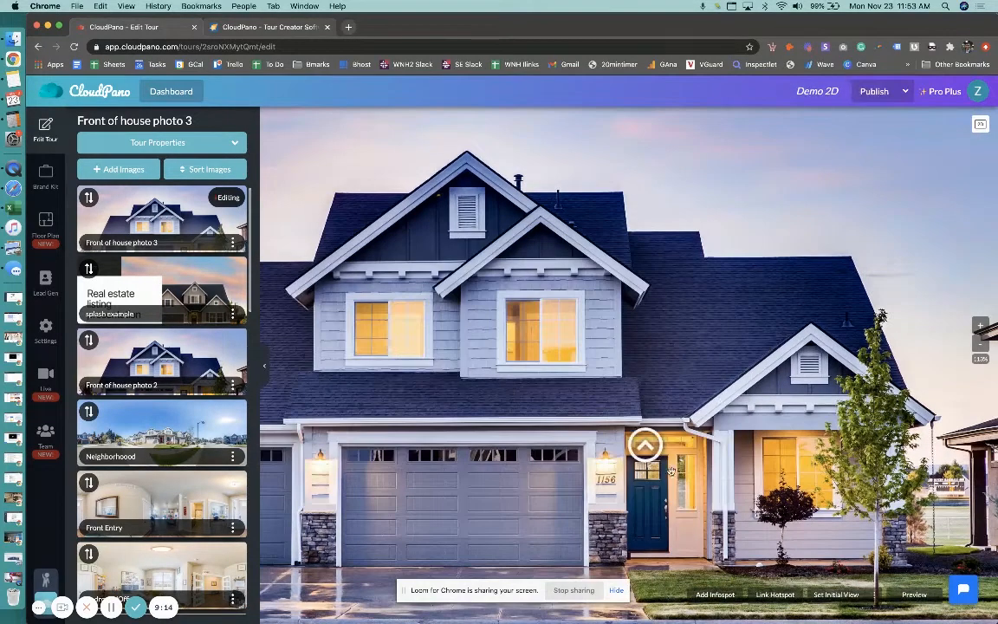
click(915, 594)
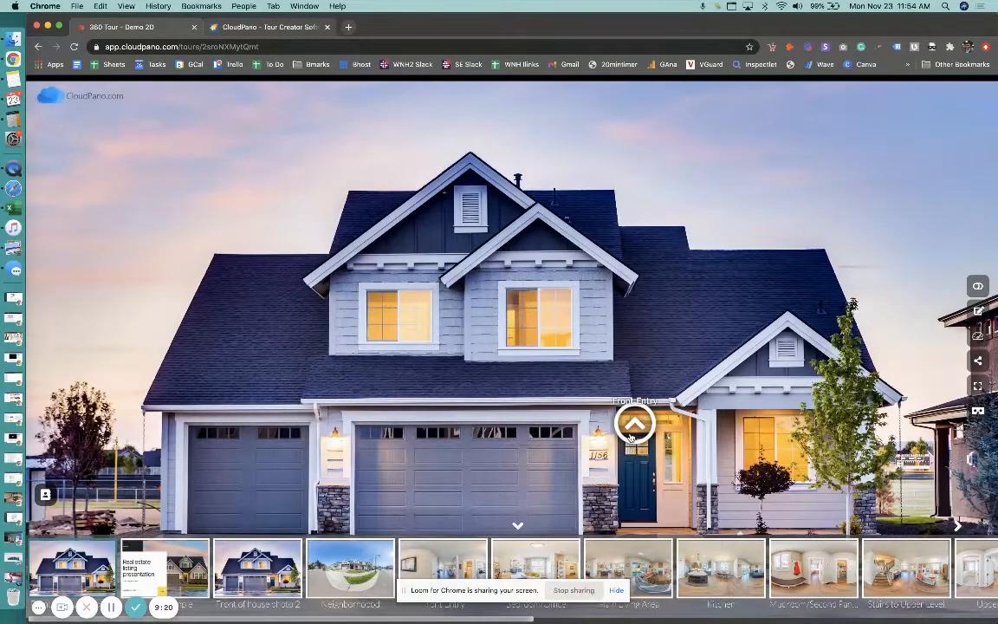
- Leave the live preview and return to the tour editor
click(635, 424)
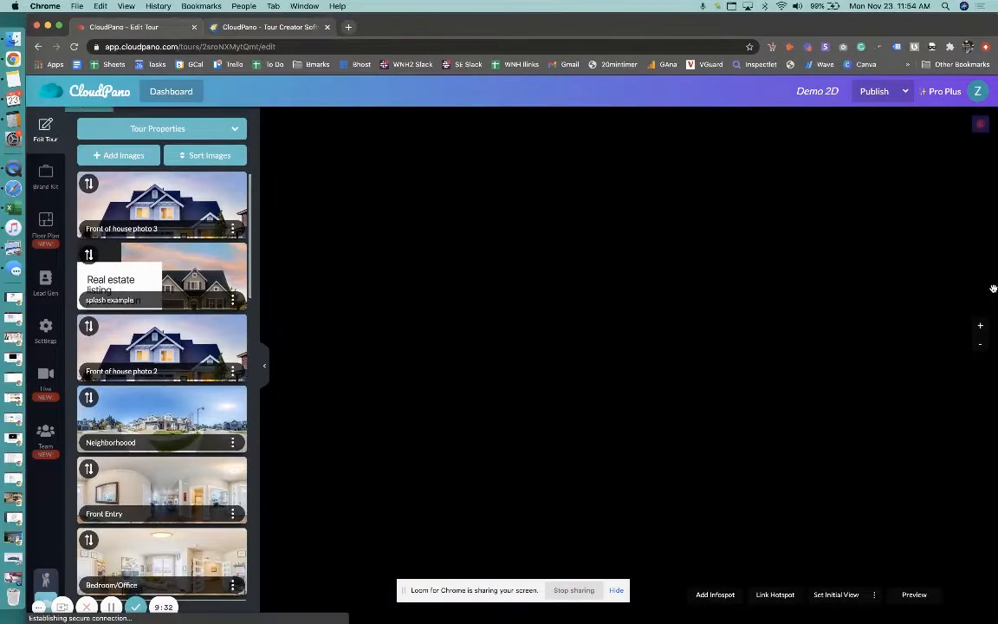
click(161, 204)
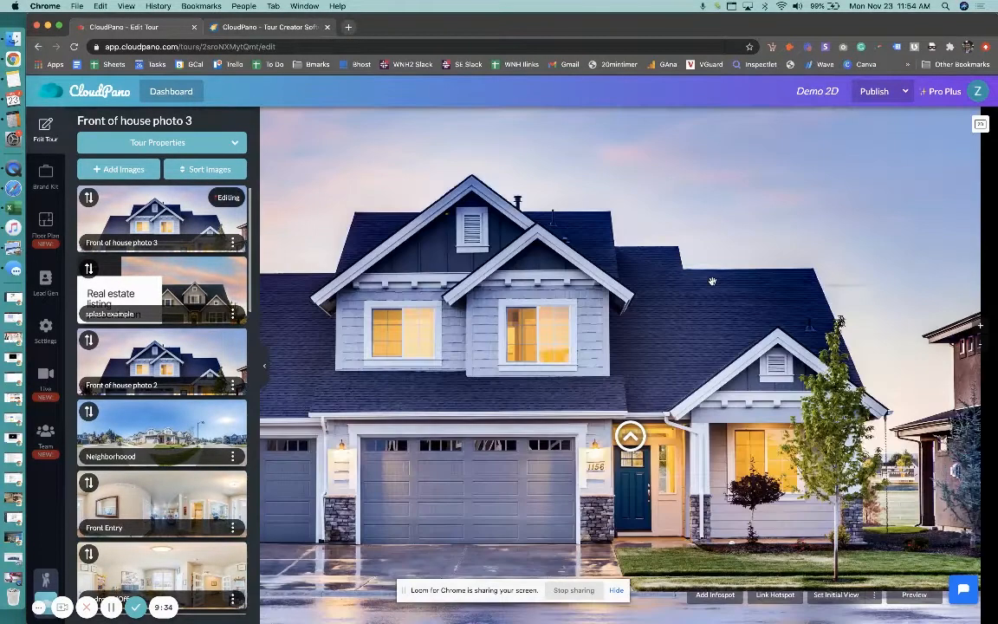
mouse_move(694, 274)
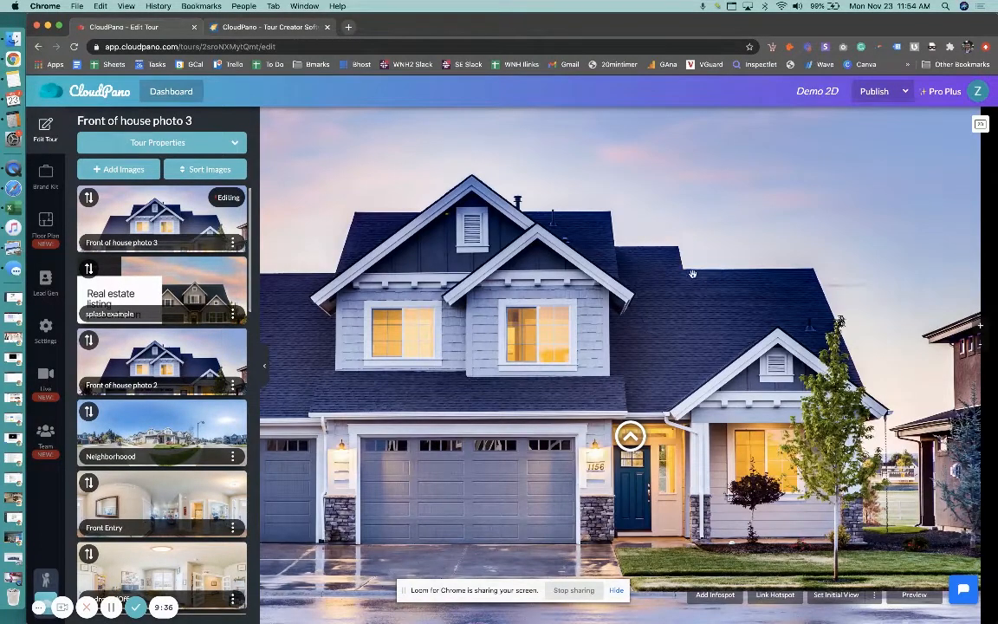
mouse_move(690, 281)
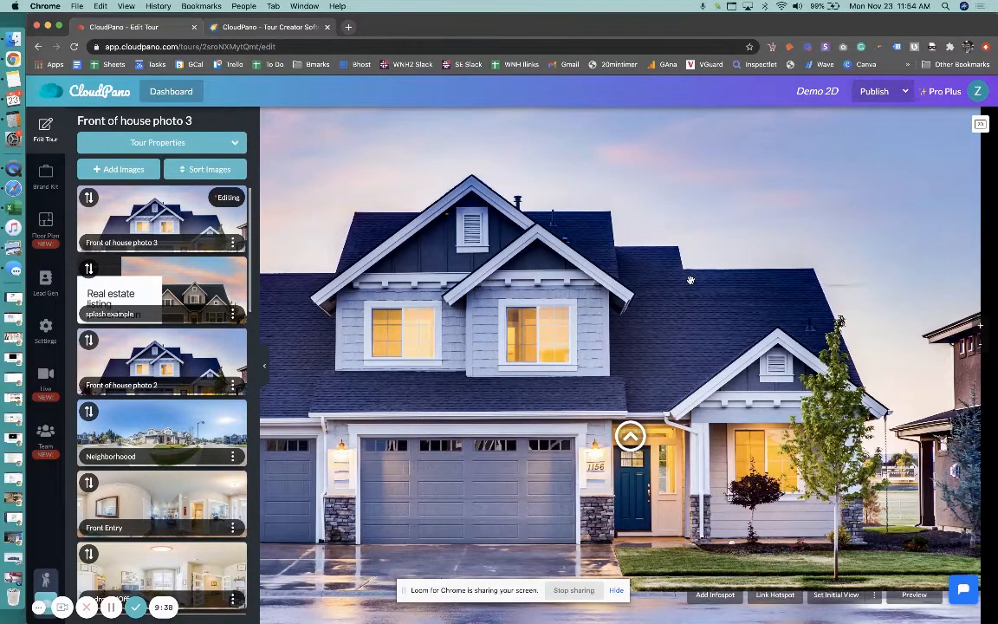
mouse_move(688, 282)
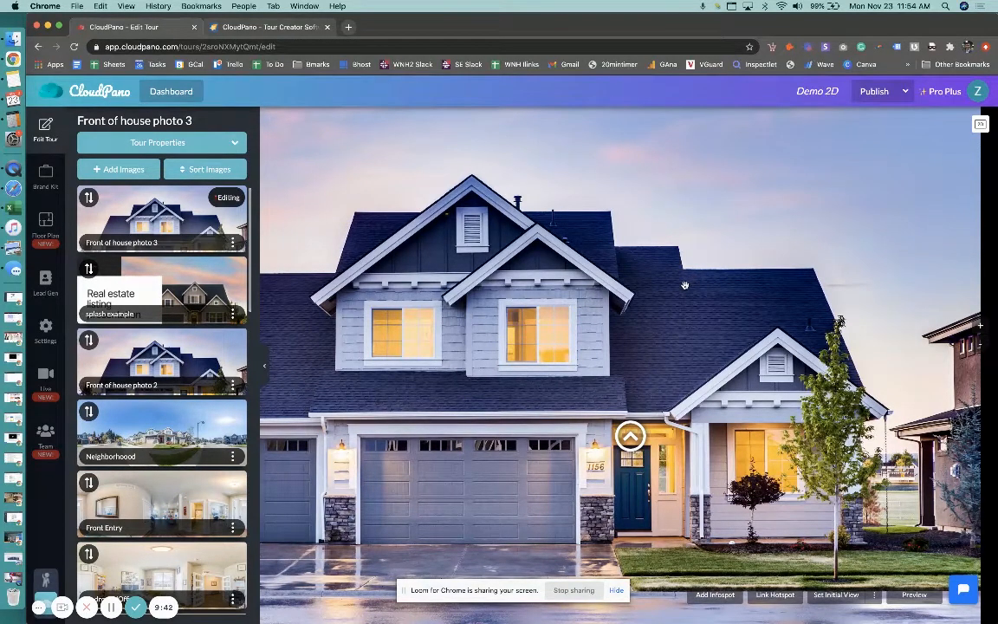
mouse_move(693, 286)
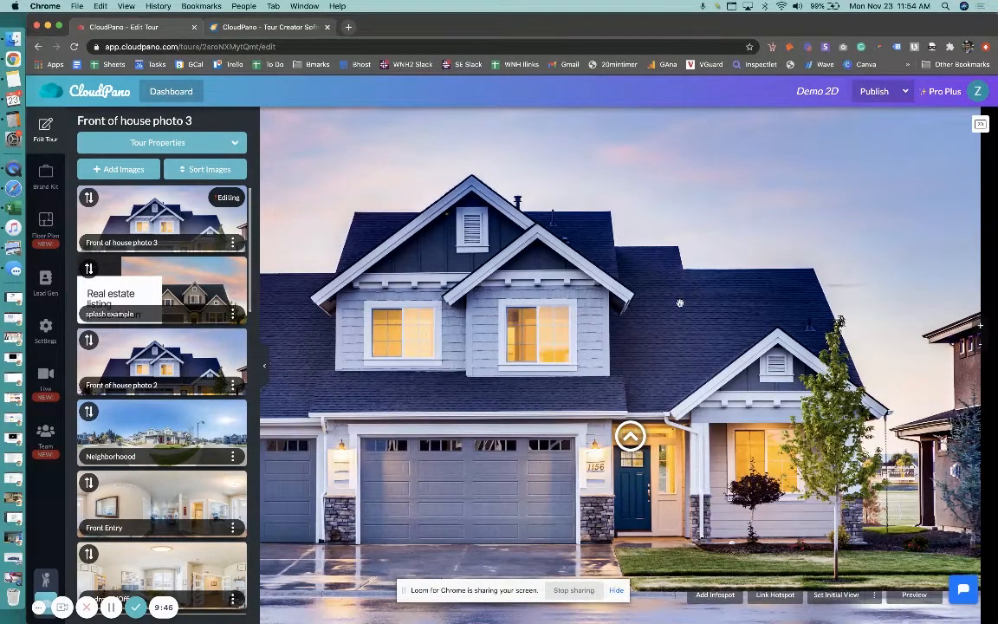
mouse_move(676, 298)
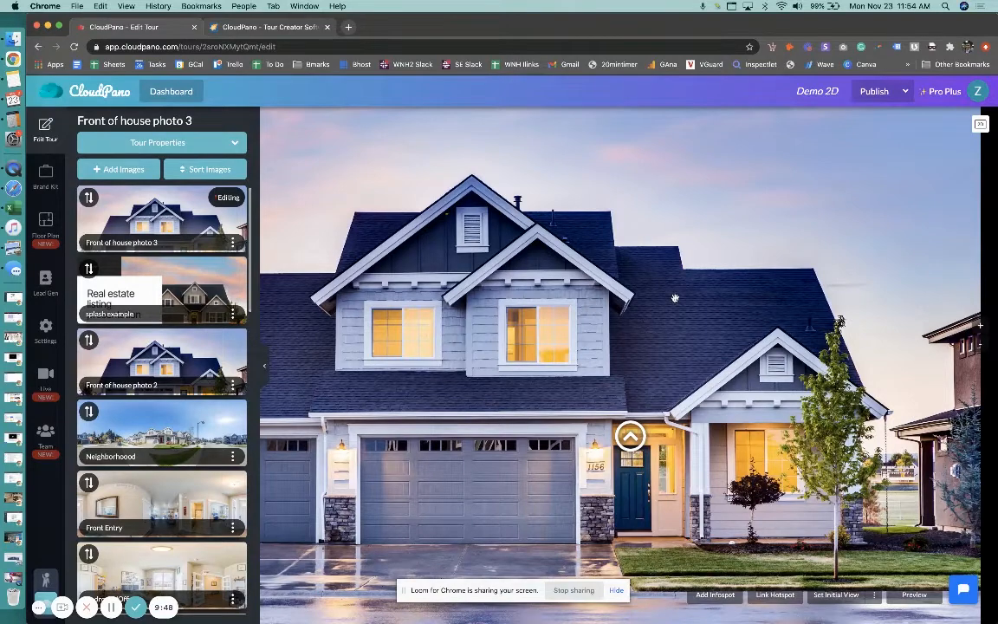
mouse_move(326, 352)
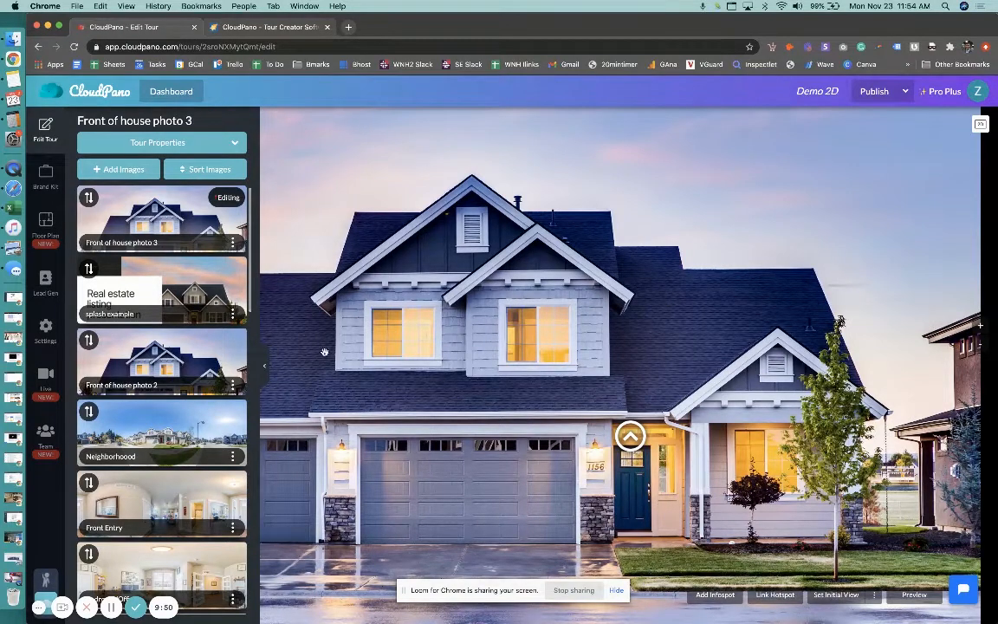
mouse_move(329, 321)
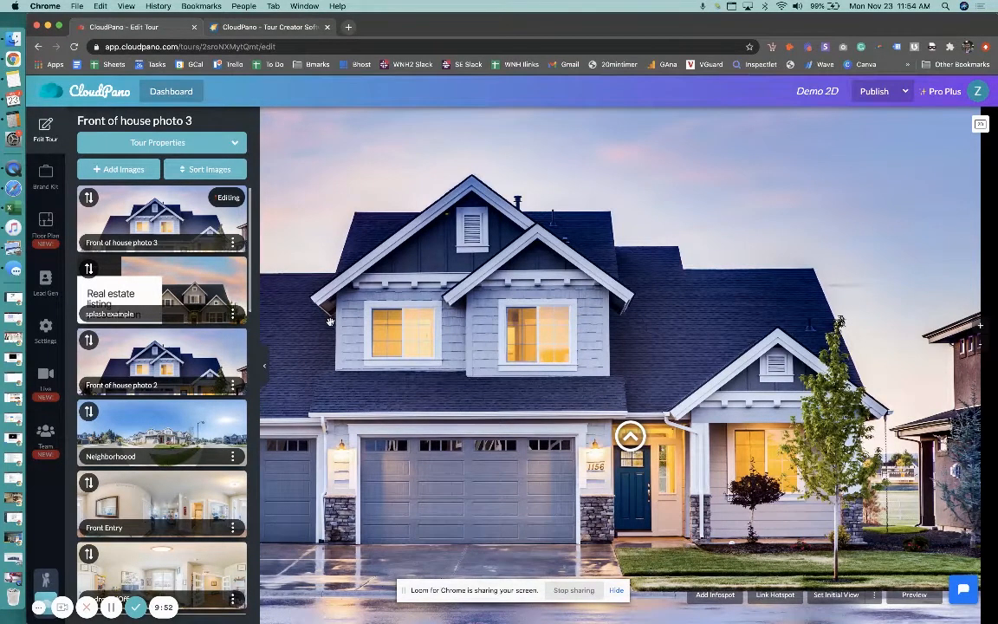
mouse_move(312, 312)
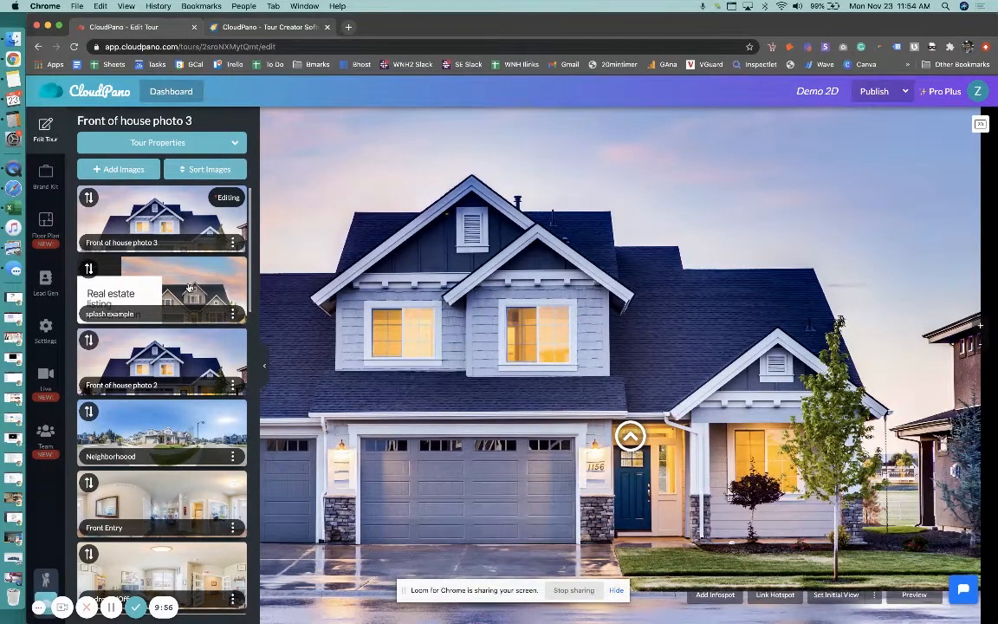
- Bring up the Real estate listing splash scene from the left scene list for editing
click(162, 292)
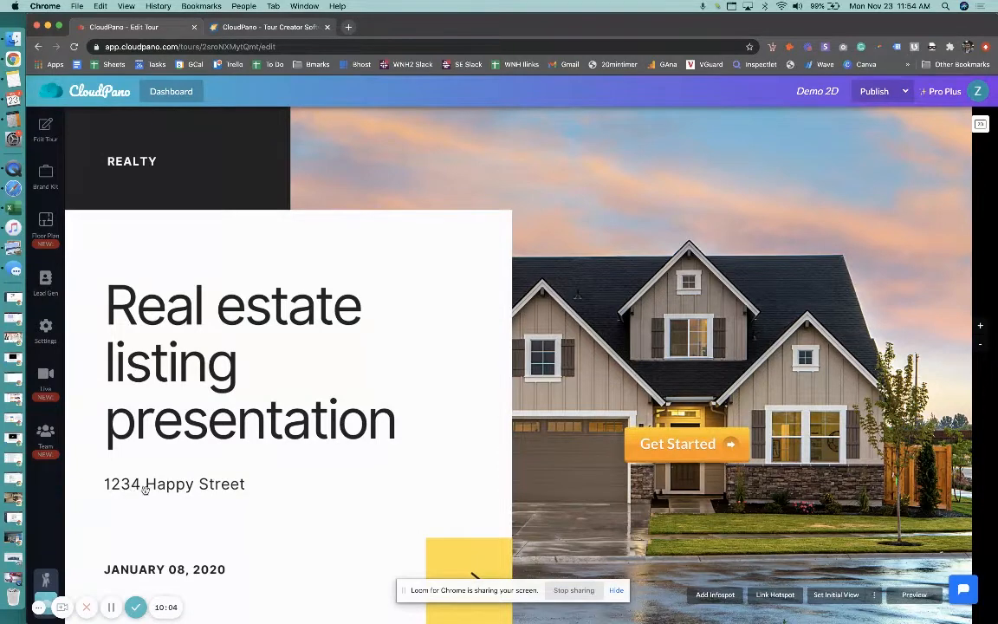
- Add a second link hotspot on the house photo using the orange Get Started button image and set it in place
click(686, 444)
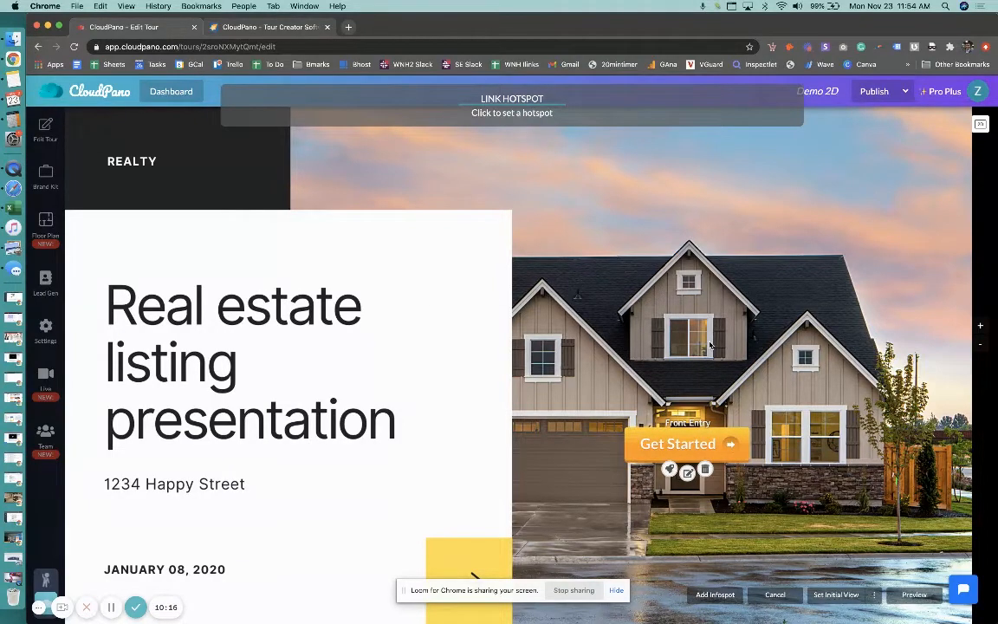
click(686, 468)
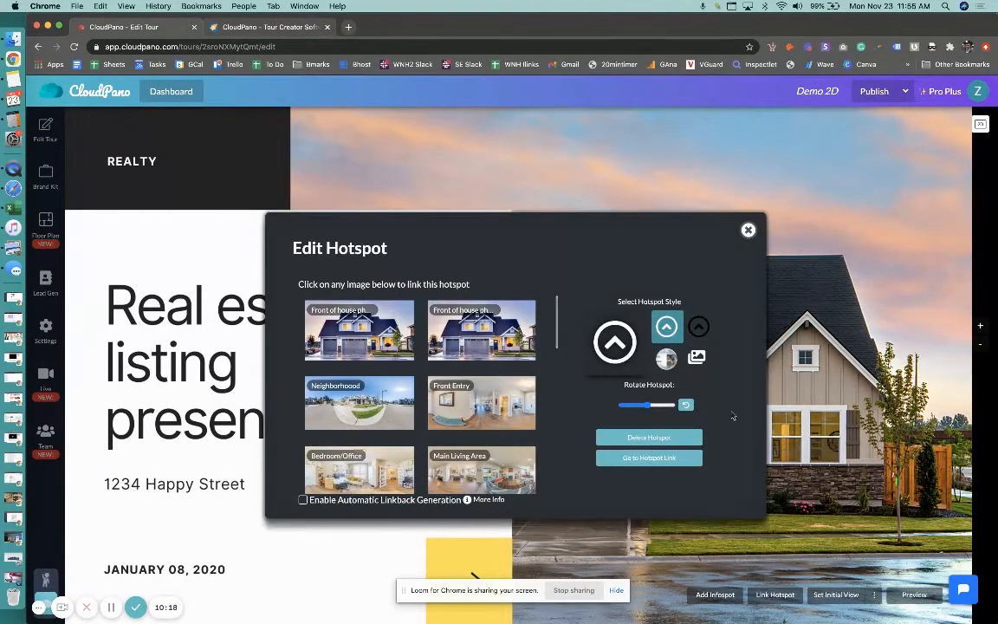
click(697, 357)
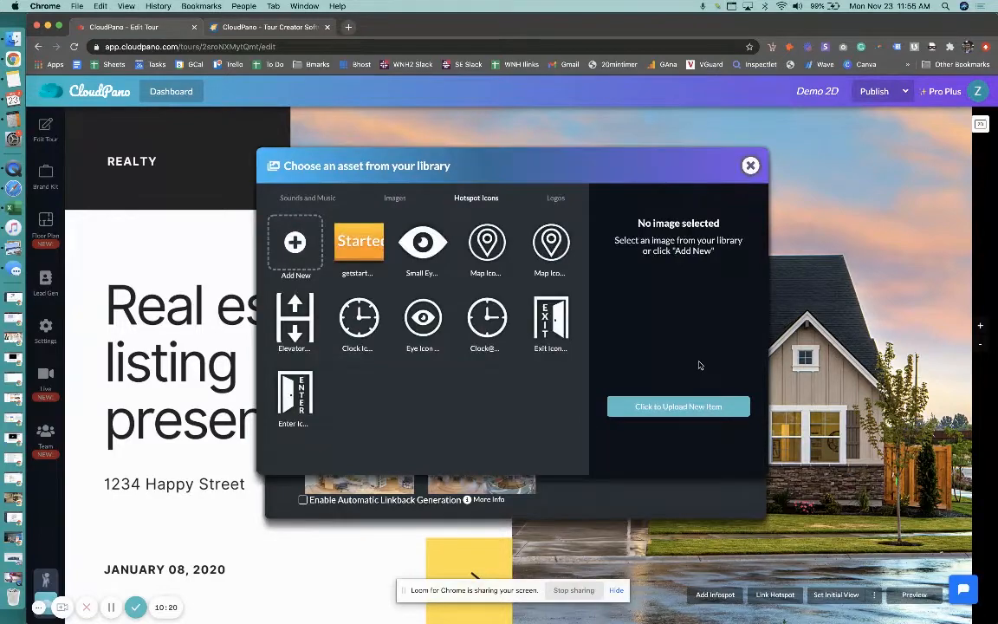
mouse_move(617, 395)
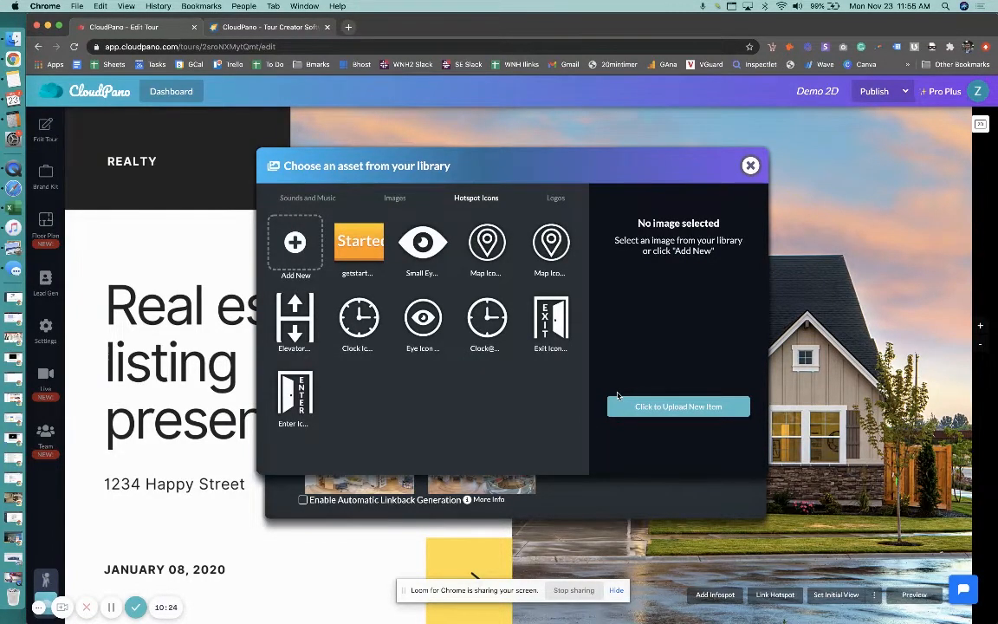
click(358, 246)
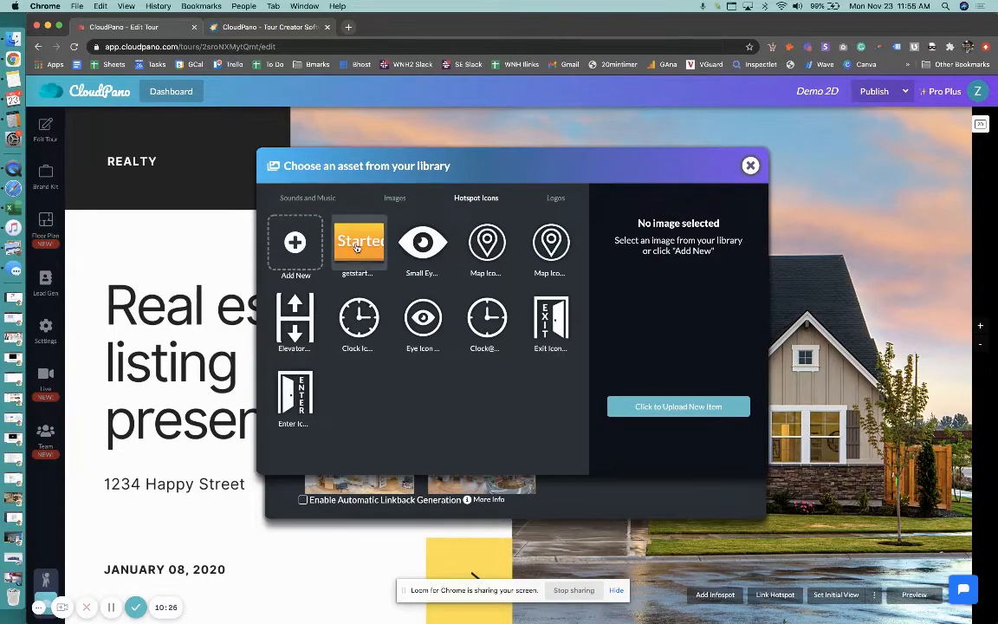
click(359, 242)
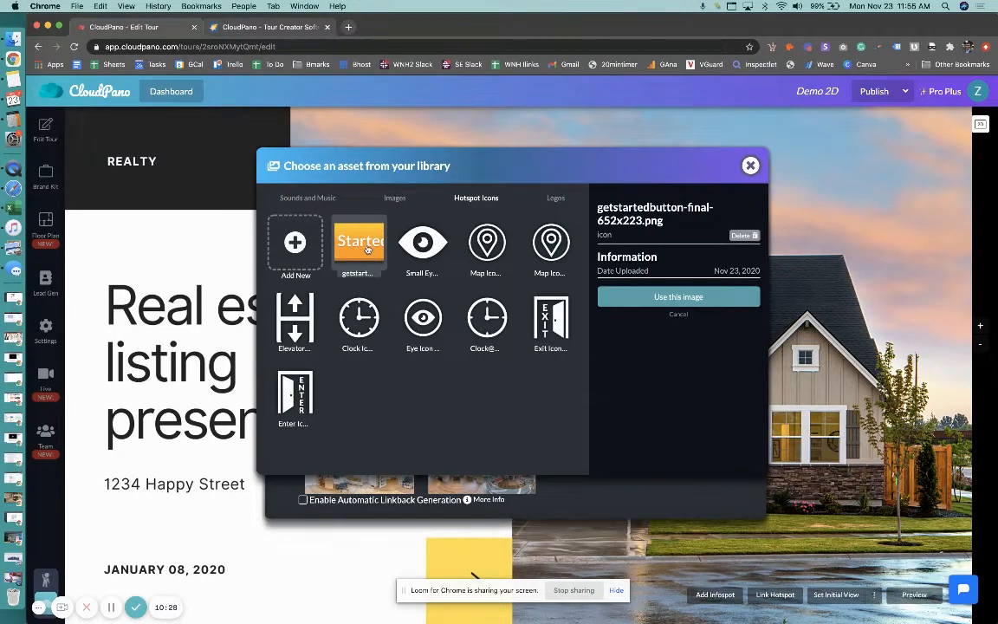
click(679, 297)
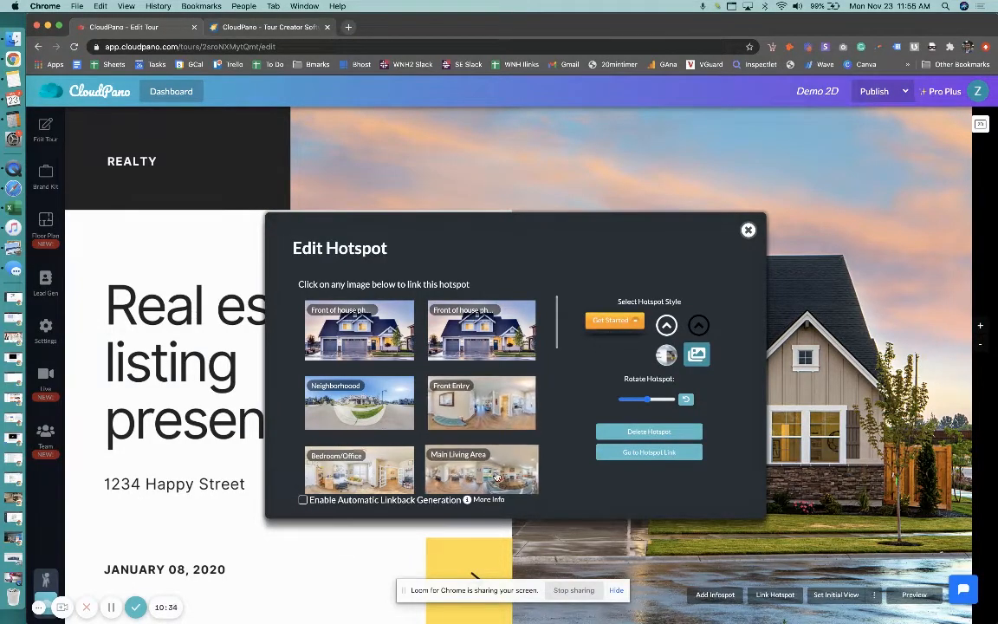
click(749, 228)
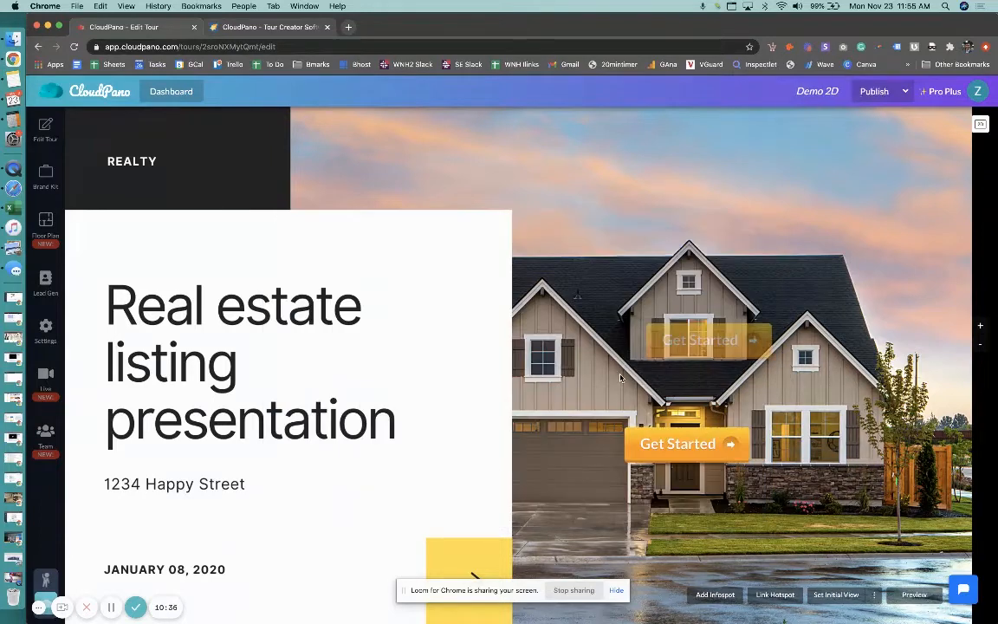
- Launch the tour preview showing the house exterior scene with its bottom scene strip
click(700, 340)
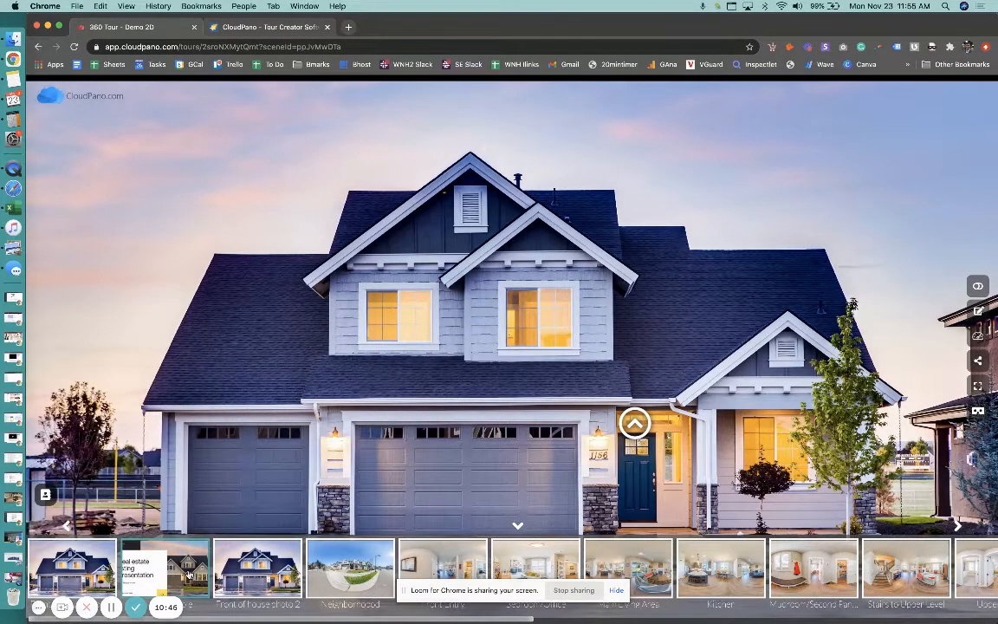
click(165, 568)
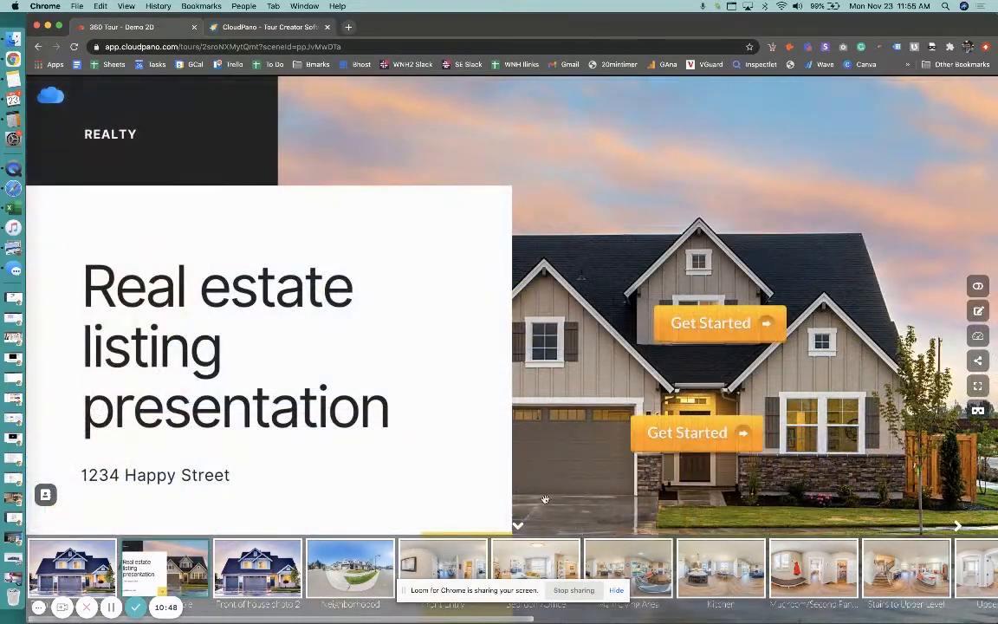
mouse_move(721, 323)
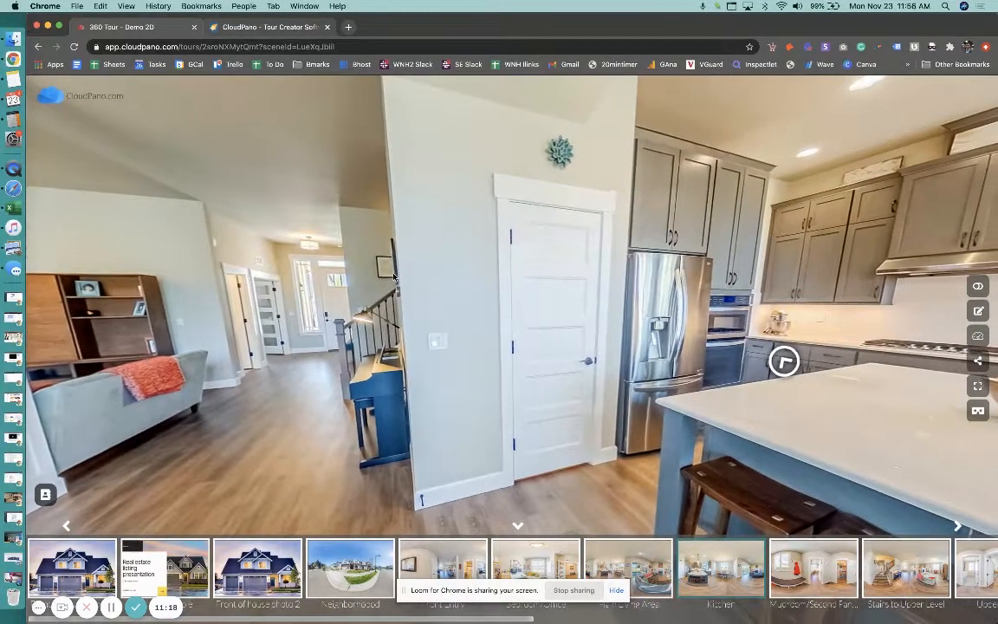
drag(392, 276, 437, 278)
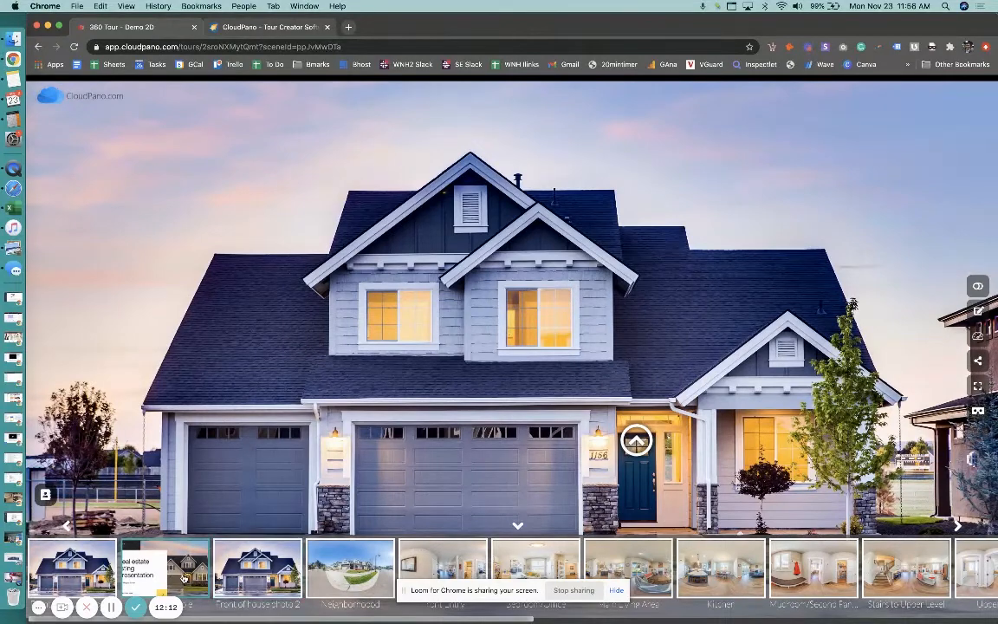
- Go to the listing splash image and follow the upper Get Started hotspot into the living room scene
click(163, 569)
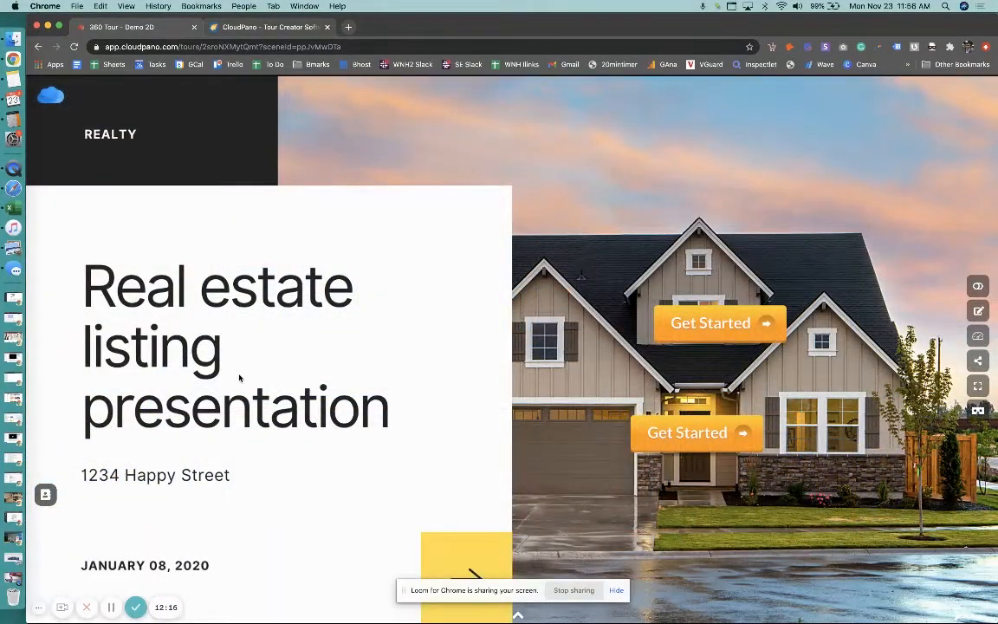
mouse_move(613, 174)
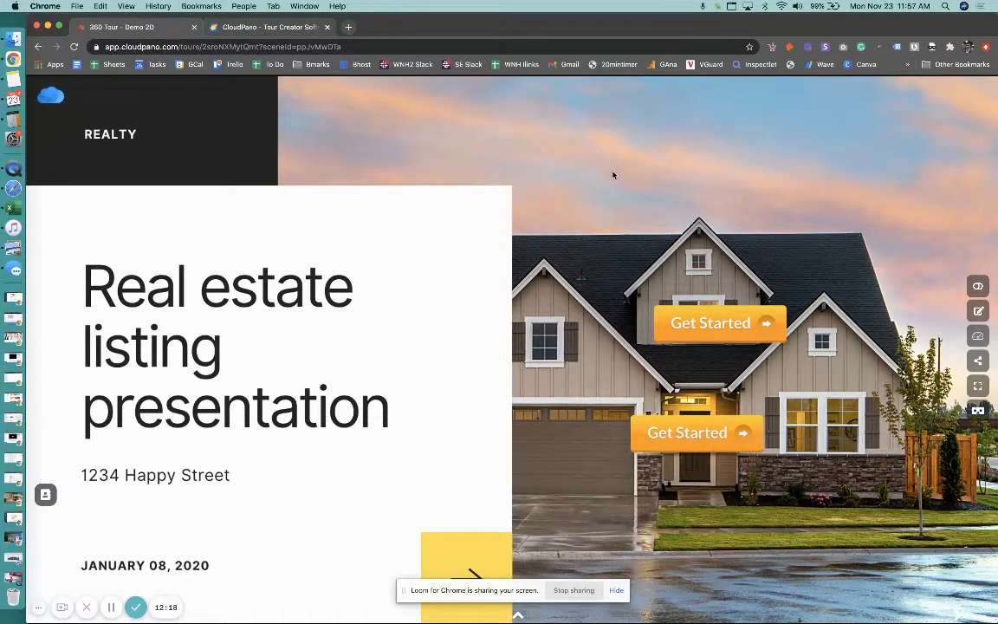
mouse_move(697, 433)
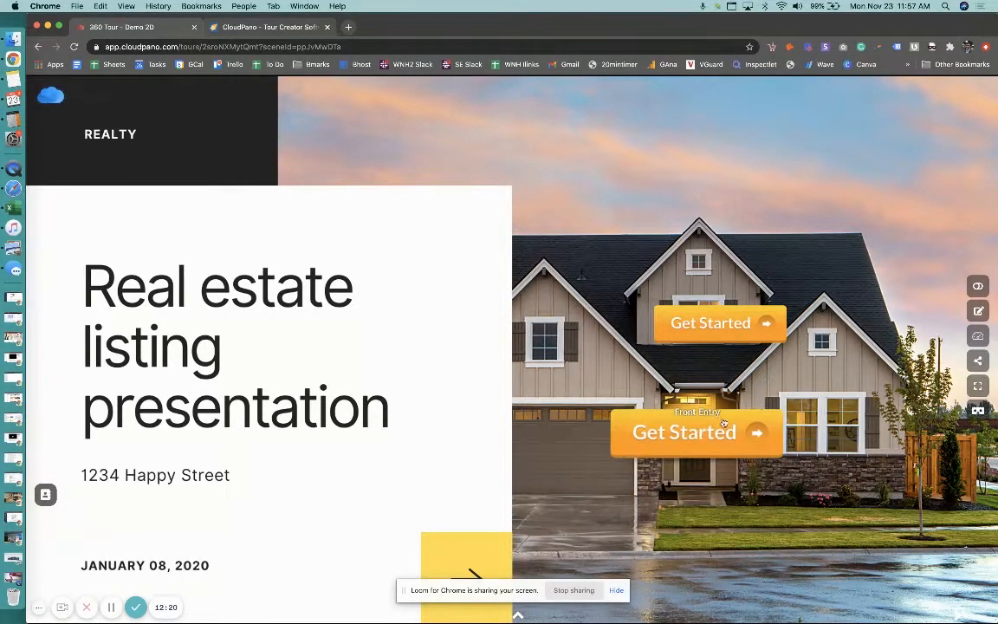
mouse_move(450, 383)
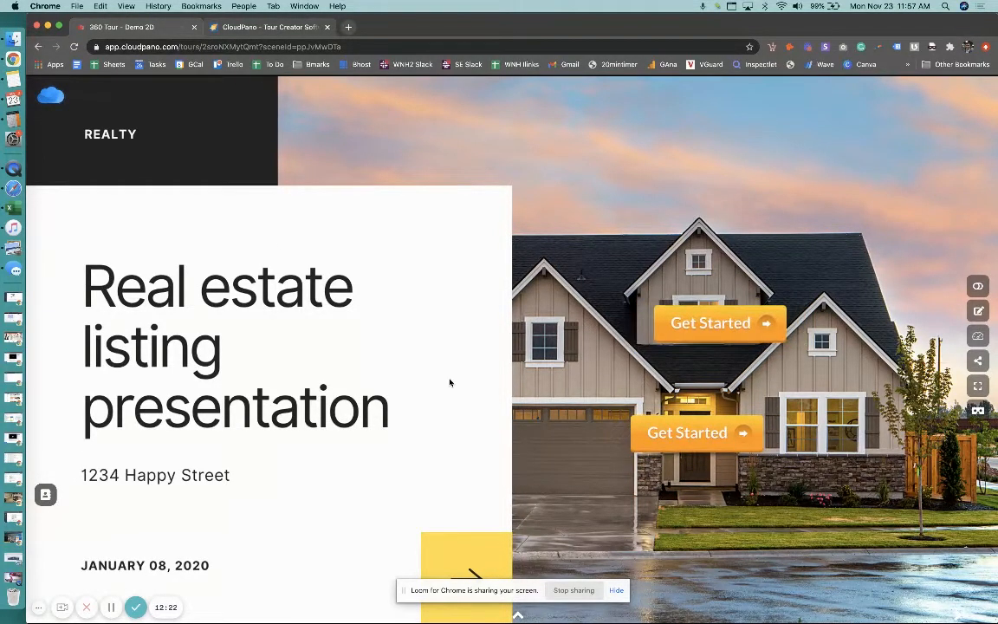
mouse_move(454, 395)
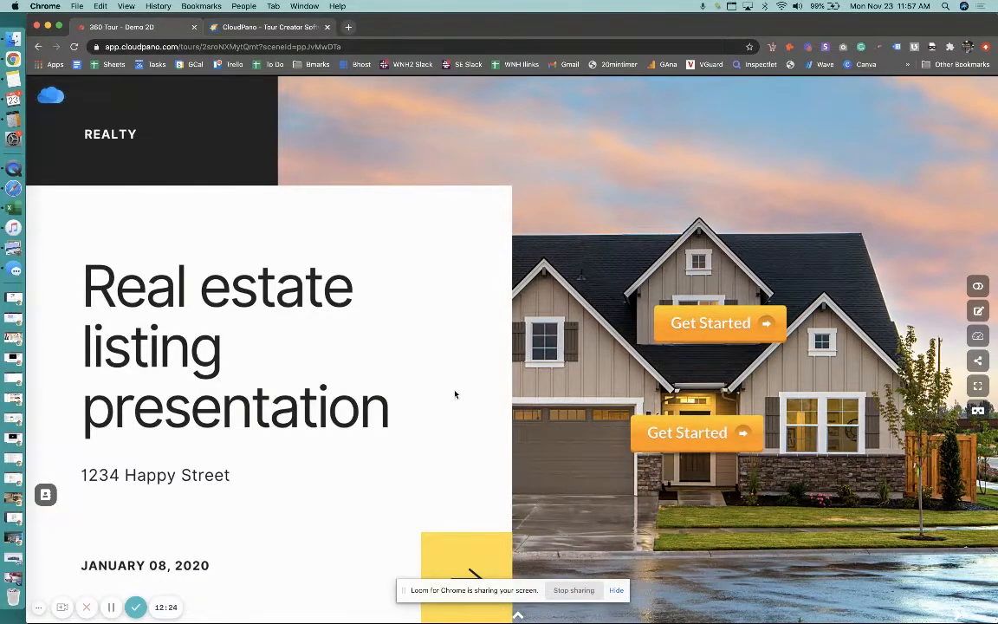
mouse_move(442, 373)
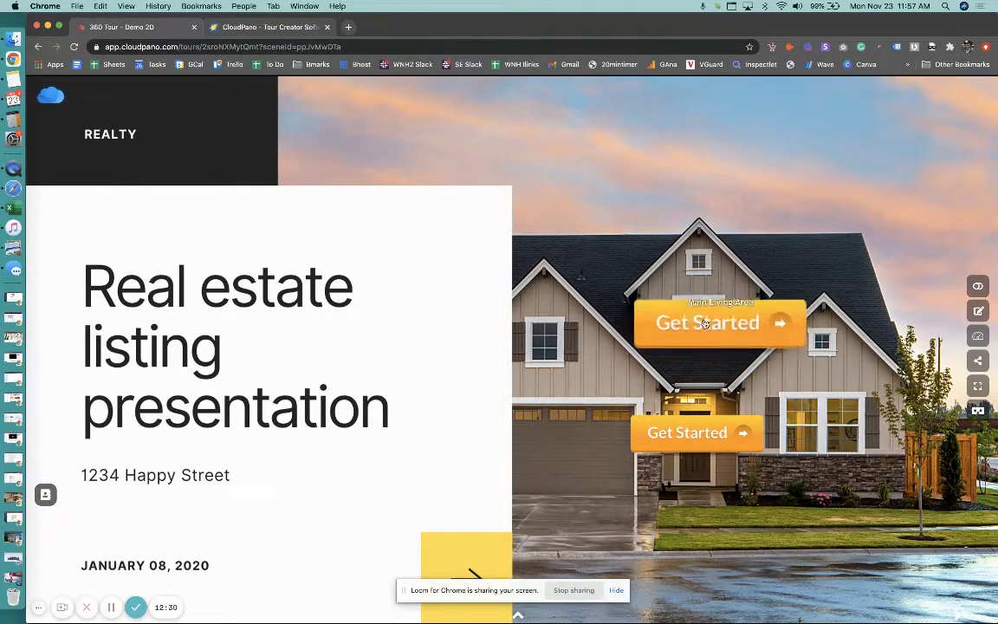
click(707, 323)
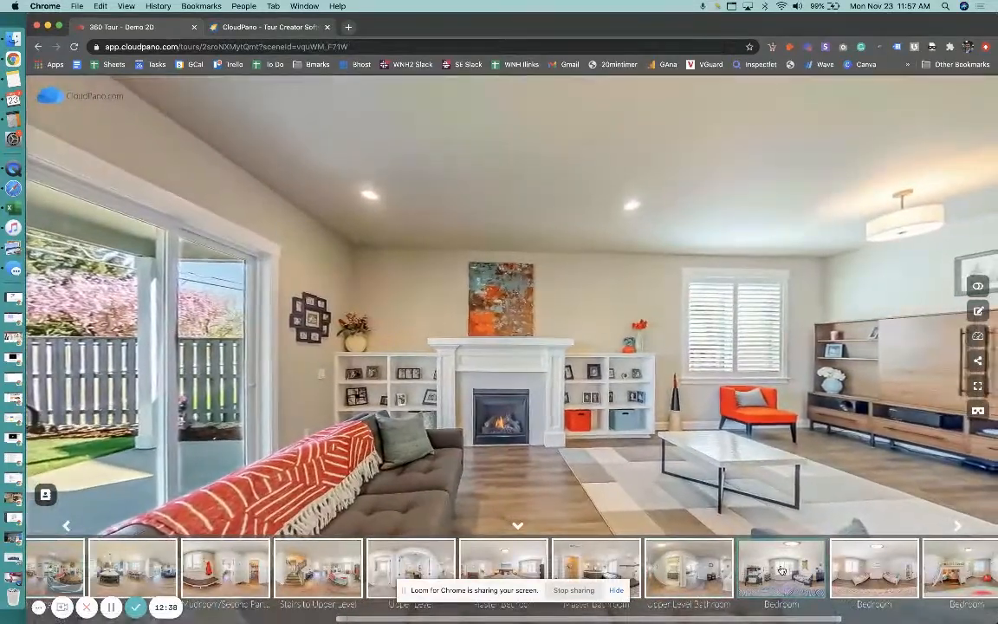
- Return to the listing splash in the viewer, then switch to the CloudPano website tab
click(780, 568)
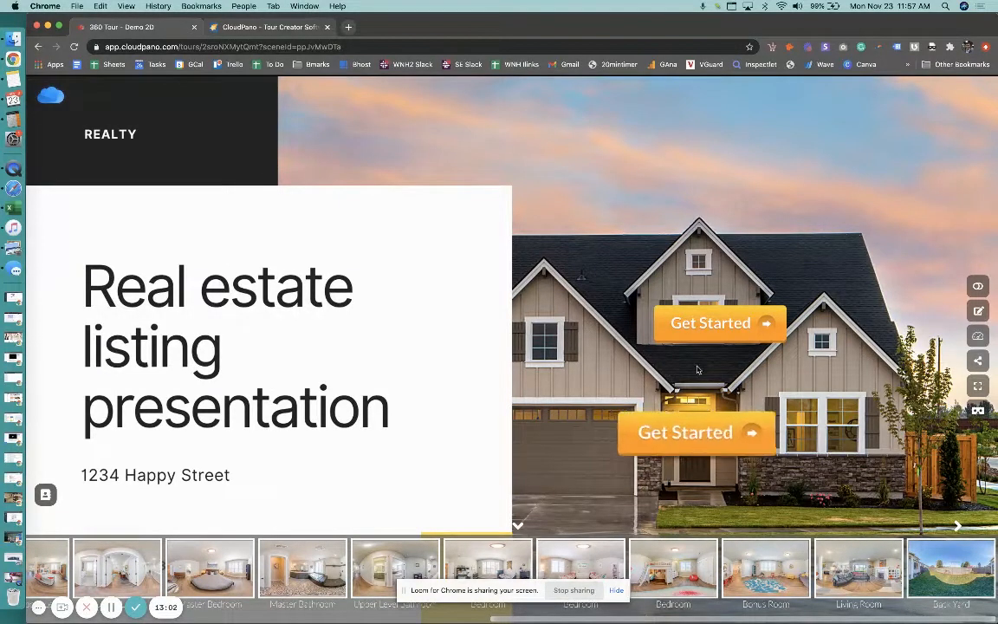
mouse_move(711, 336)
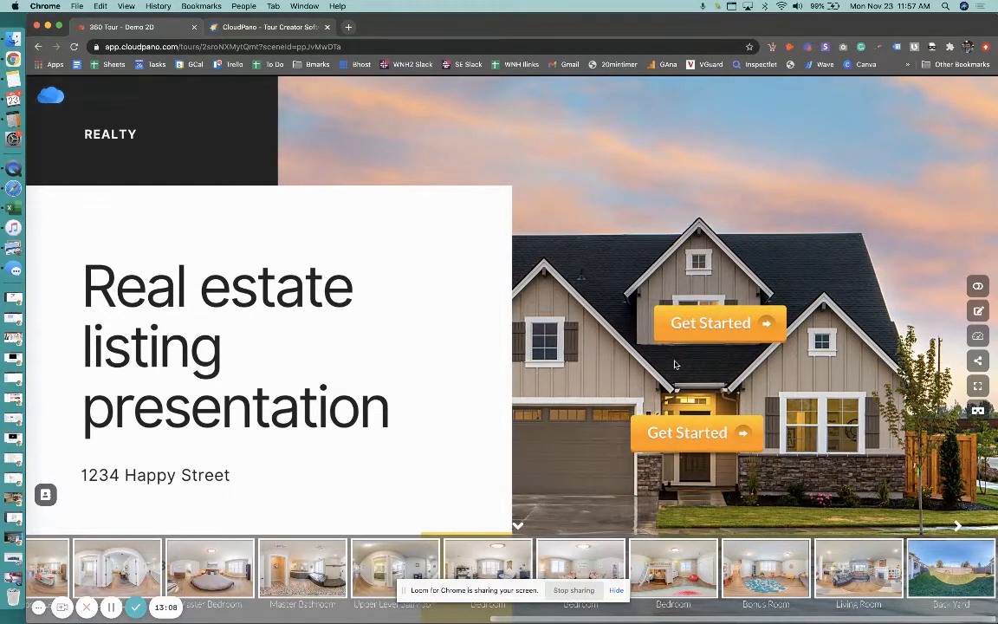
mouse_move(674, 376)
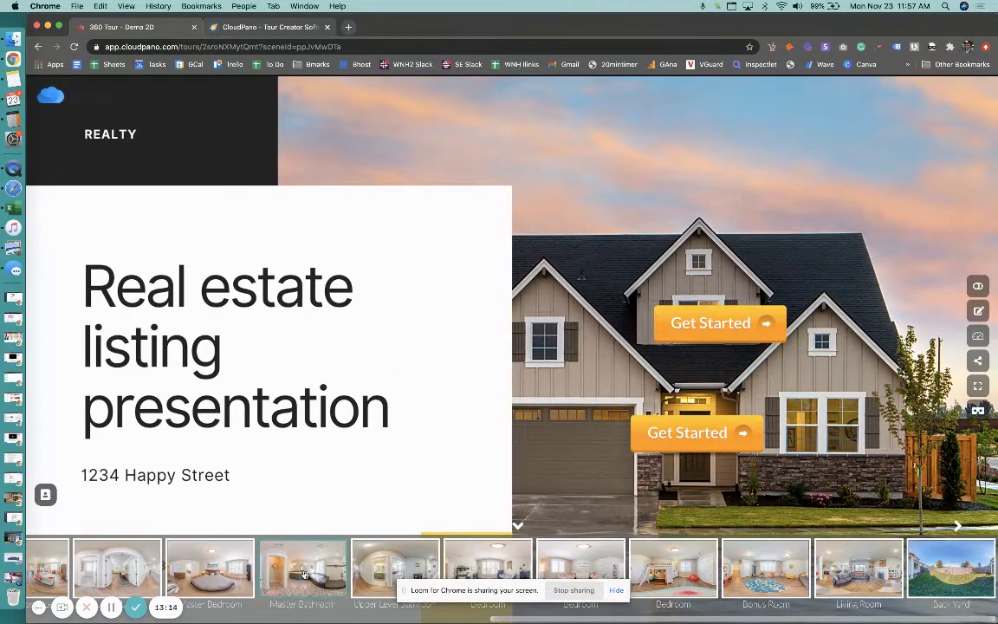
click(581, 569)
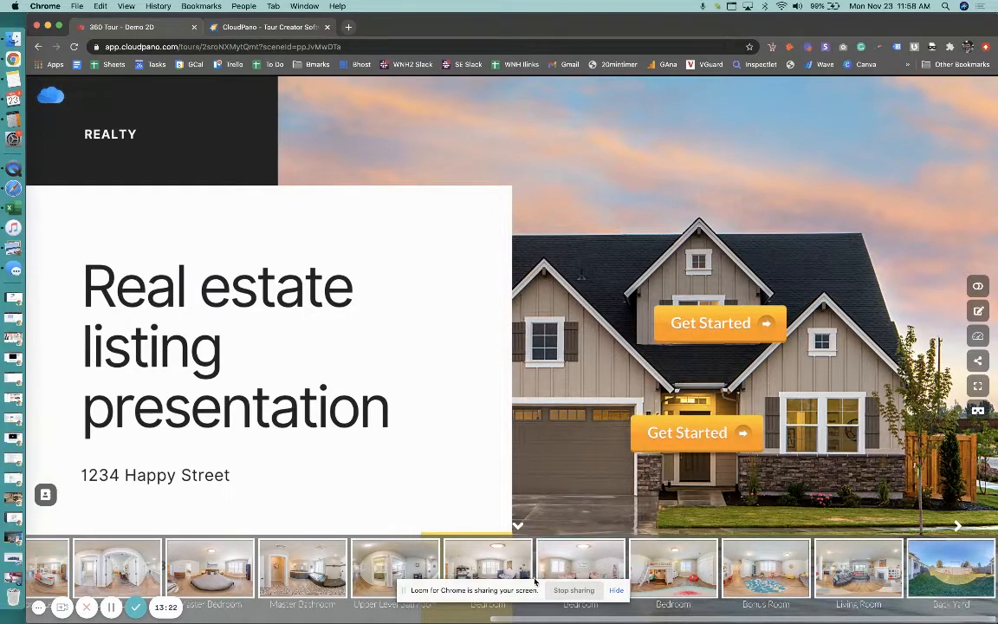
mouse_move(419, 184)
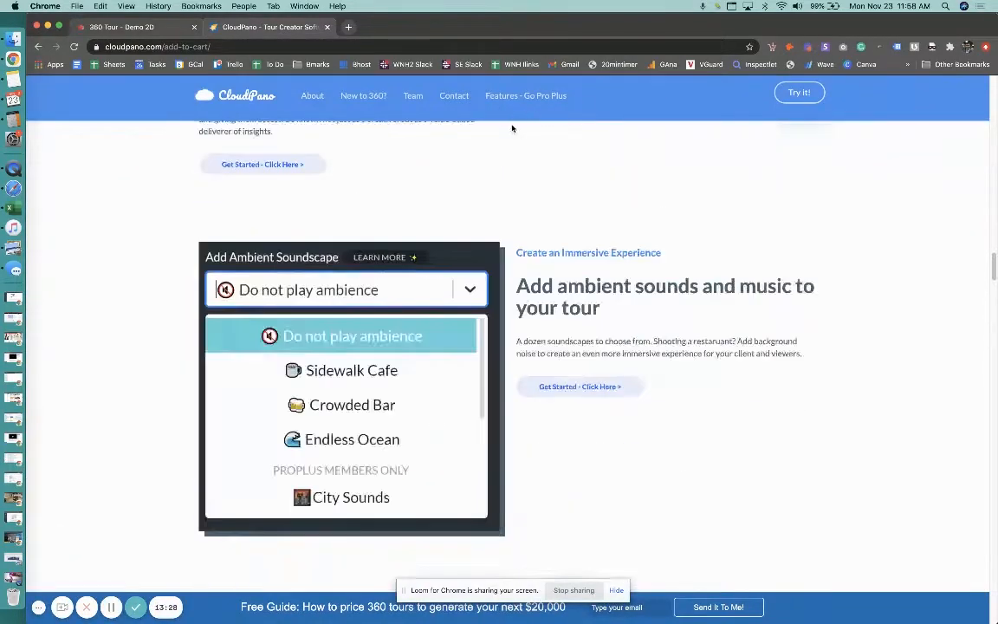
scroll(down, 3)
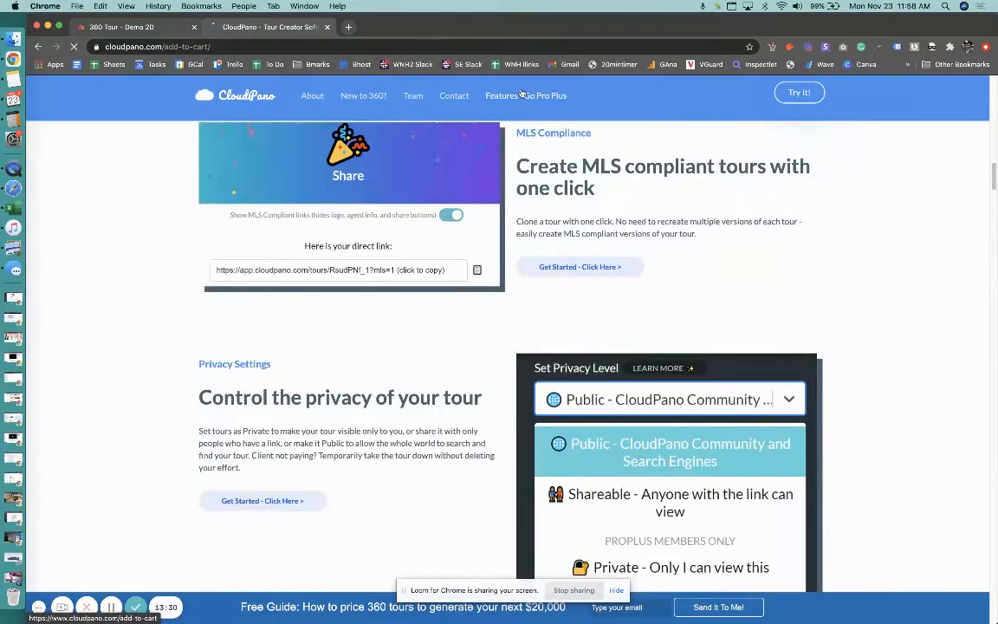
scroll(up, 3)
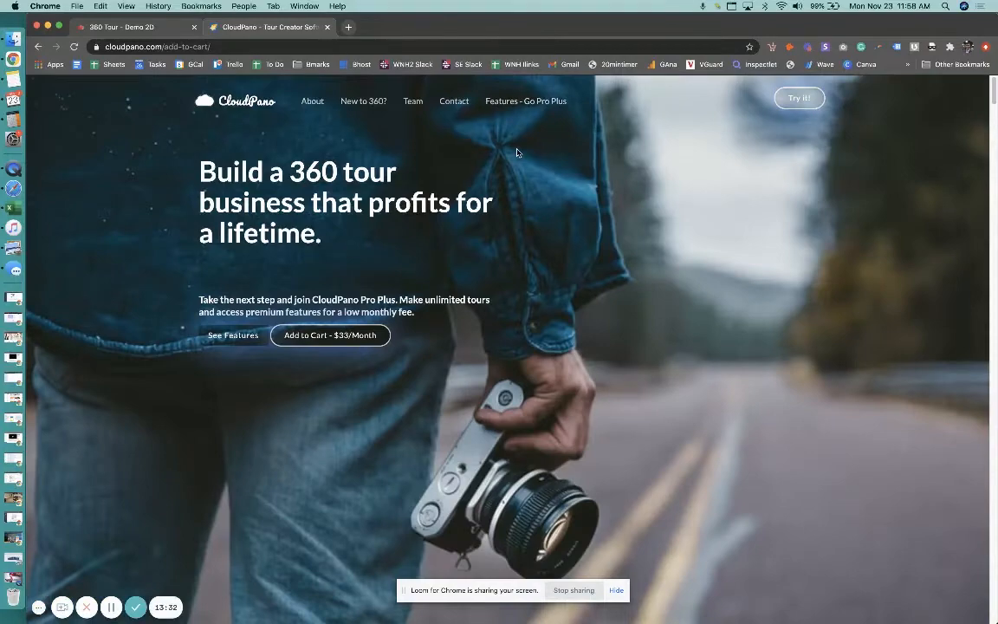
mouse_move(498, 156)
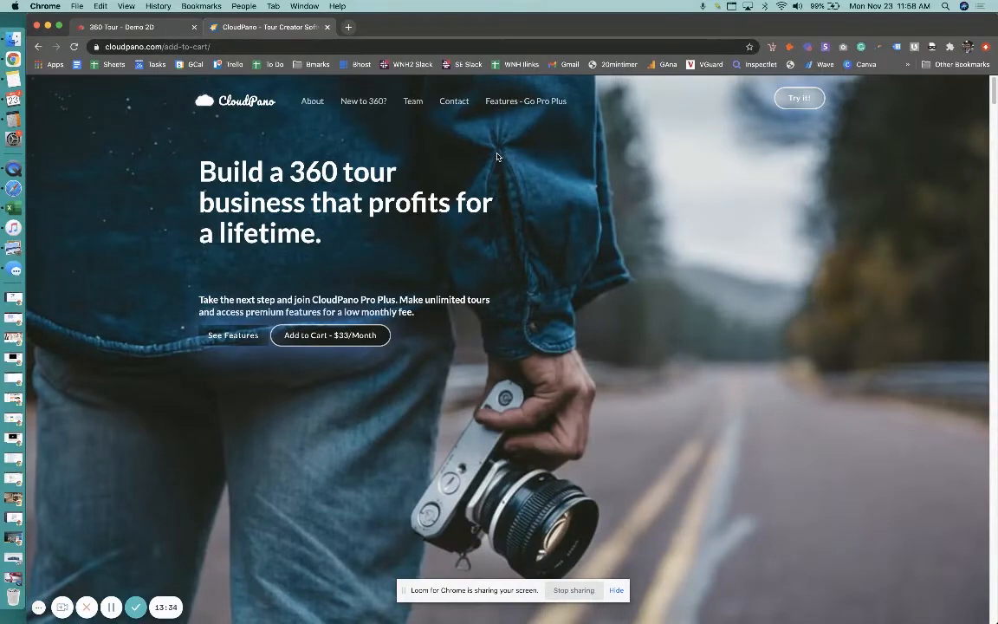
scroll(down, 3)
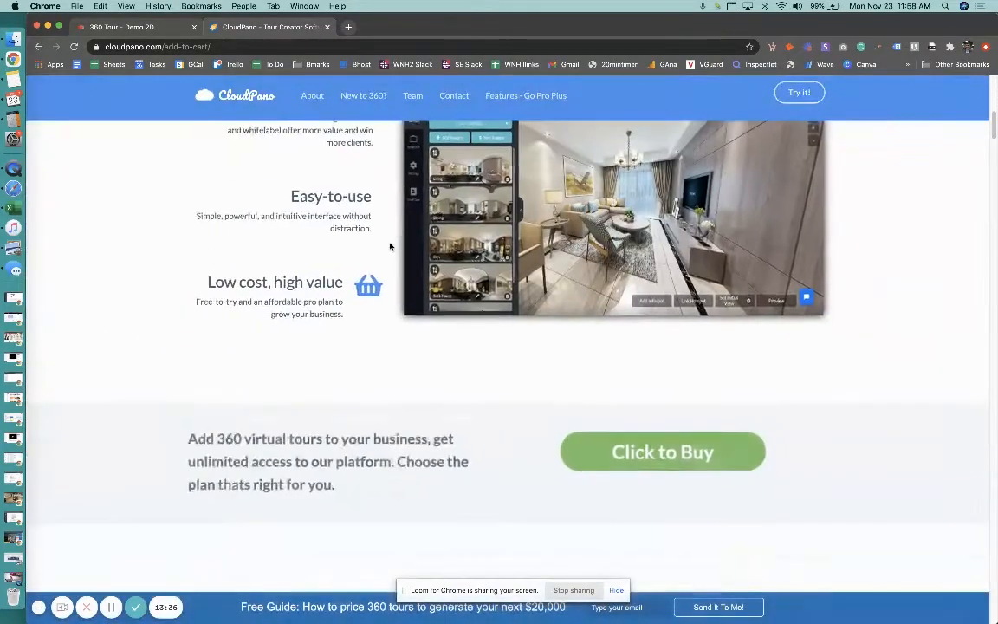
scroll(down, 3)
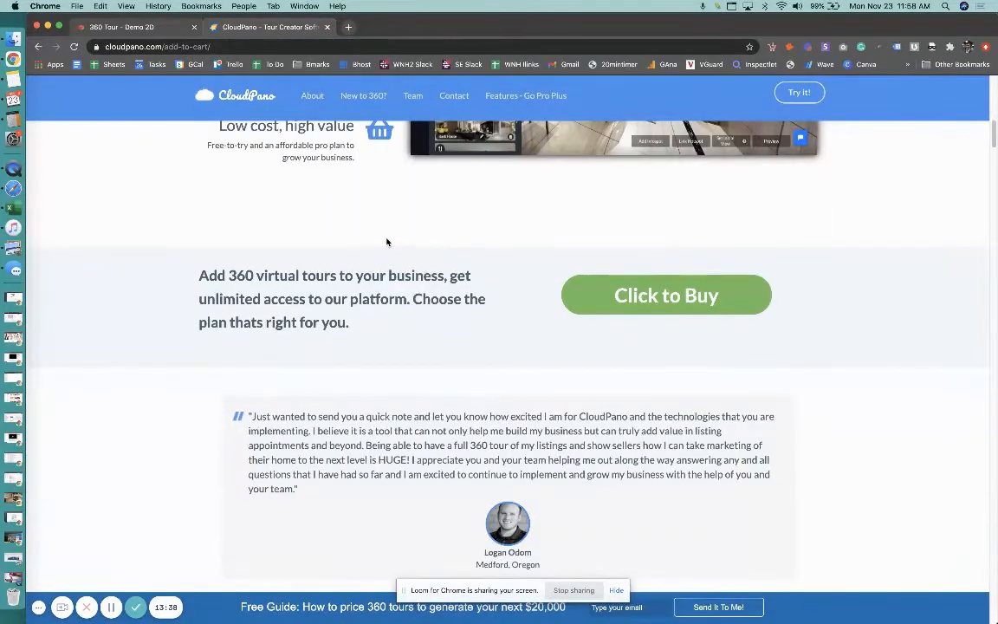
mouse_move(389, 260)
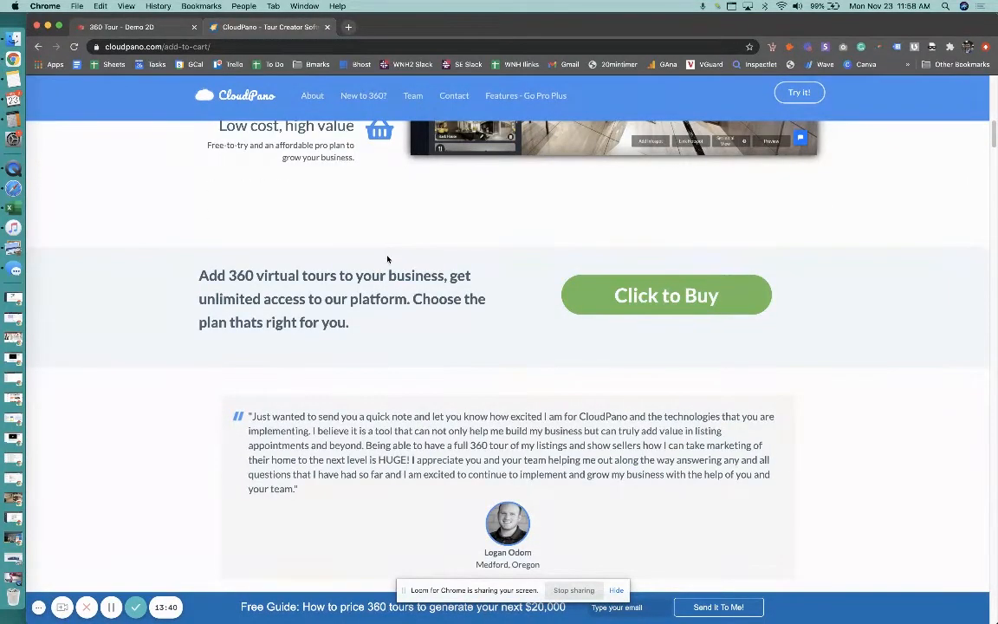
scroll(down, 3)
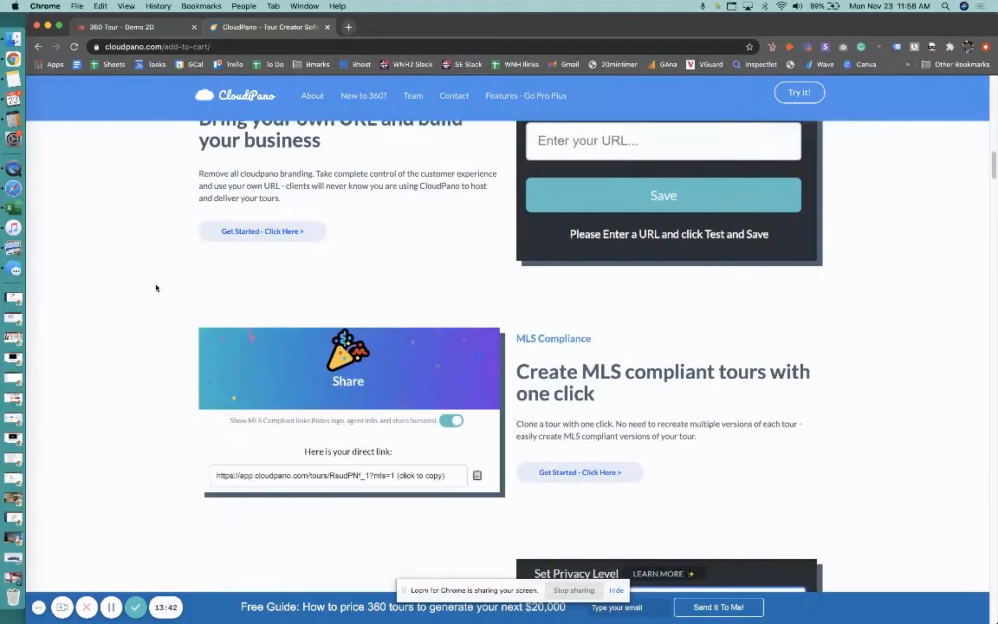
scroll(down, 3)
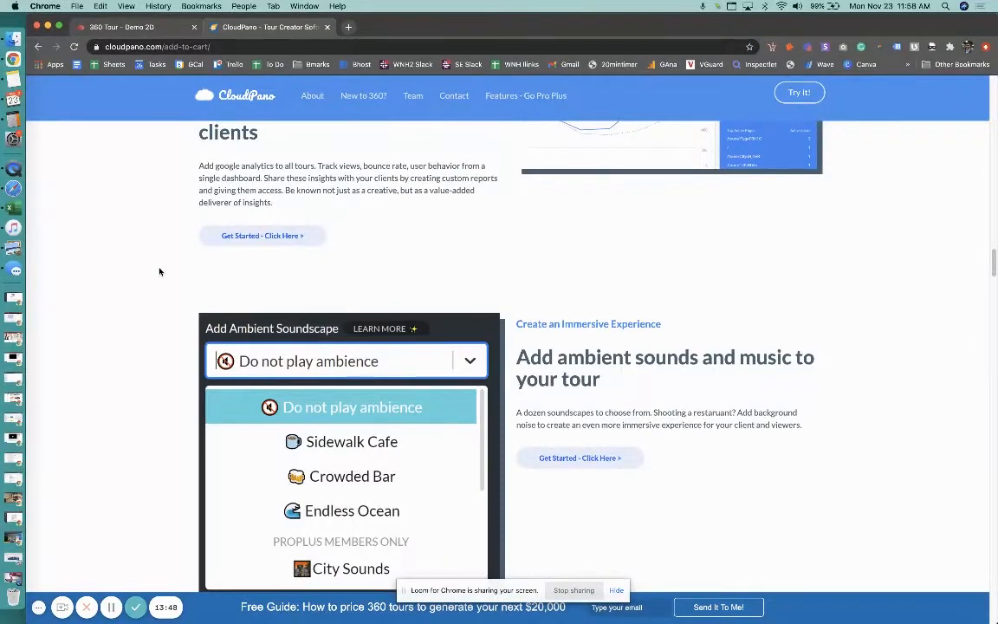
mouse_move(116, 222)
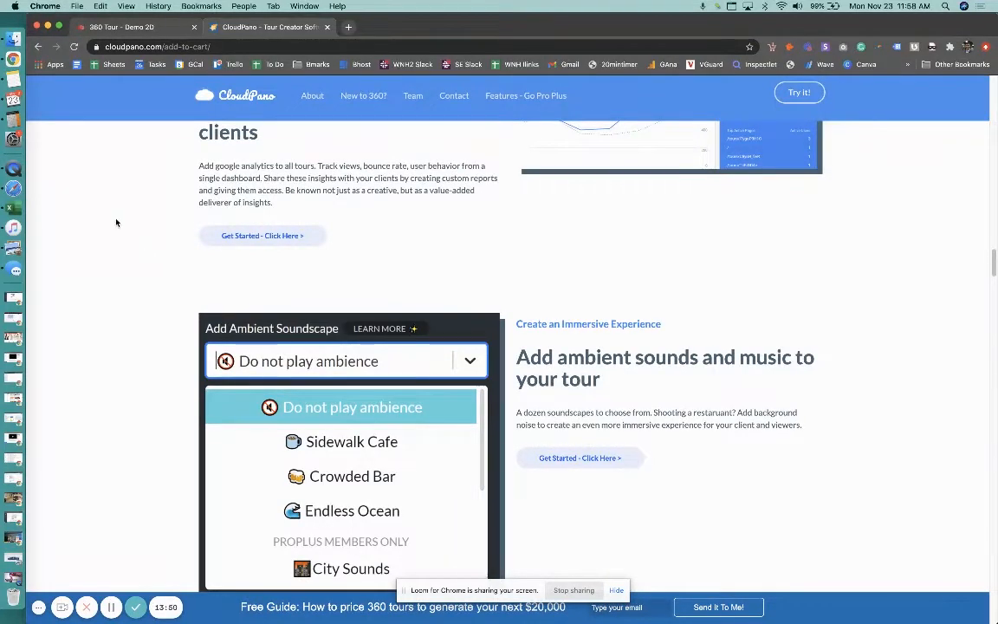
scroll(down, 3)
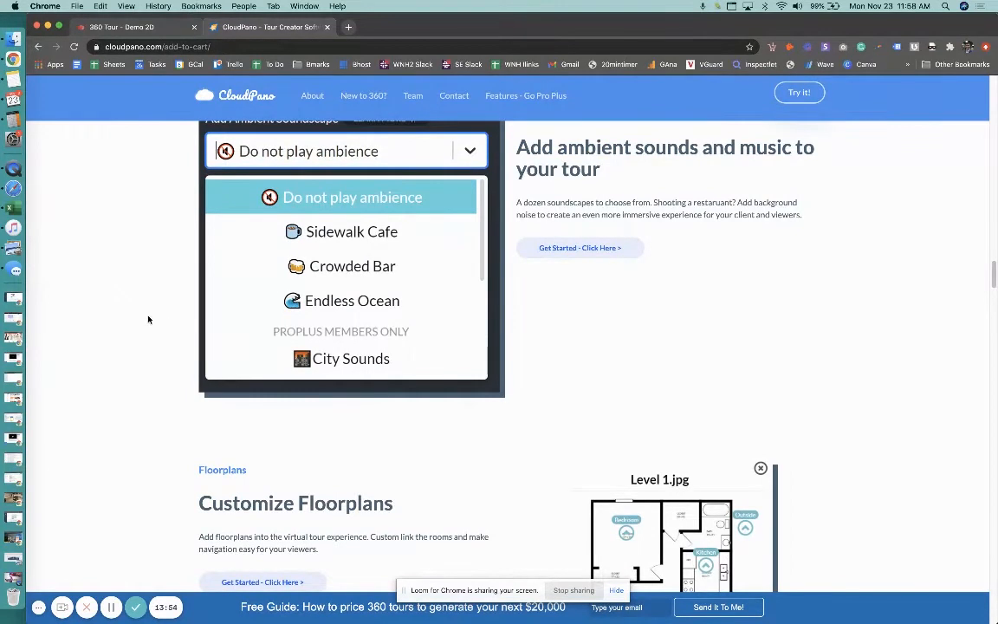
mouse_move(149, 333)
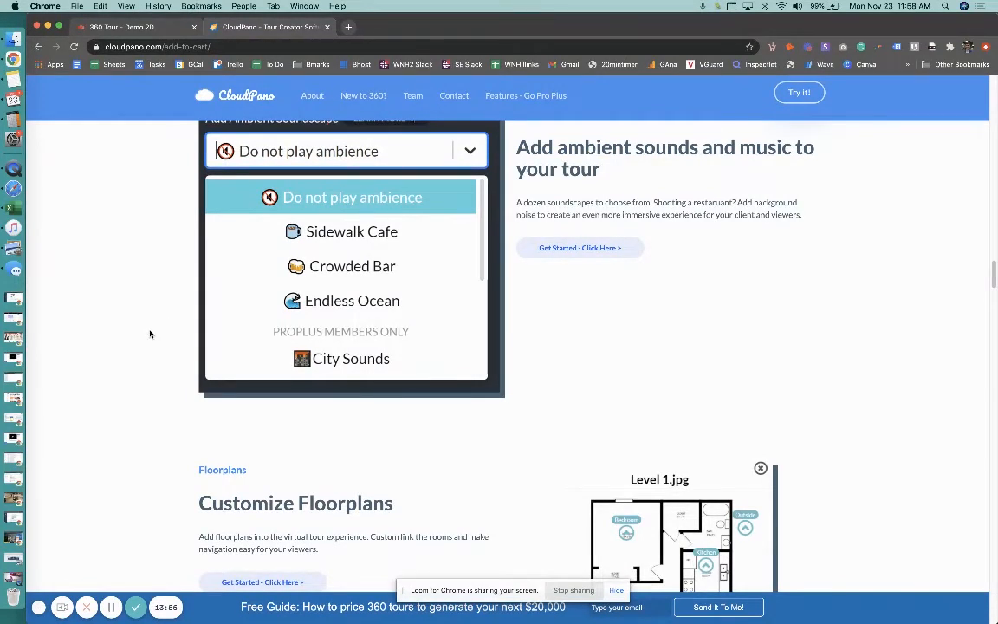